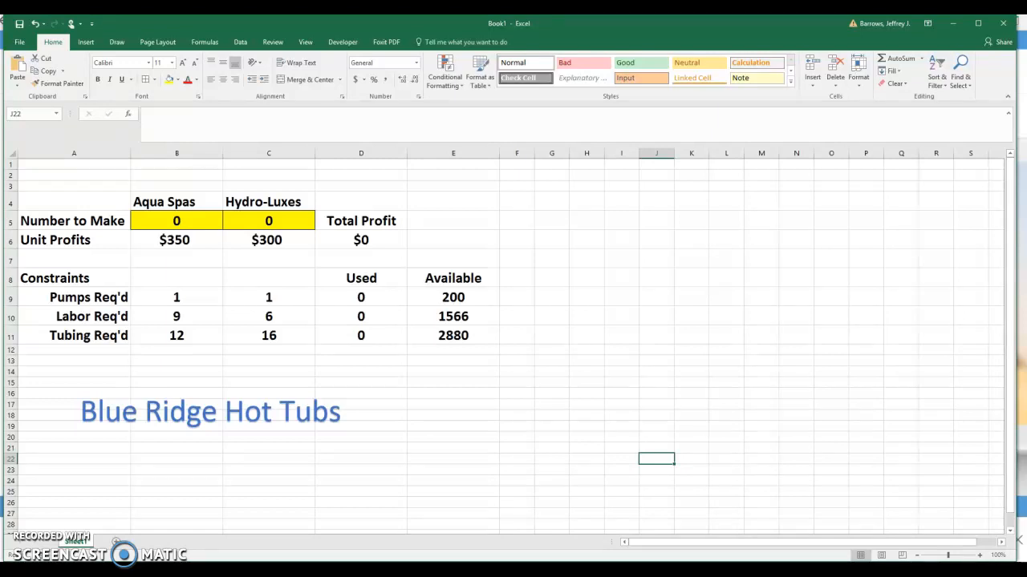
mouse_move(665, 368)
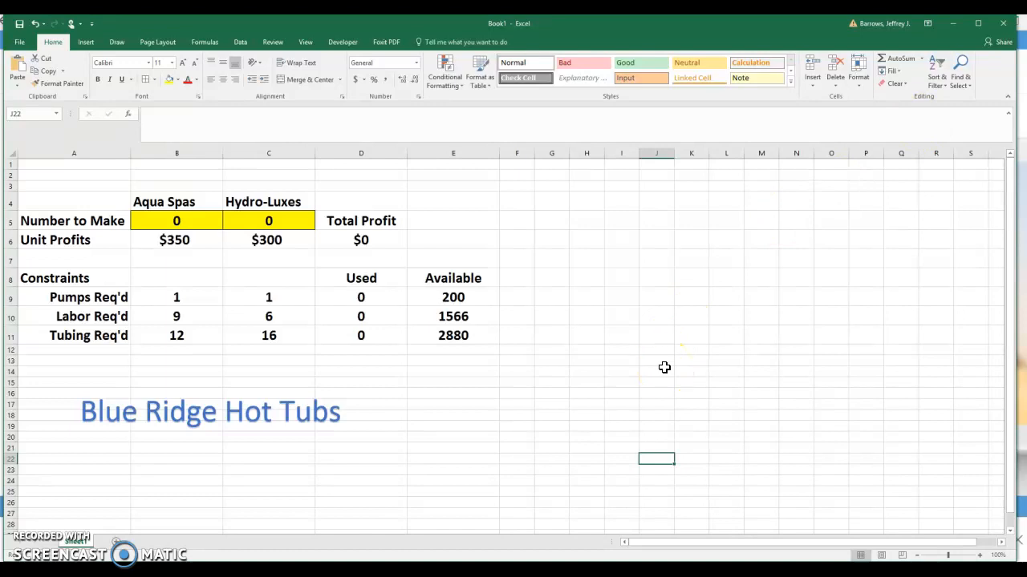
mouse_move(608, 397)
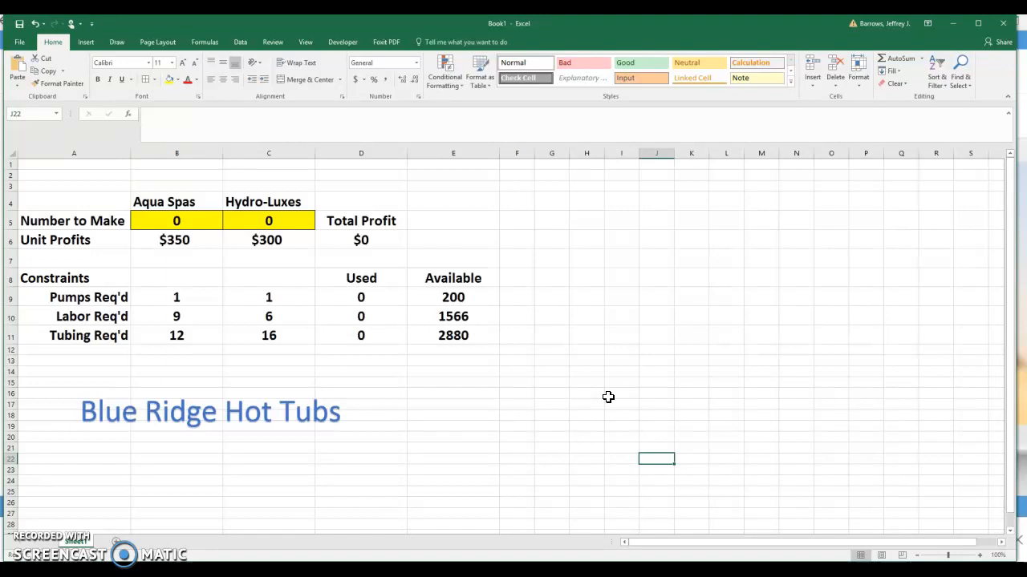
mouse_move(68, 204)
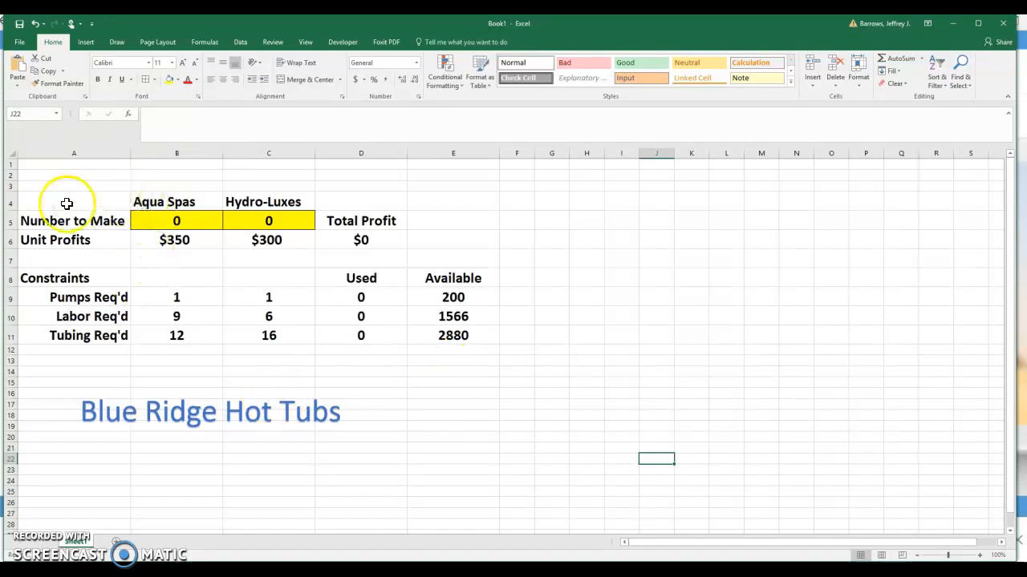
mouse_move(123, 265)
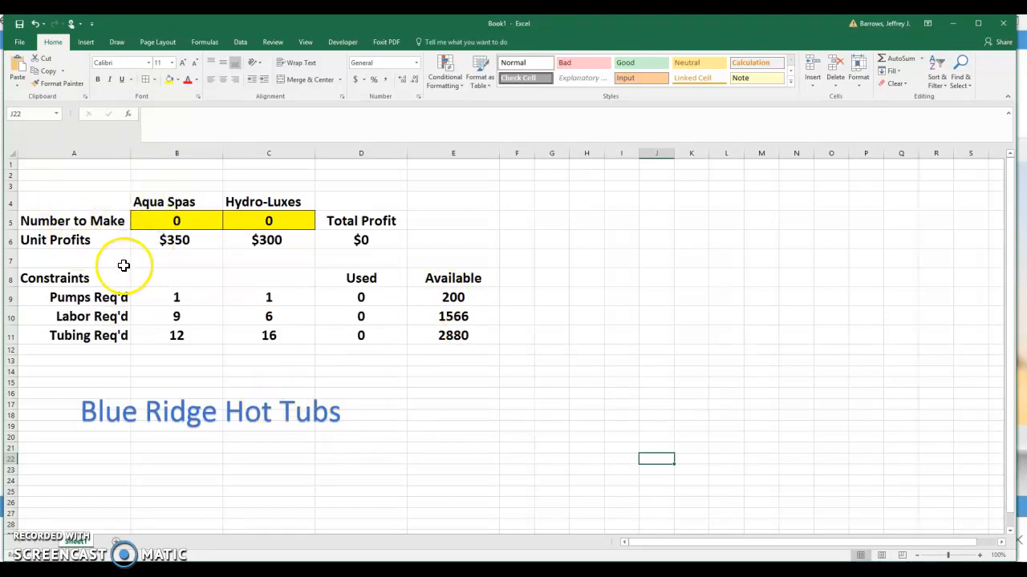
mouse_move(366, 240)
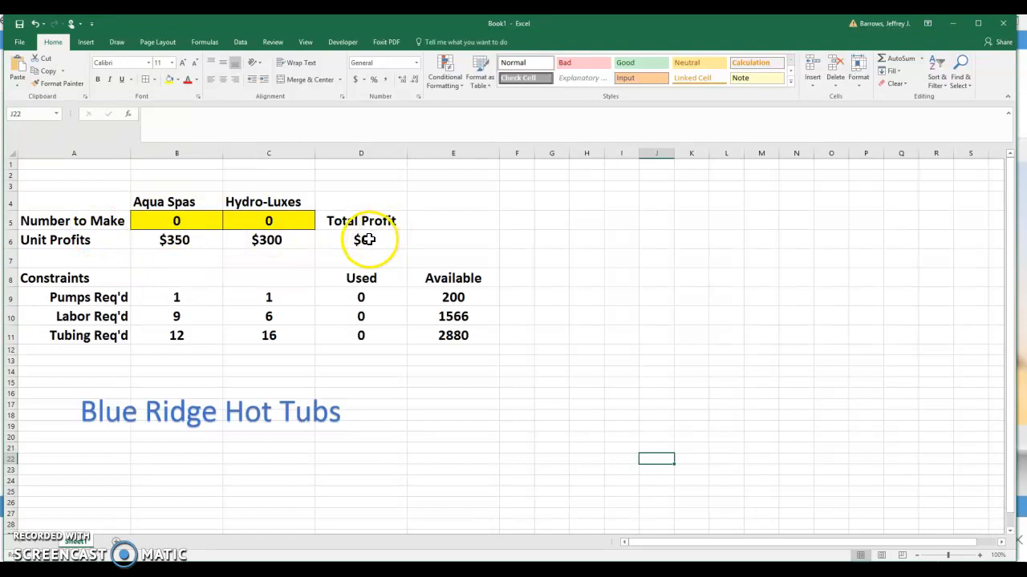
- Review the Total Profit and pumps-used formulas and bring up Solver Parameters
left_click(357, 239)
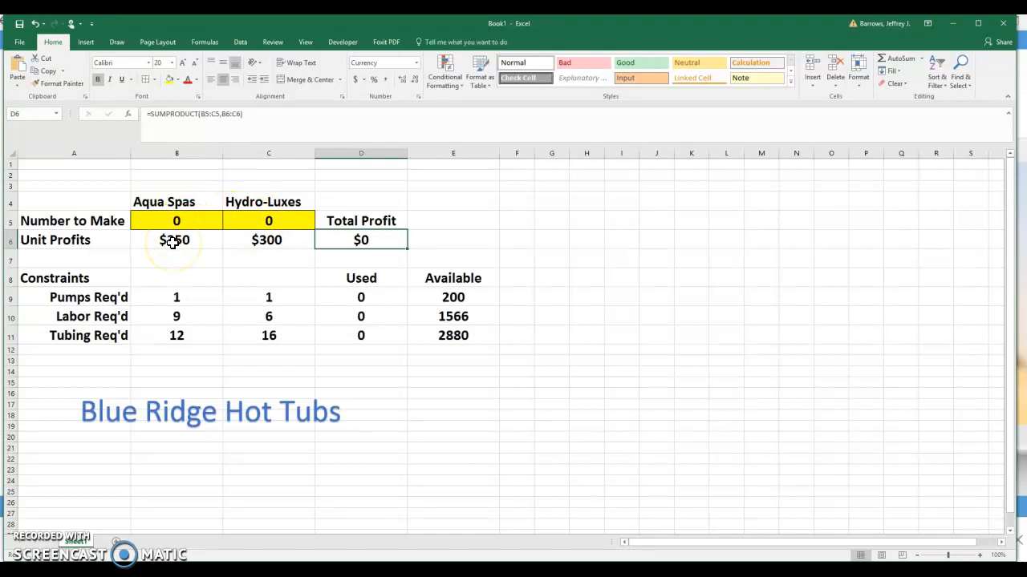
mouse_move(270, 241)
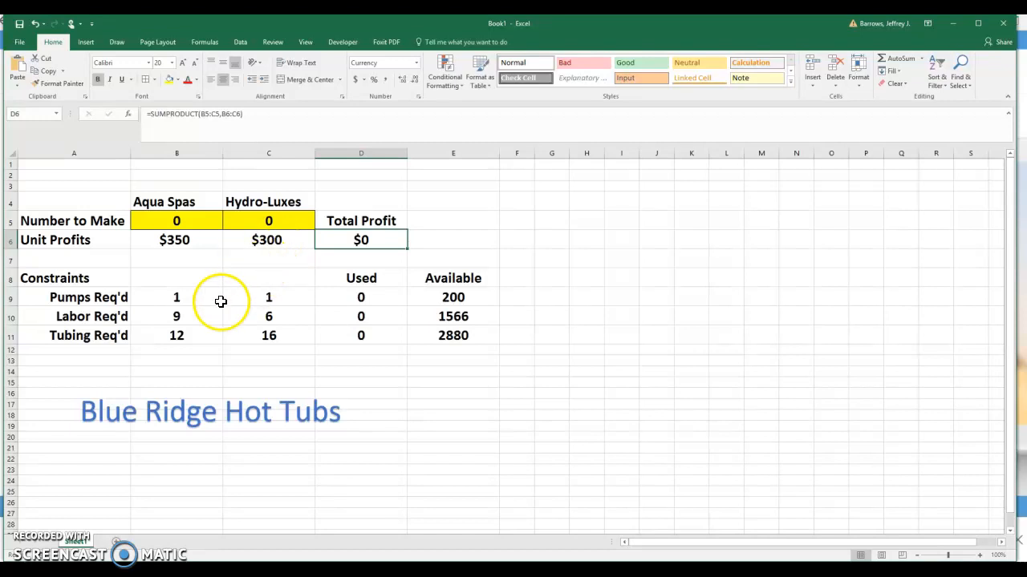
mouse_move(91, 369)
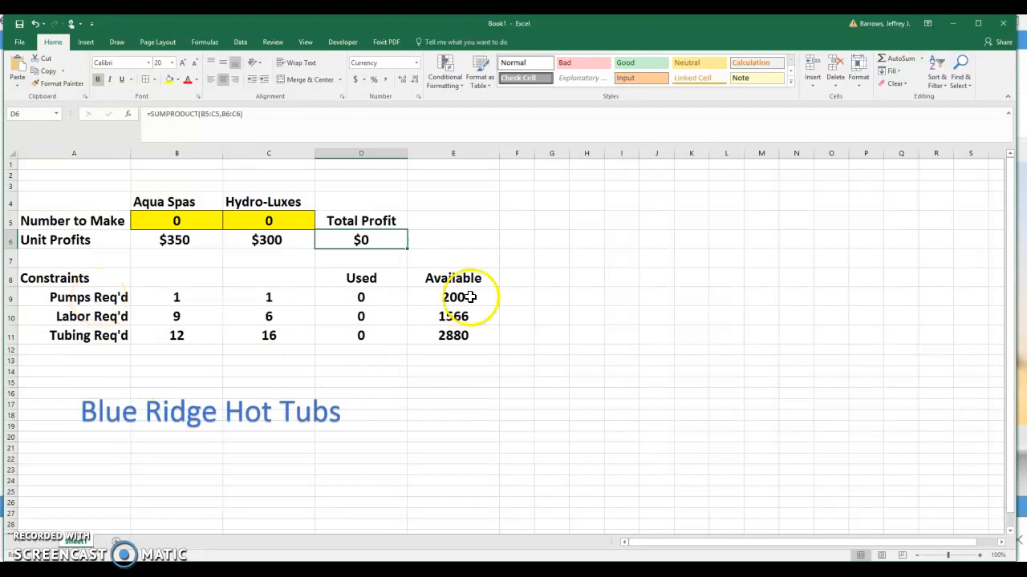
mouse_move(235, 214)
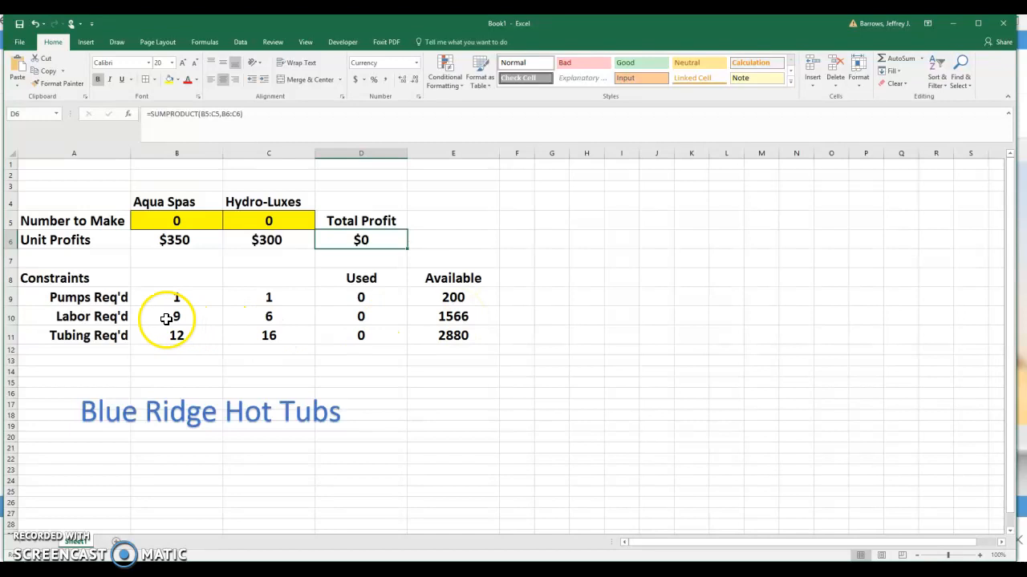
mouse_move(252, 316)
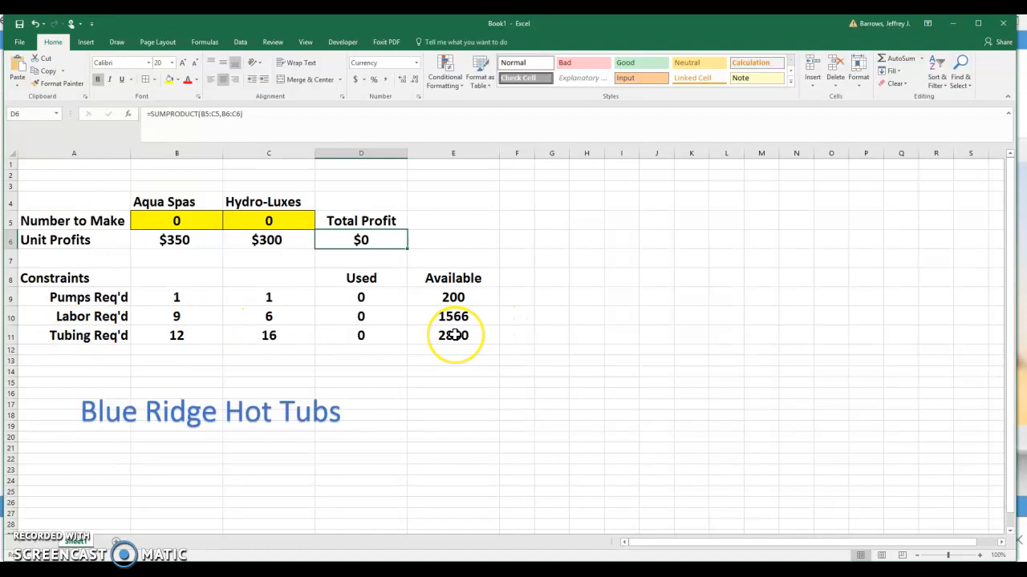
mouse_move(188, 346)
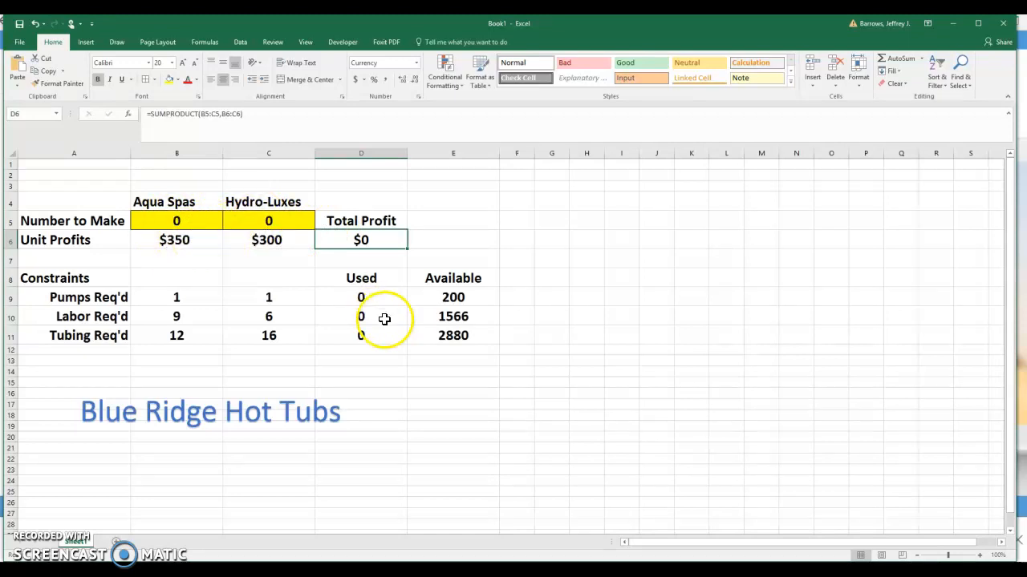
left_click(361, 297)
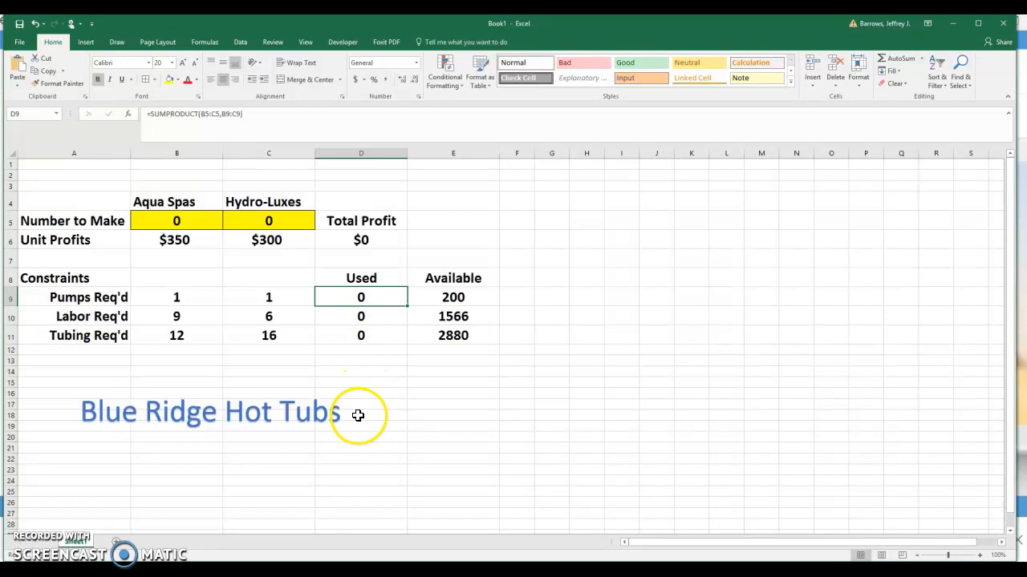
mouse_move(341, 396)
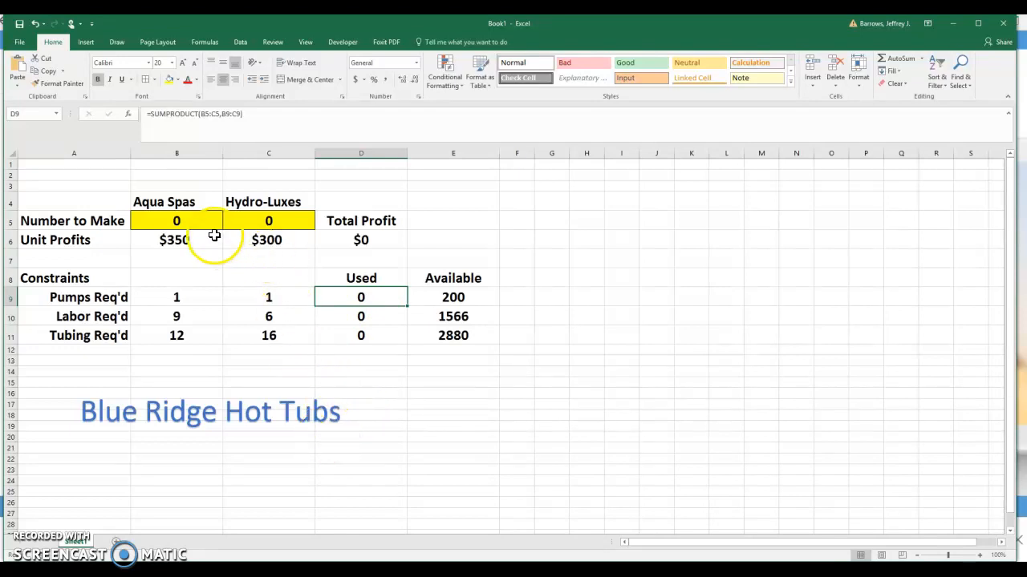
mouse_move(133, 221)
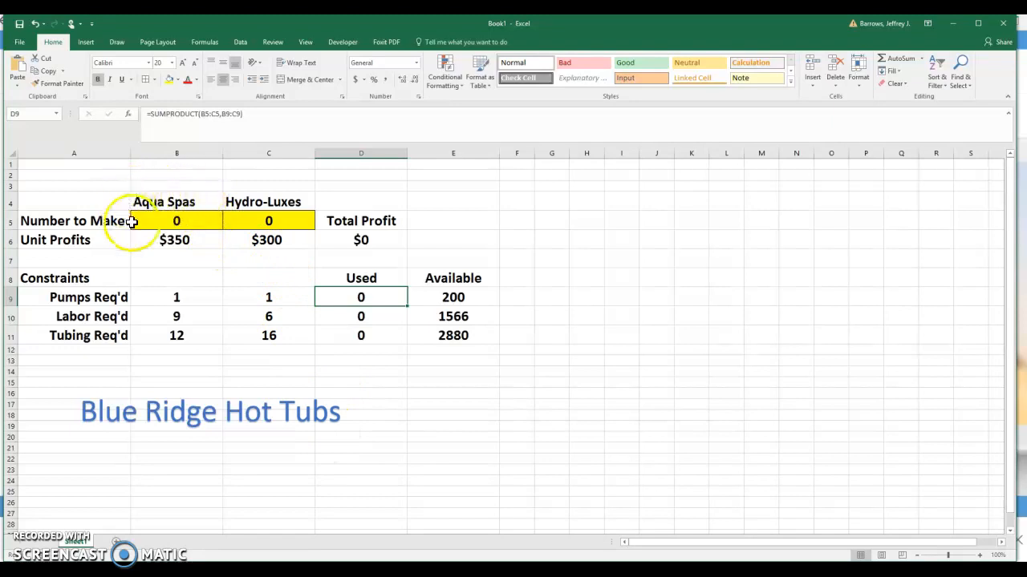
mouse_move(137, 195)
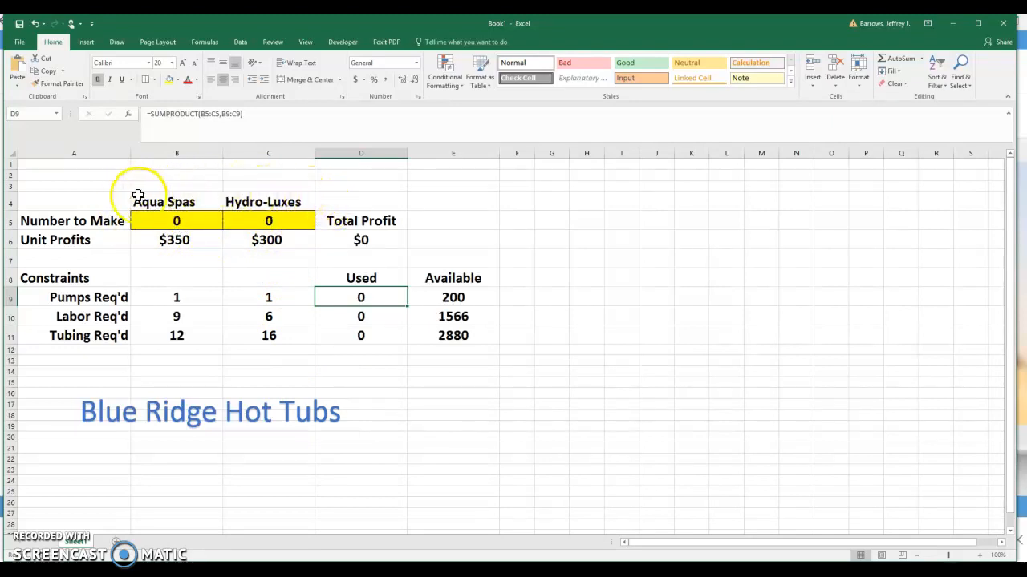
mouse_move(313, 208)
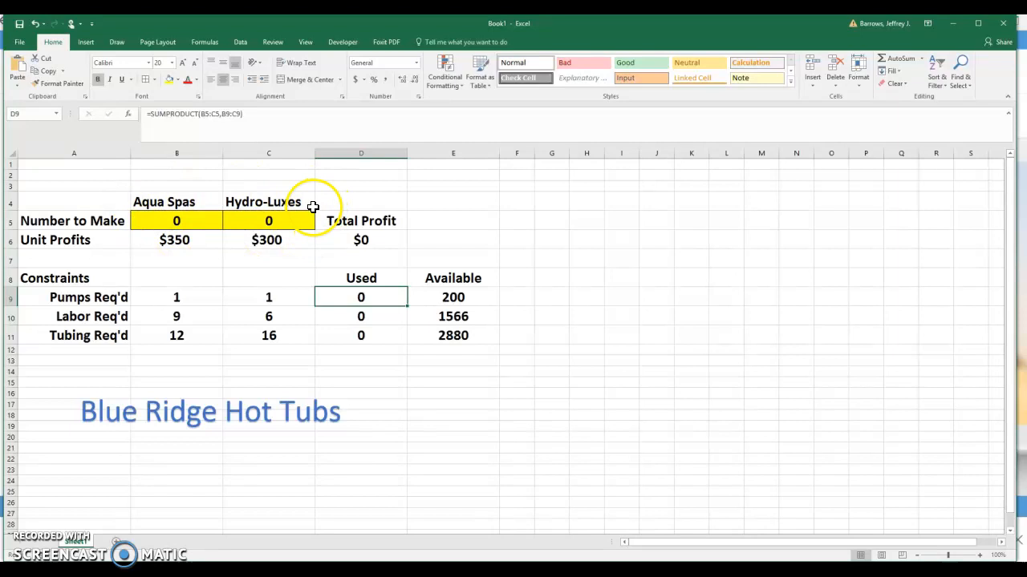
mouse_move(184, 197)
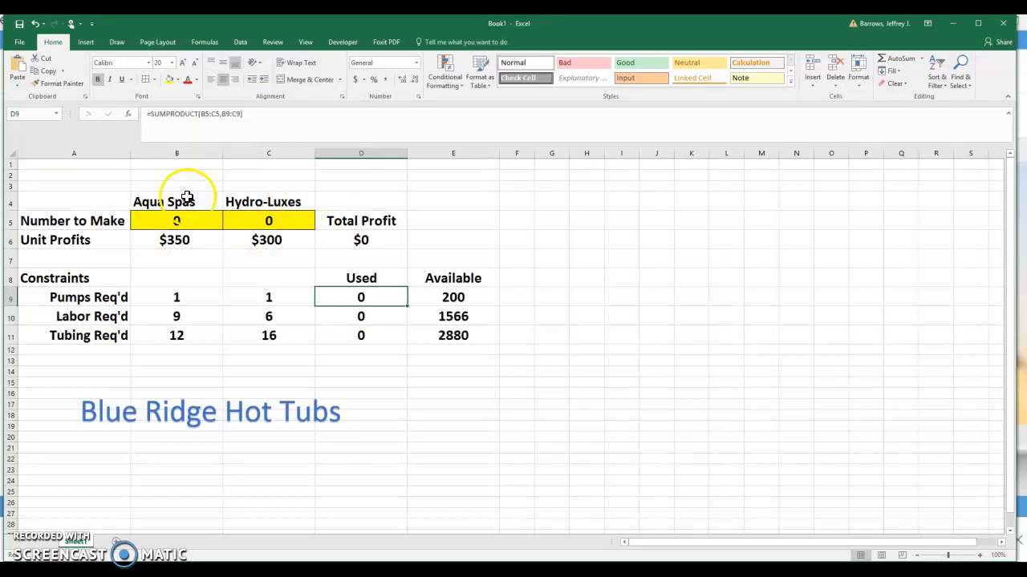
mouse_move(127, 192)
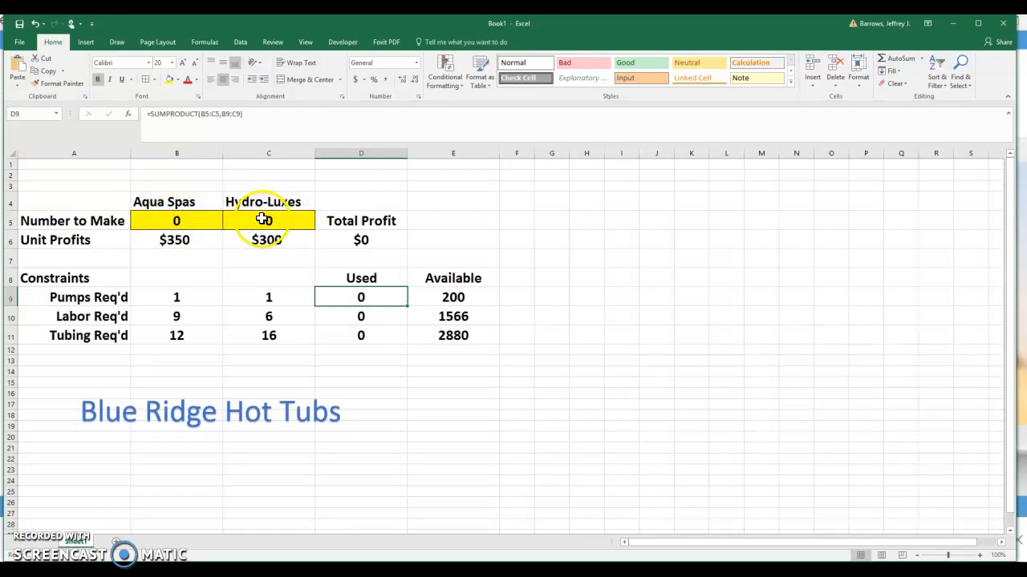
mouse_move(176, 220)
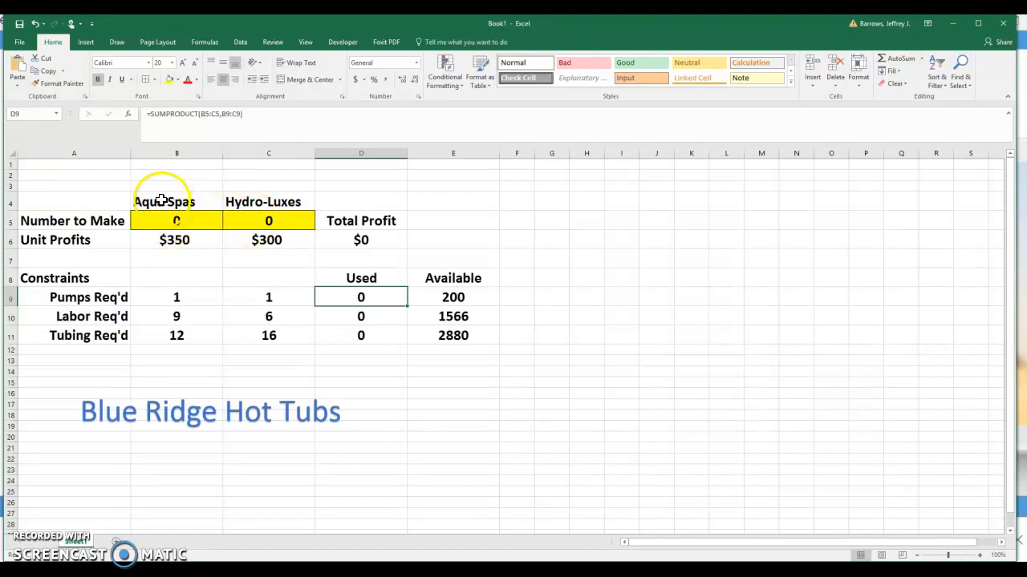
mouse_move(206, 218)
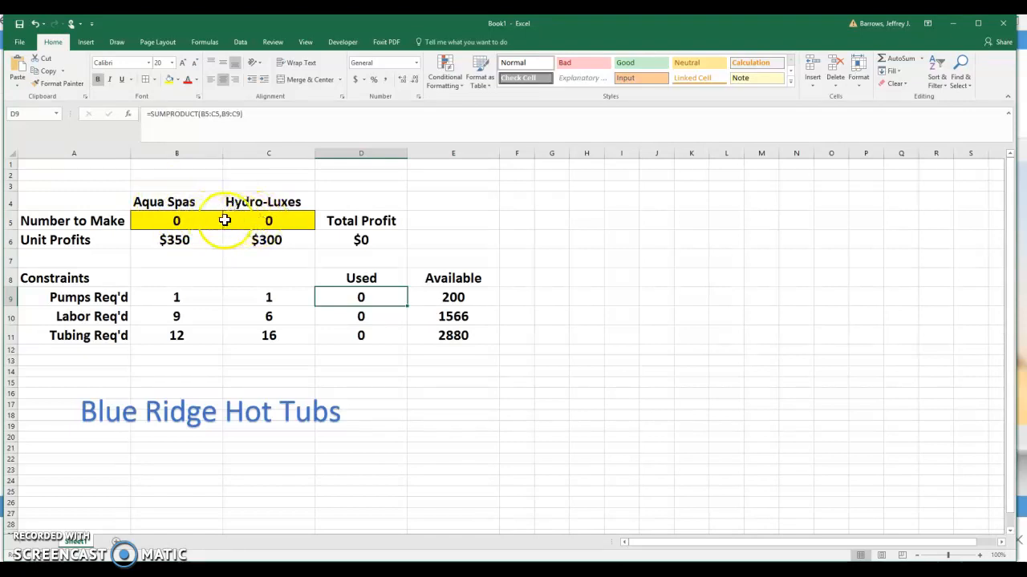
mouse_move(355, 238)
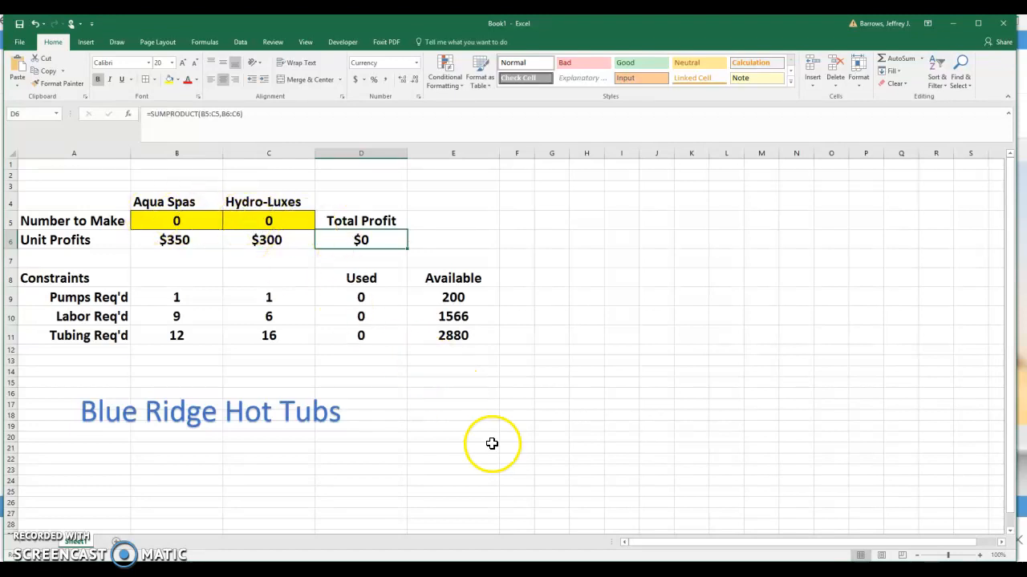
mouse_move(454, 199)
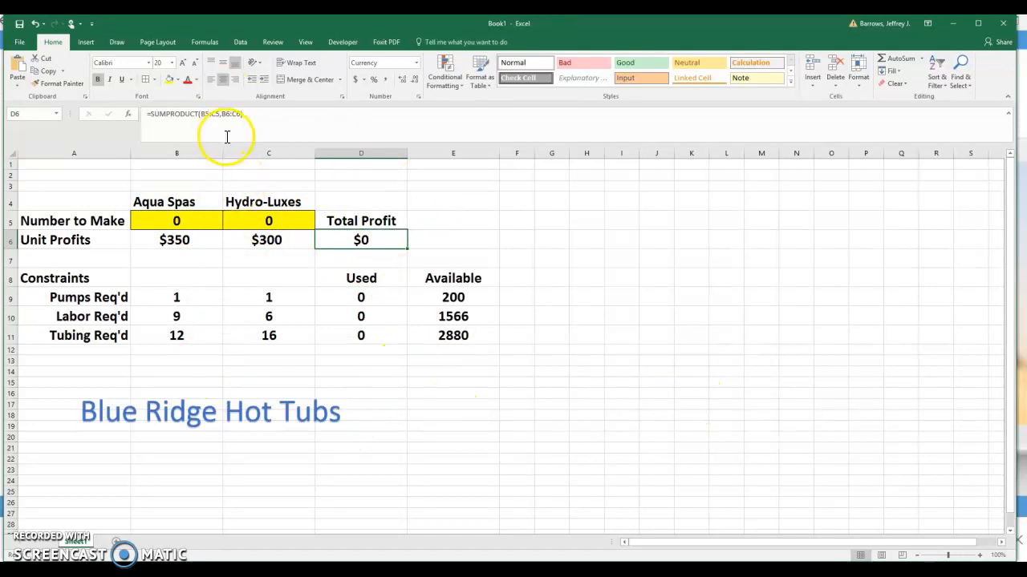
mouse_move(213, 213)
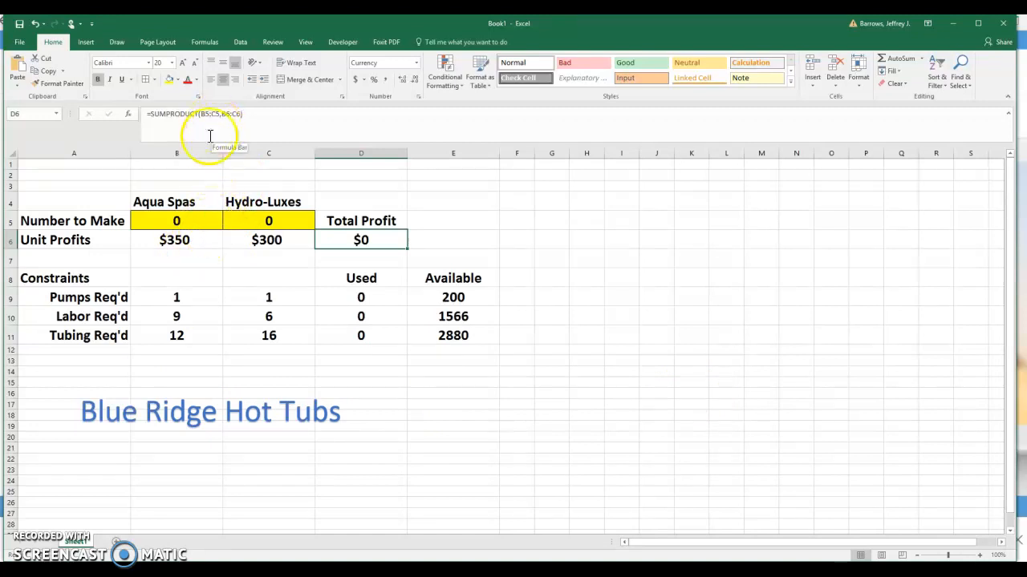
mouse_move(176, 210)
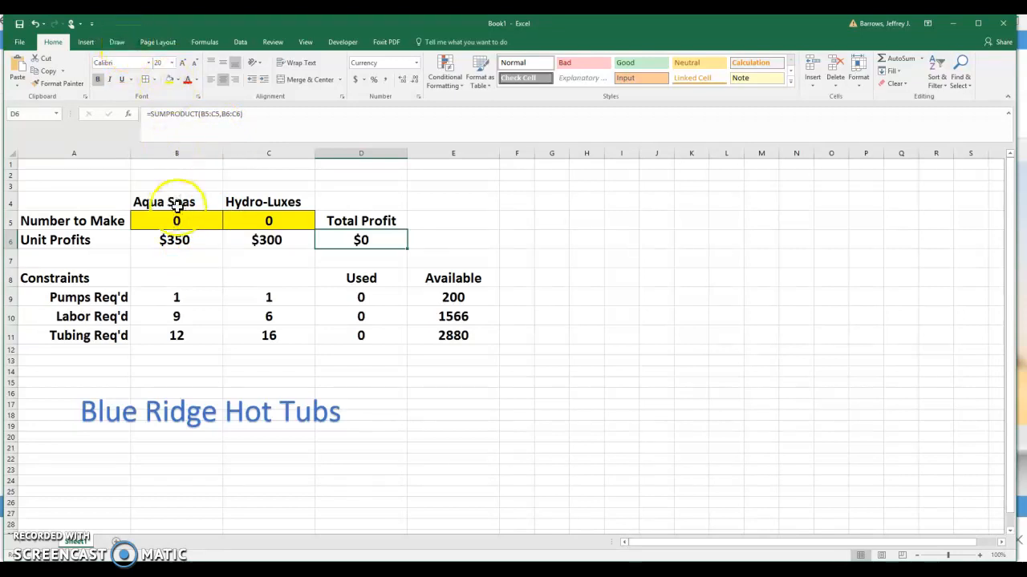
mouse_move(203, 257)
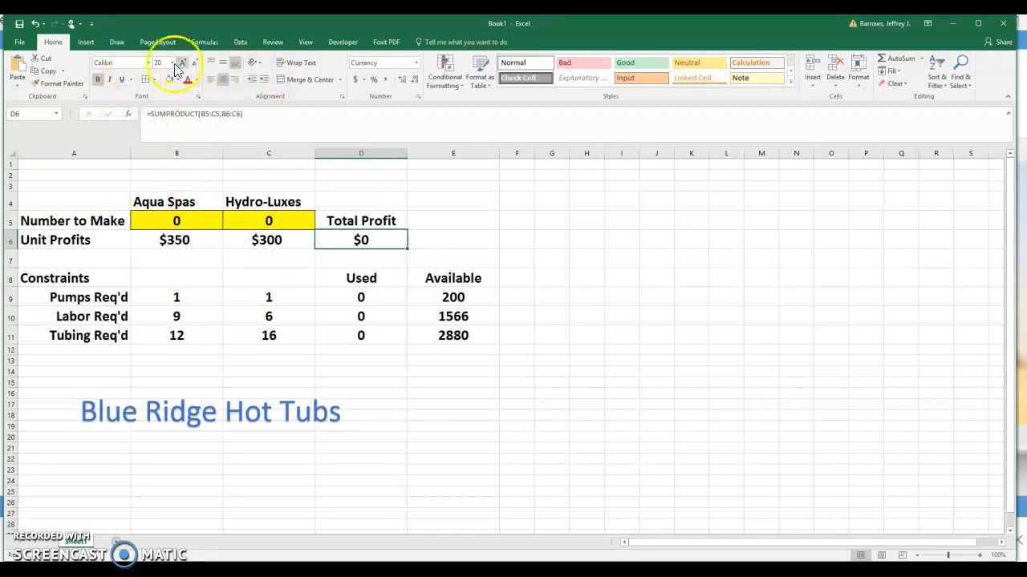
left_click(239, 41)
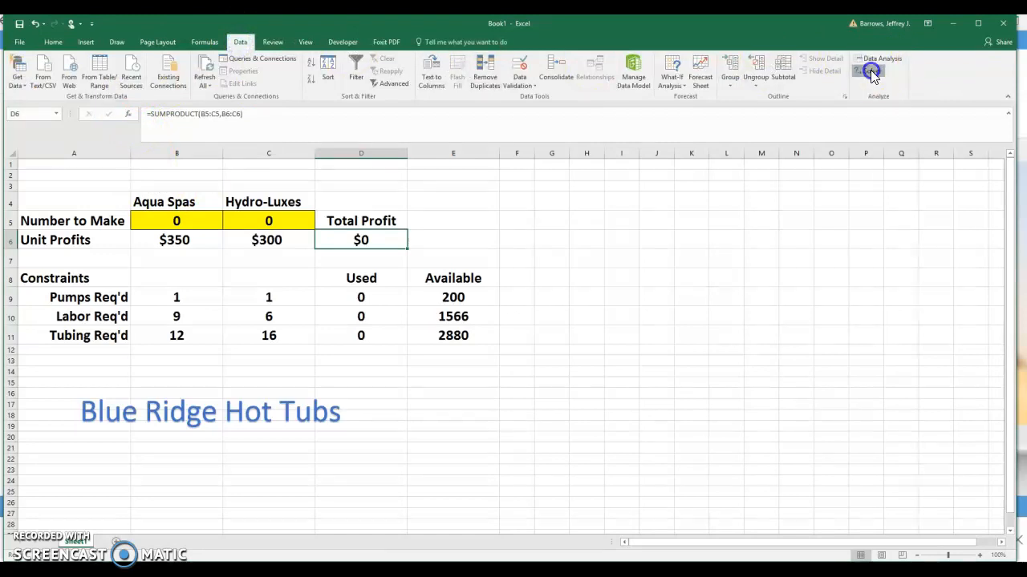
left_click(883, 71)
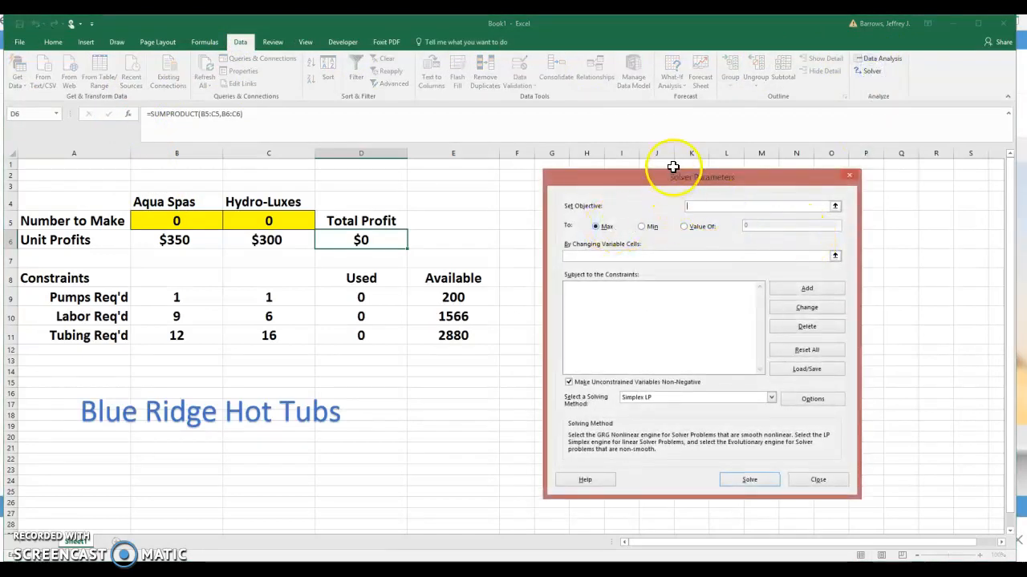
left_click_drag(672, 167, 648, 141)
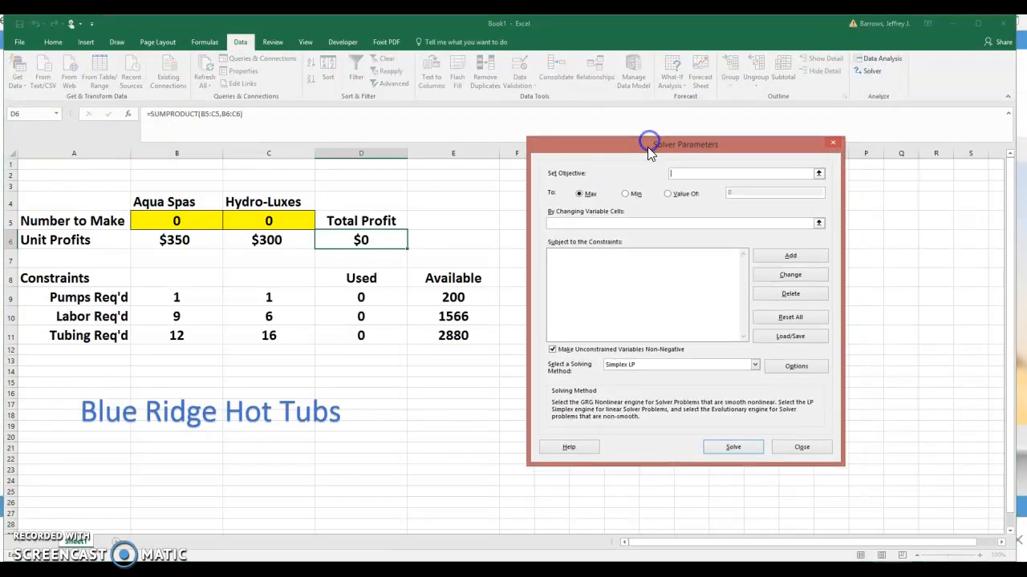
mouse_move(387, 236)
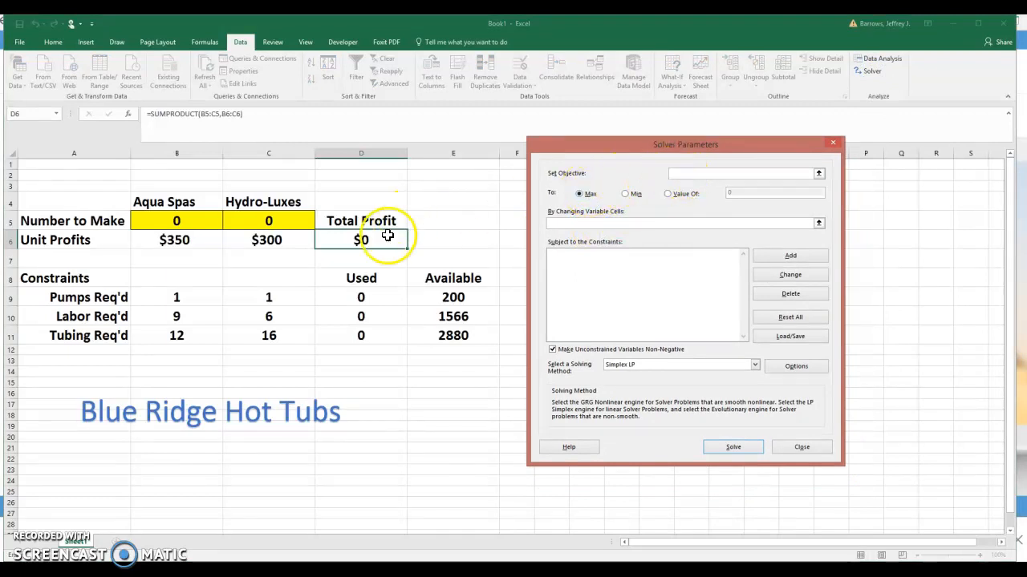
- Set the objective to Max on $D$6 with variable cells $B$5:$C$5
left_click(361, 239)
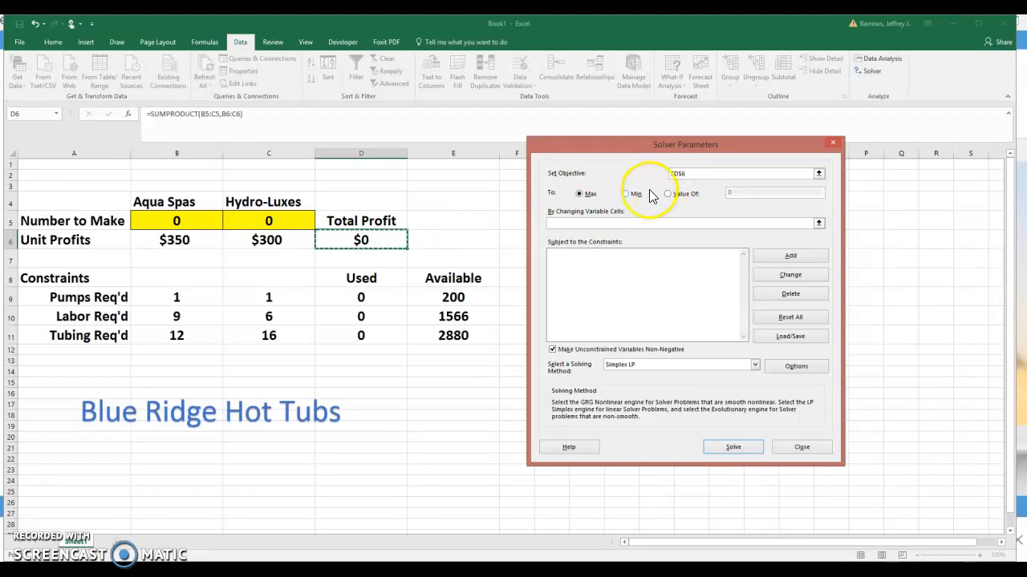
left_click(578, 193)
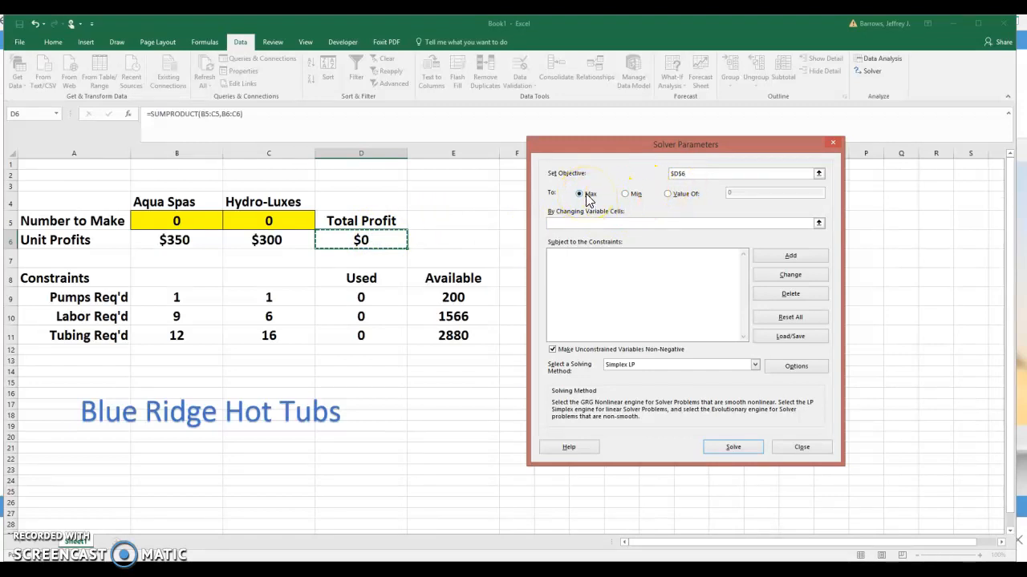
left_click(578, 193)
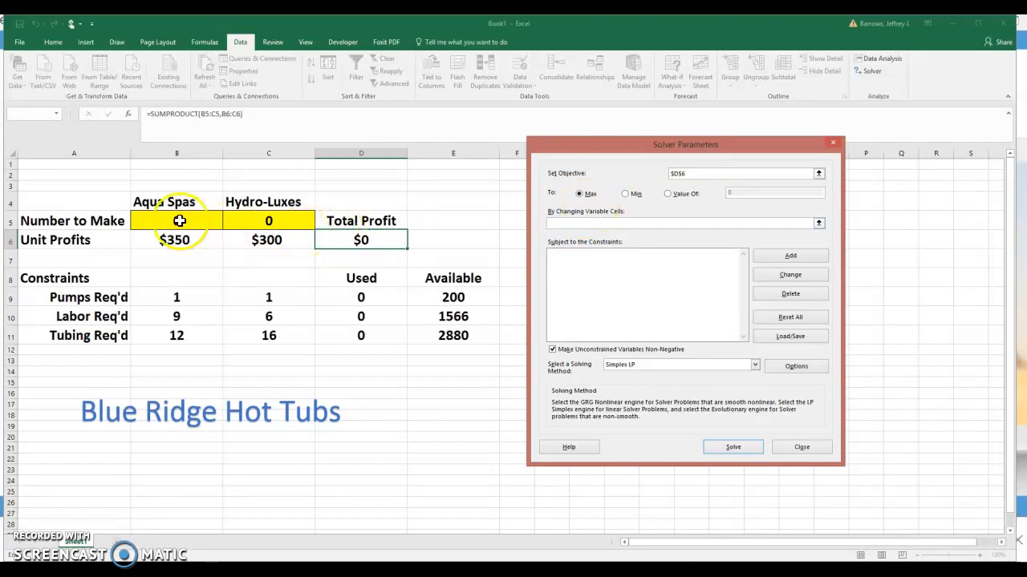
left_click_drag(177, 220, 269, 221)
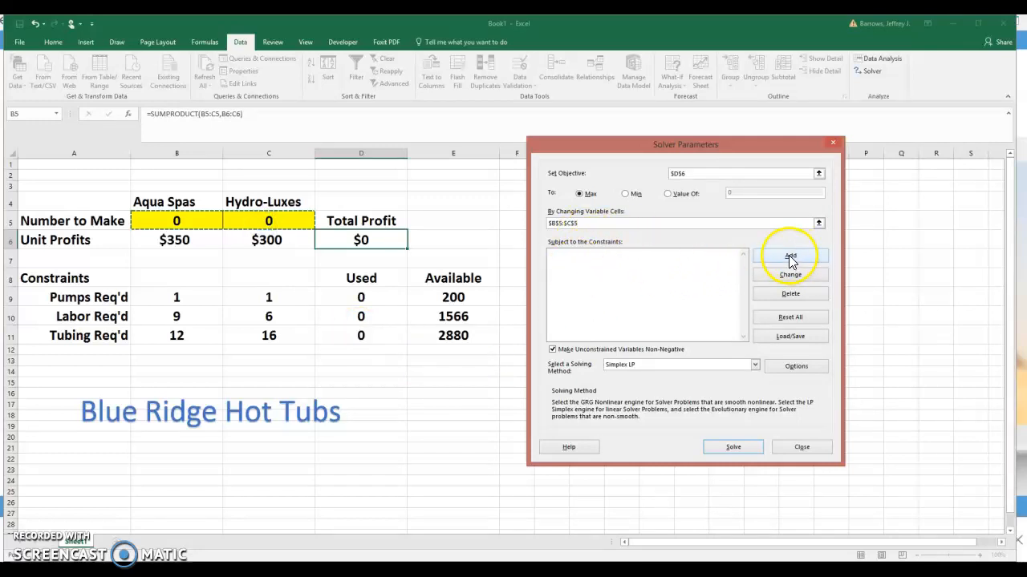
- Add the constraint $D$9:$D$11 <= $E$9:$E$11, entering it twice
left_click(790, 255)
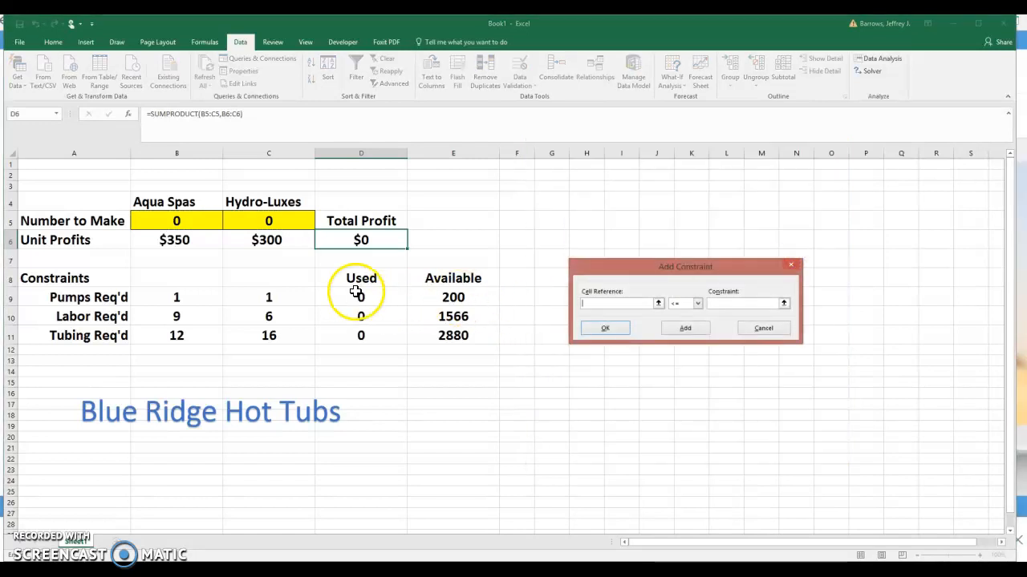
left_click_drag(361, 297, 360, 335)
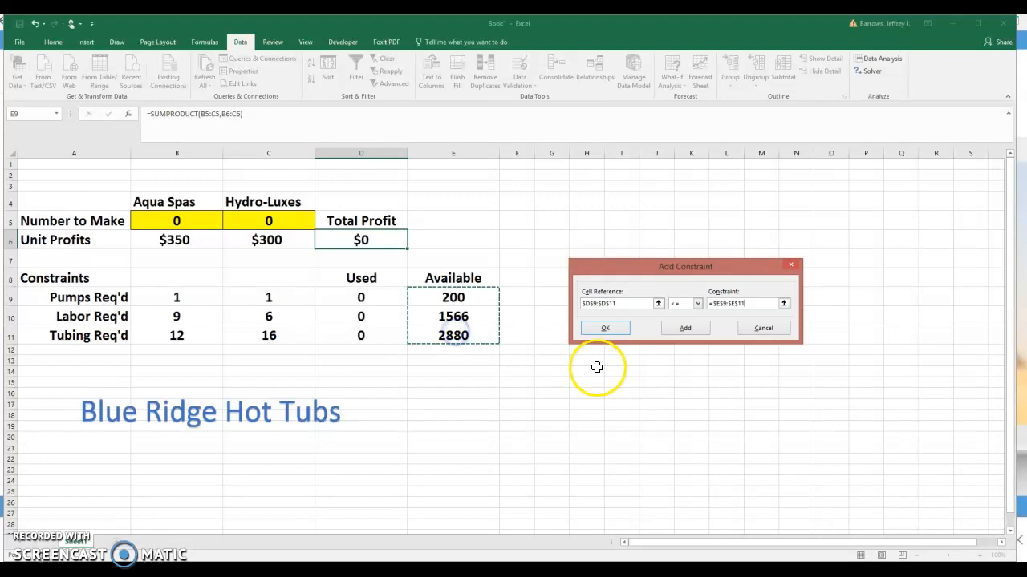
left_click(684, 328)
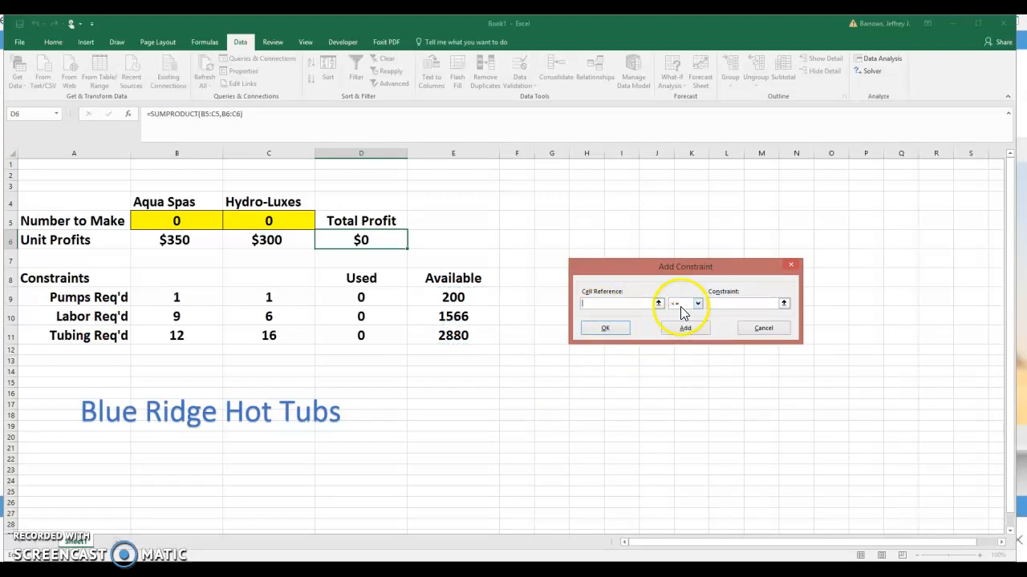
left_click_drag(361, 297, 361, 336)
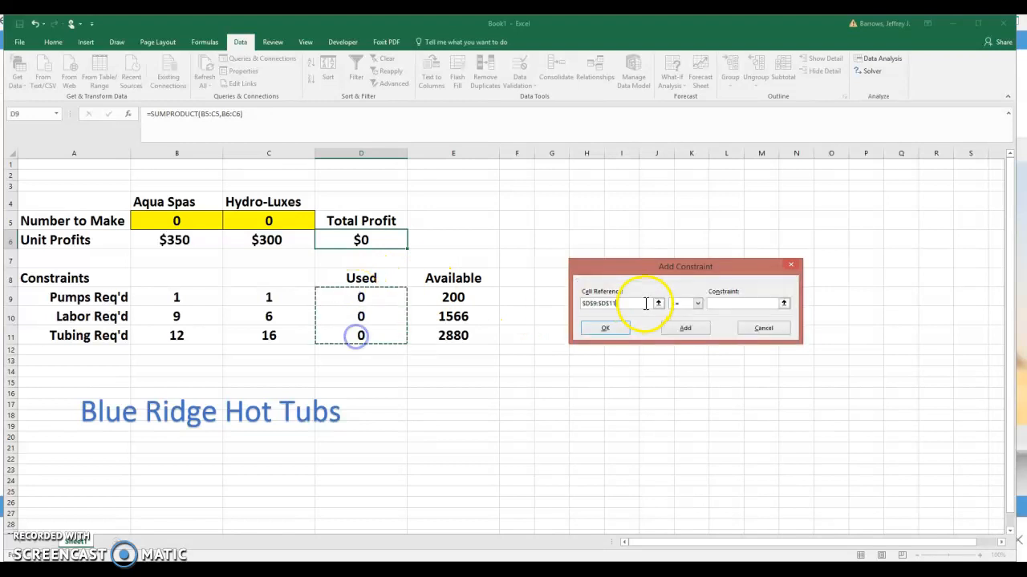
left_click_drag(453, 297, 453, 335)
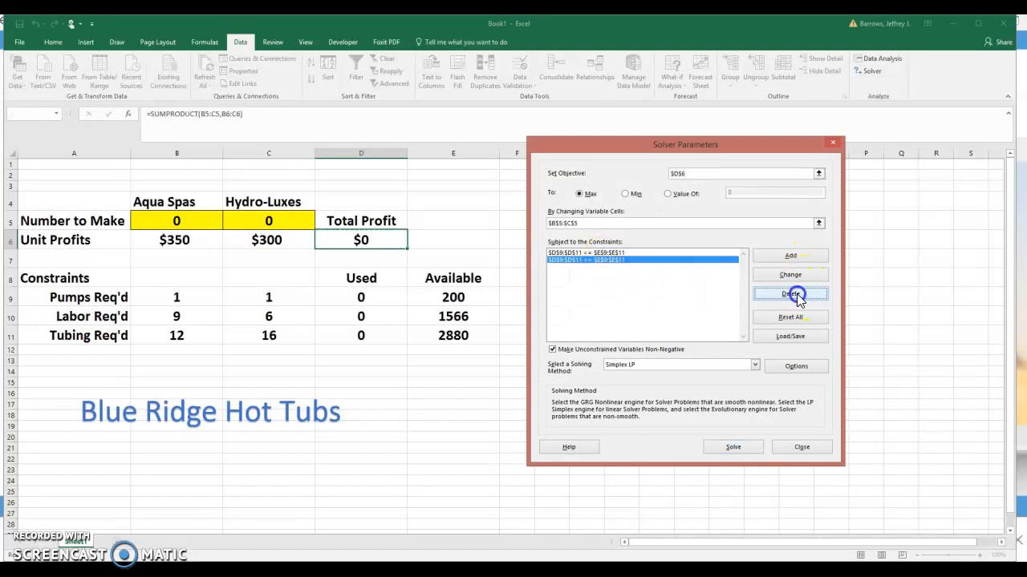
- Delete the duplicate Used <= Available constraint and use the Simplex LP method
left_click(790, 293)
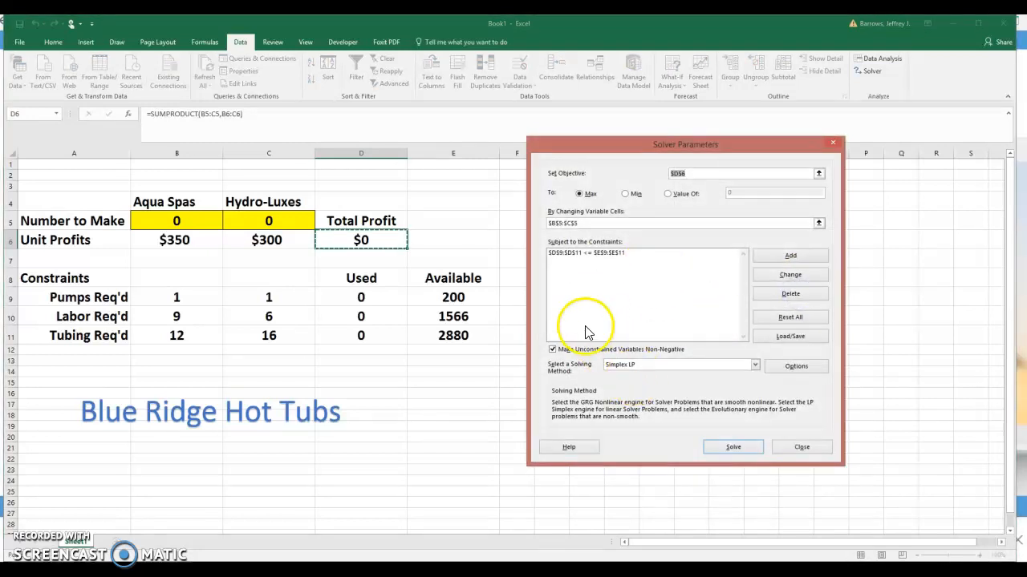
mouse_move(663, 364)
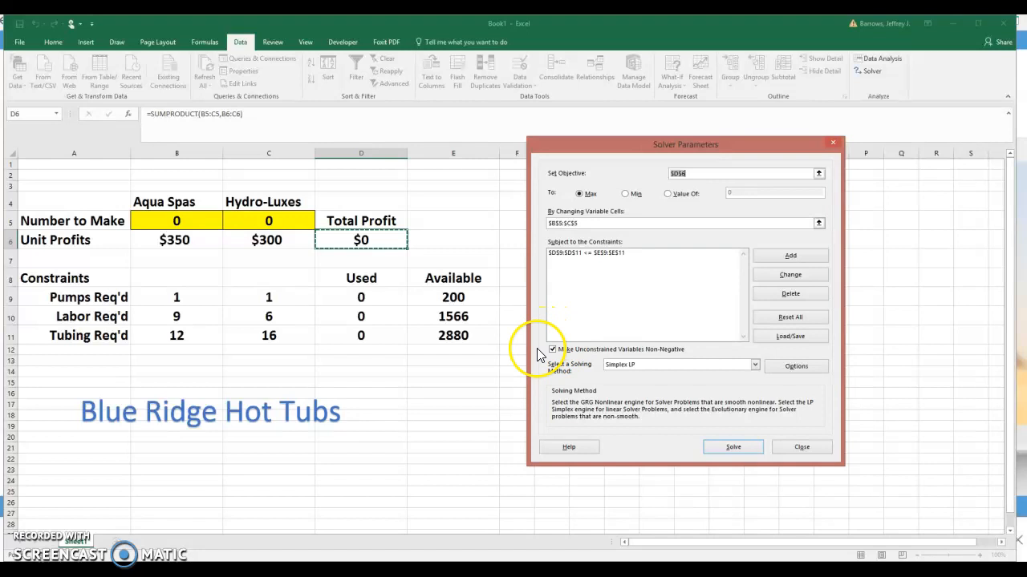
left_click(755, 364)
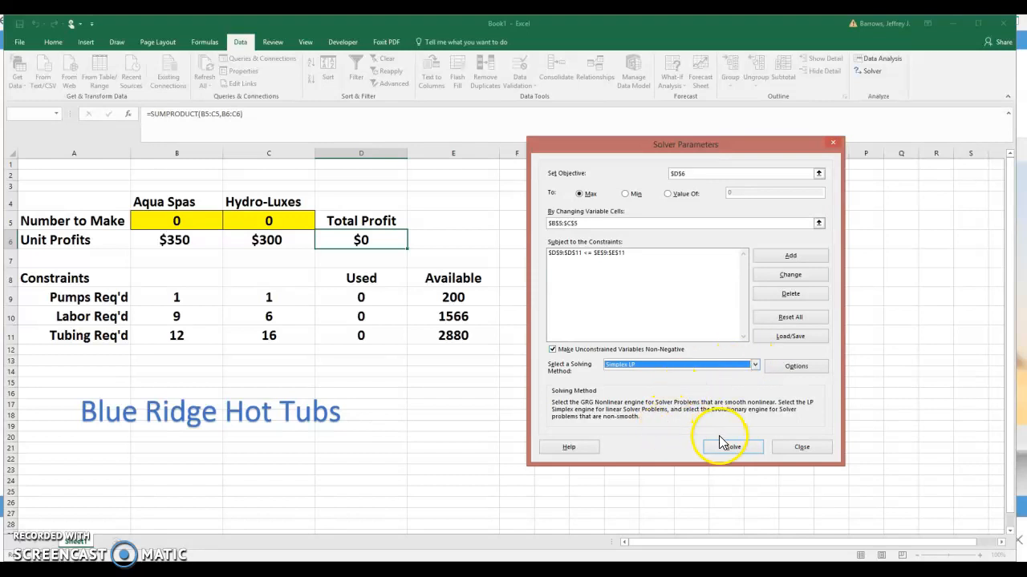
- Solve the model, yielding 122 Aqua Spas, 78 Hydro-Luxes and $66,100 profit
left_click(733, 447)
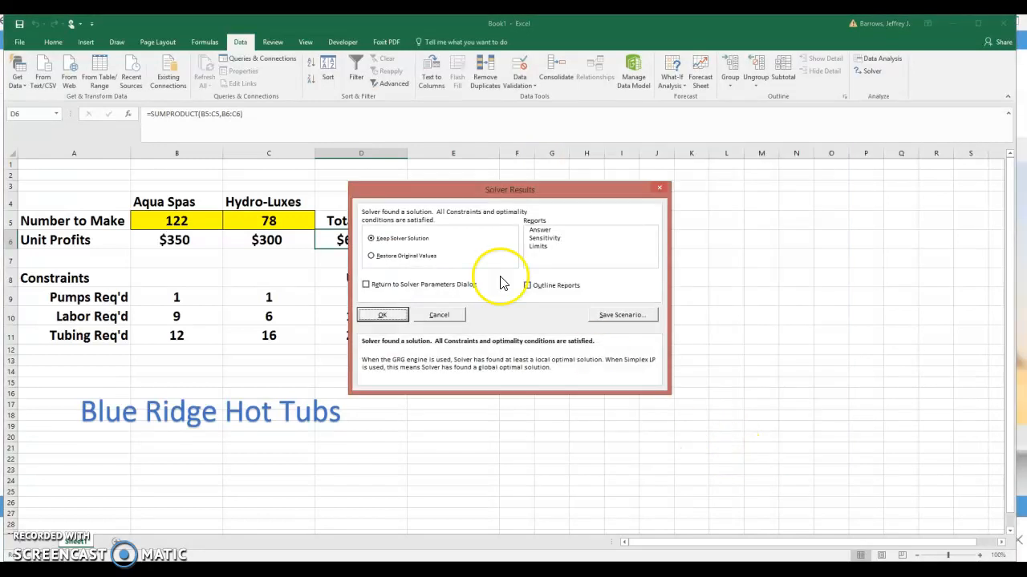
left_click_drag(509, 189, 682, 167)
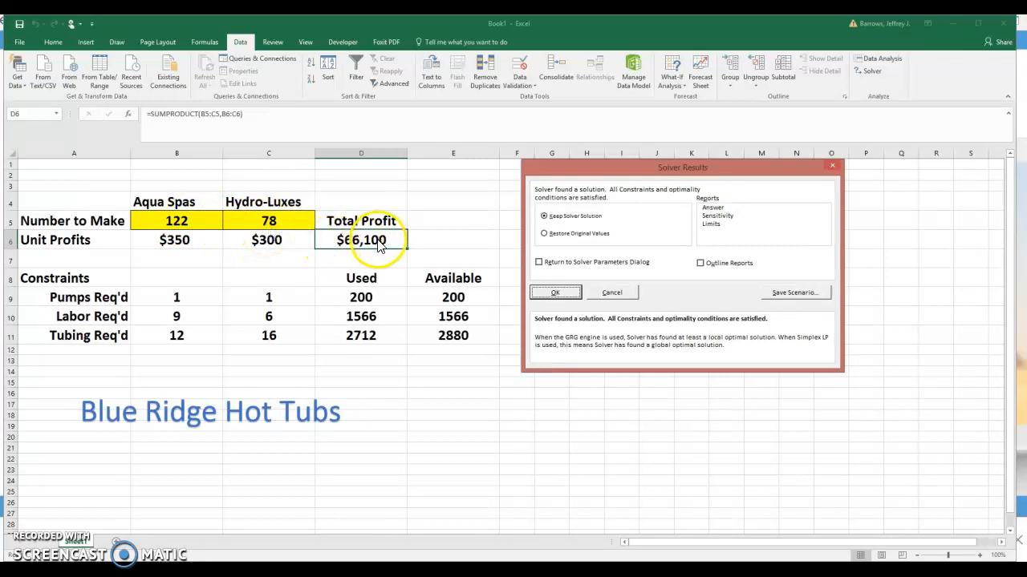
mouse_move(362, 247)
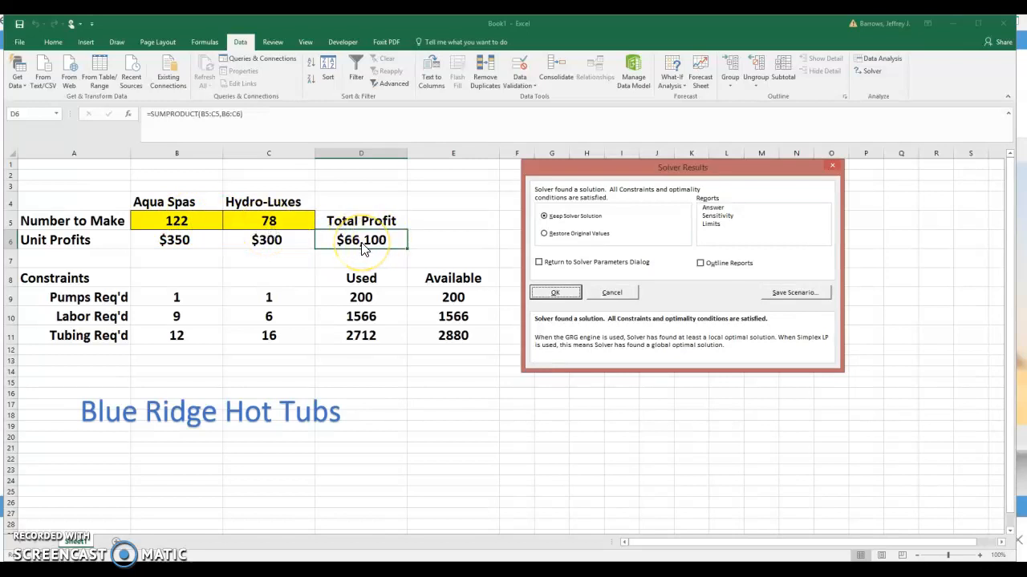
mouse_move(377, 247)
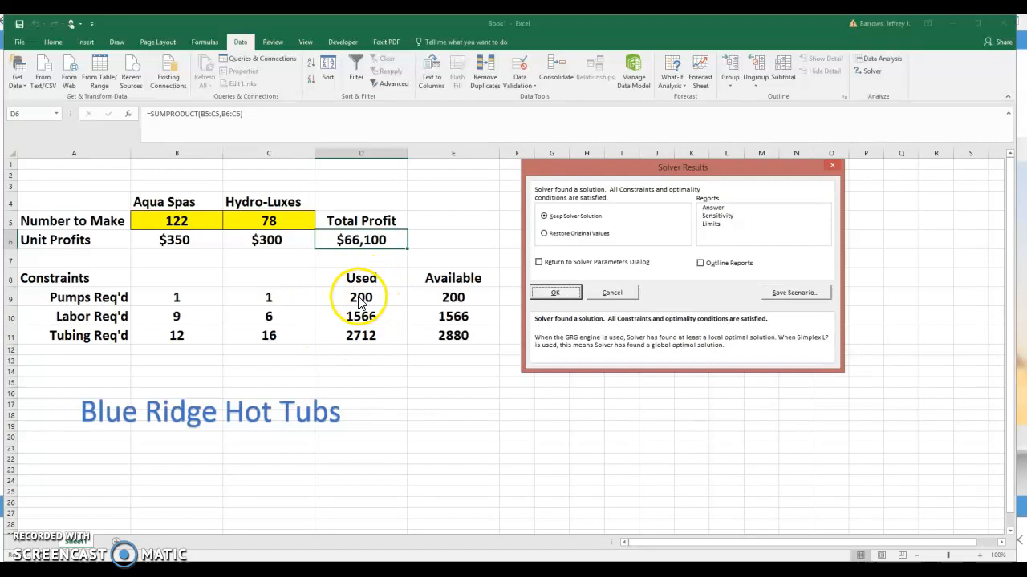
mouse_move(353, 328)
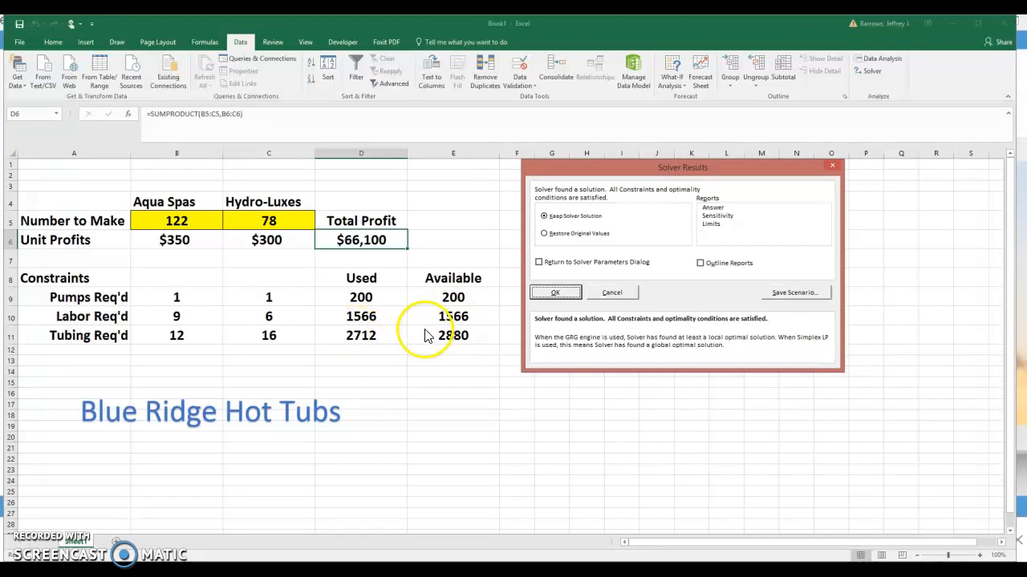
mouse_move(394, 289)
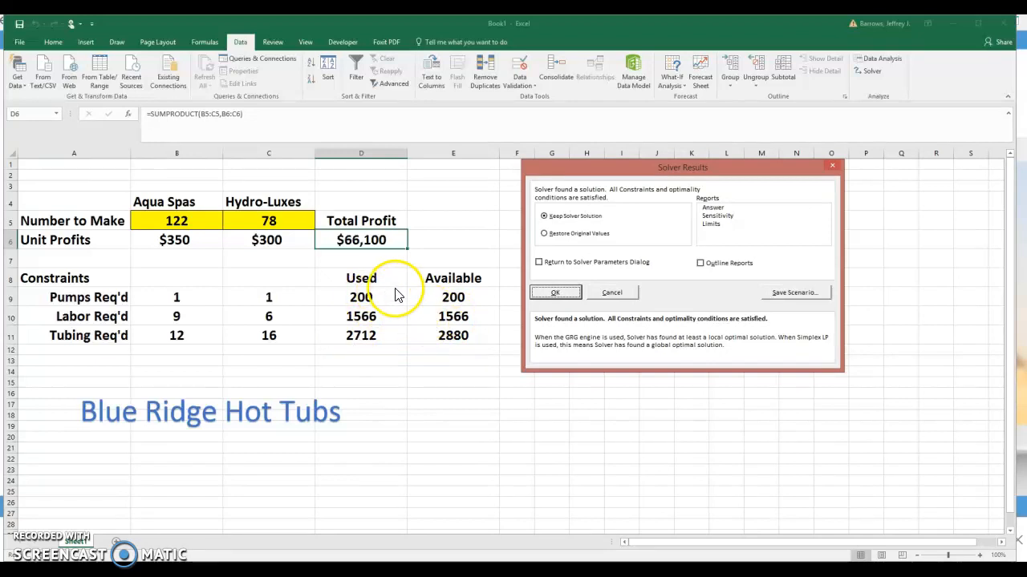
mouse_move(328, 312)
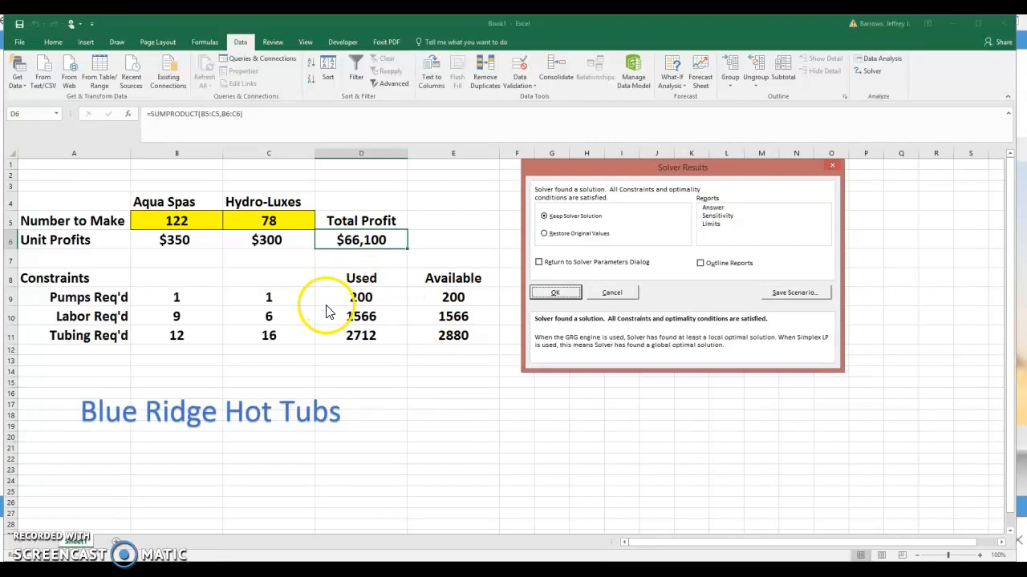
mouse_move(476, 297)
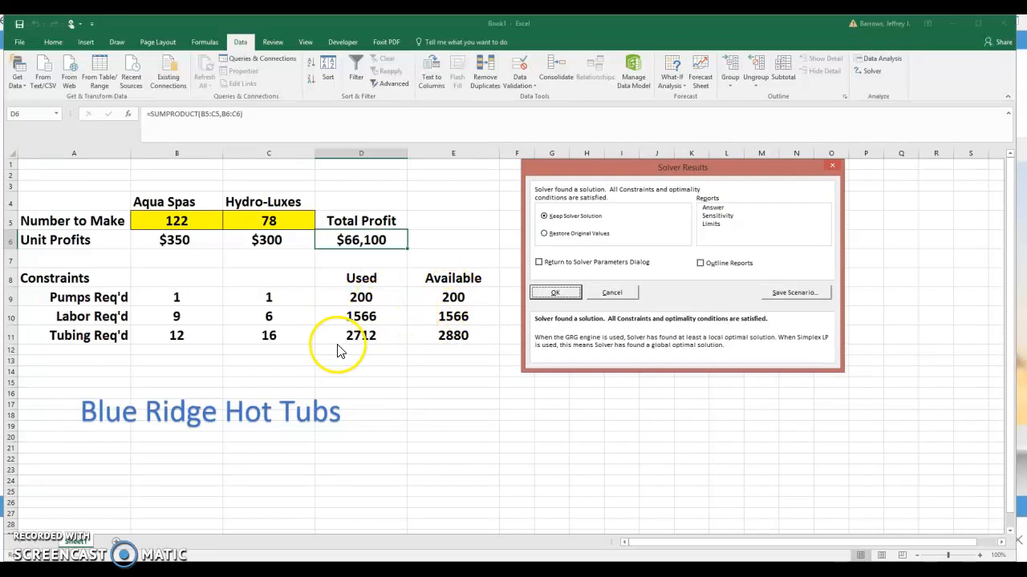
mouse_move(401, 349)
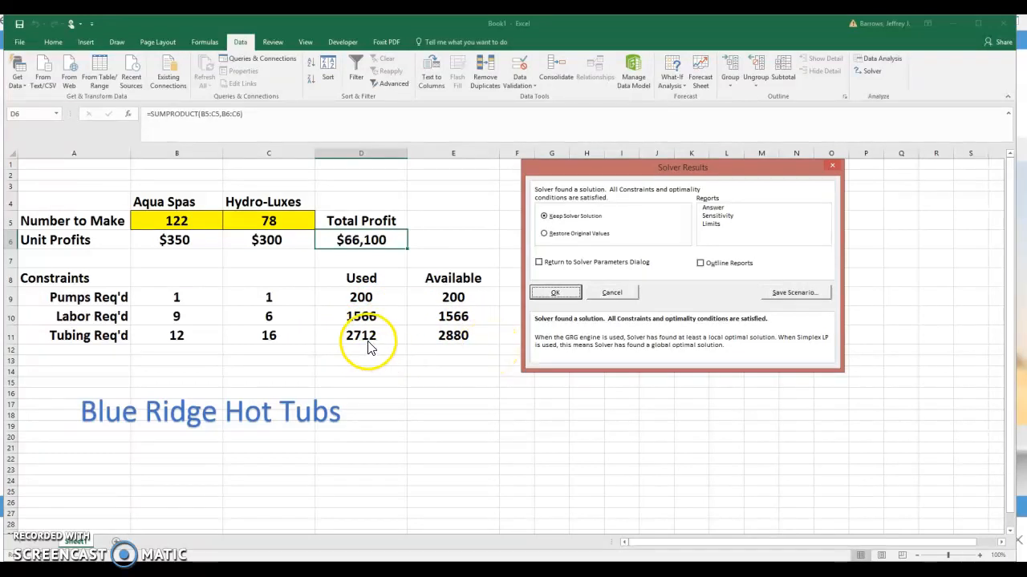
mouse_move(572, 345)
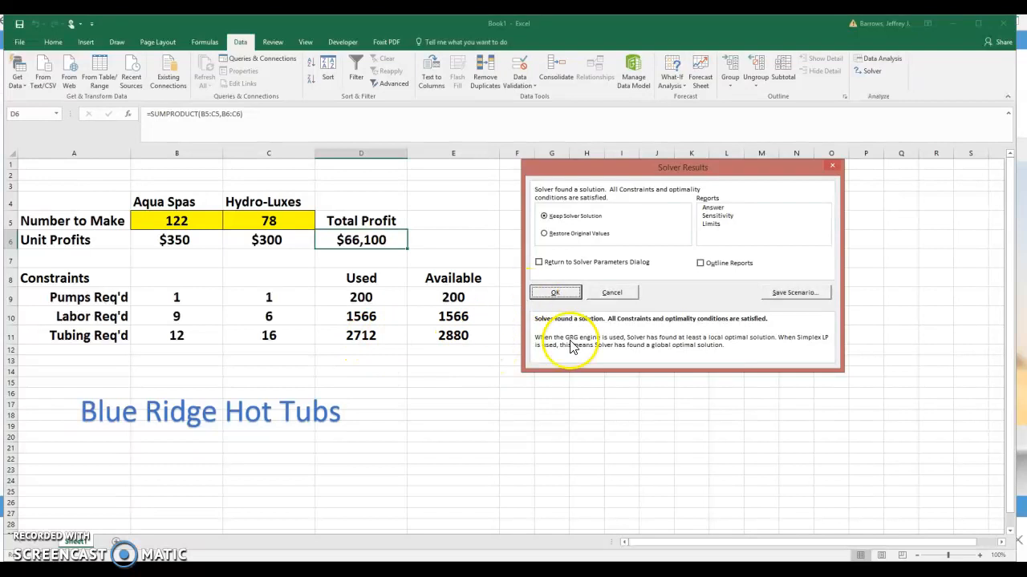
mouse_move(470, 404)
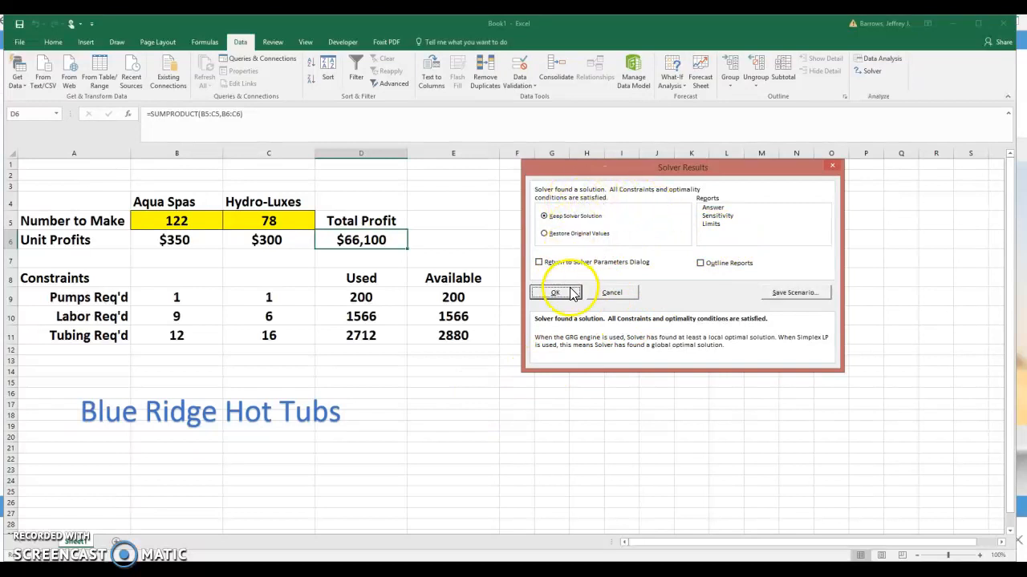
- Generate Sensitivity Report 1, zoom in on its sheet, and bold all its text
left_click(718, 215)
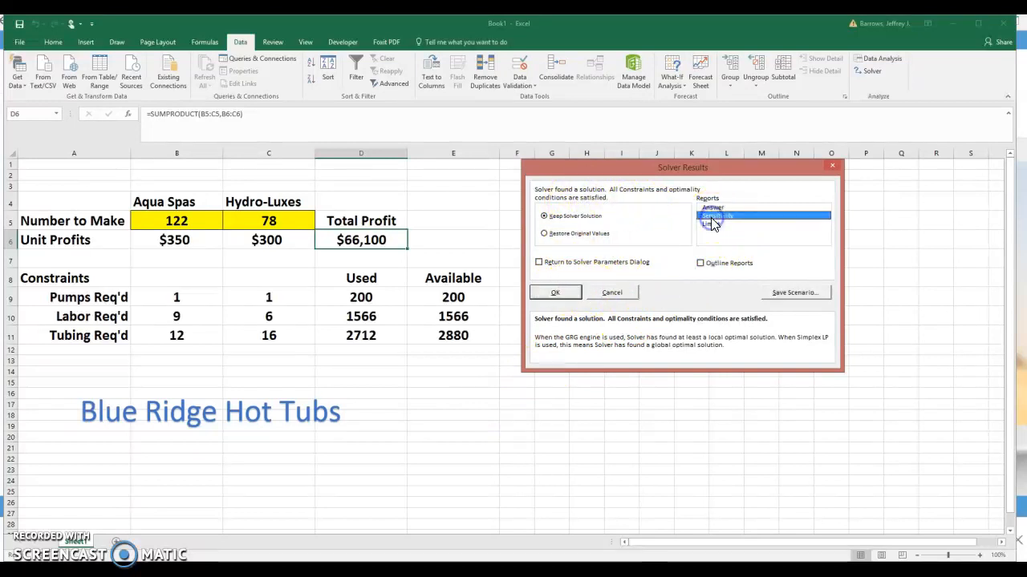
left_click(554, 292)
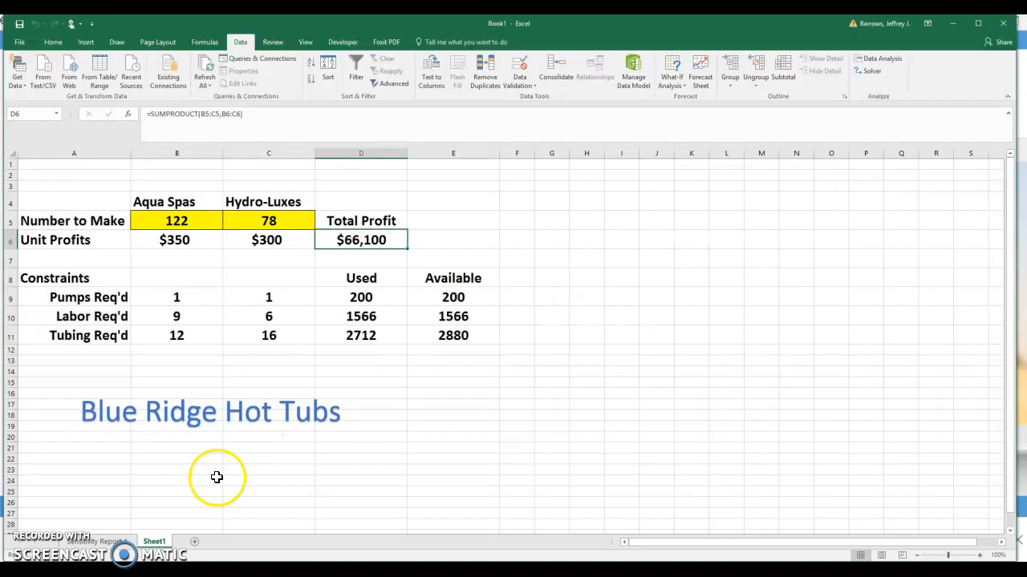
mouse_move(93, 527)
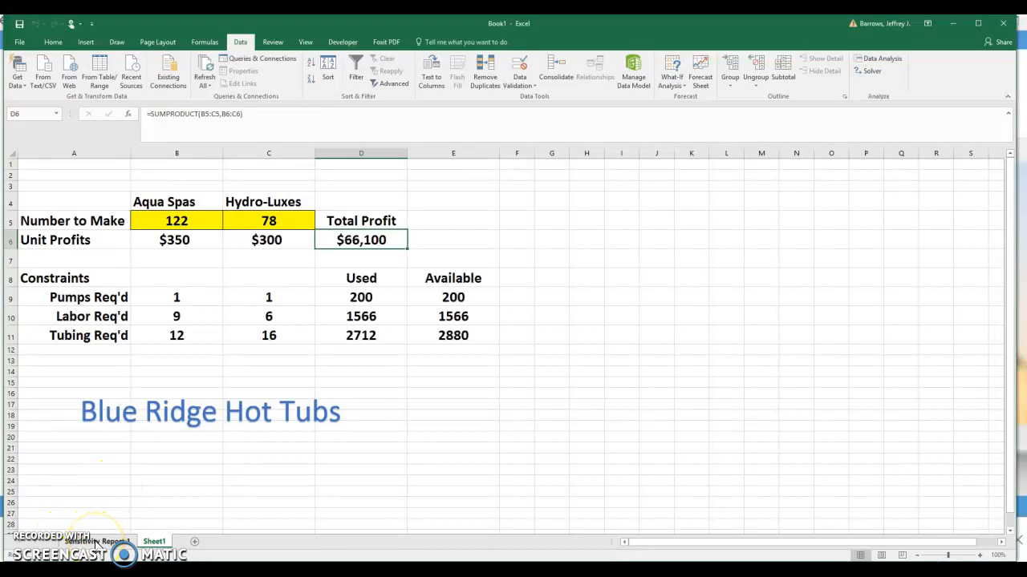
left_click(99, 541)
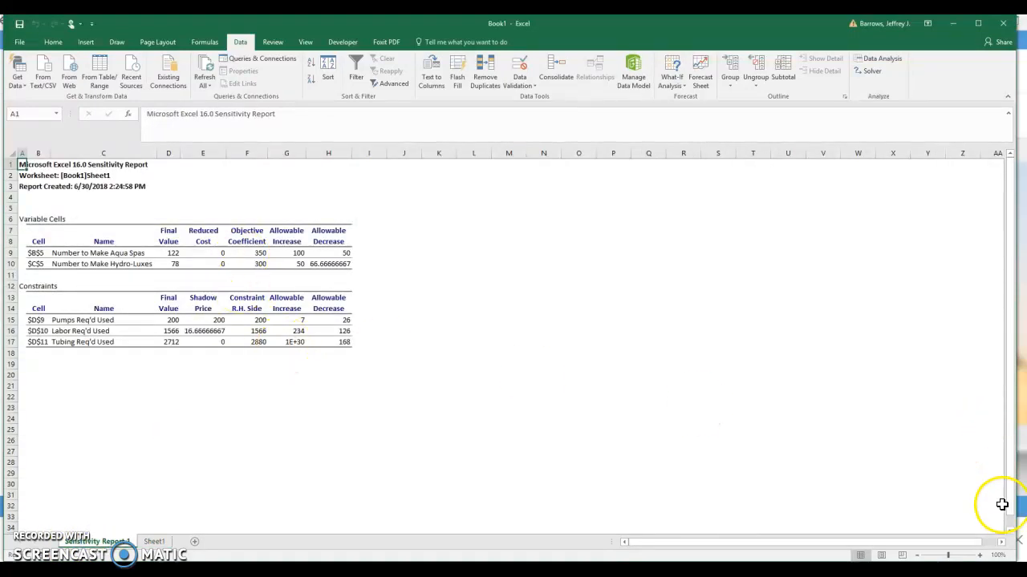
left_click(980, 556)
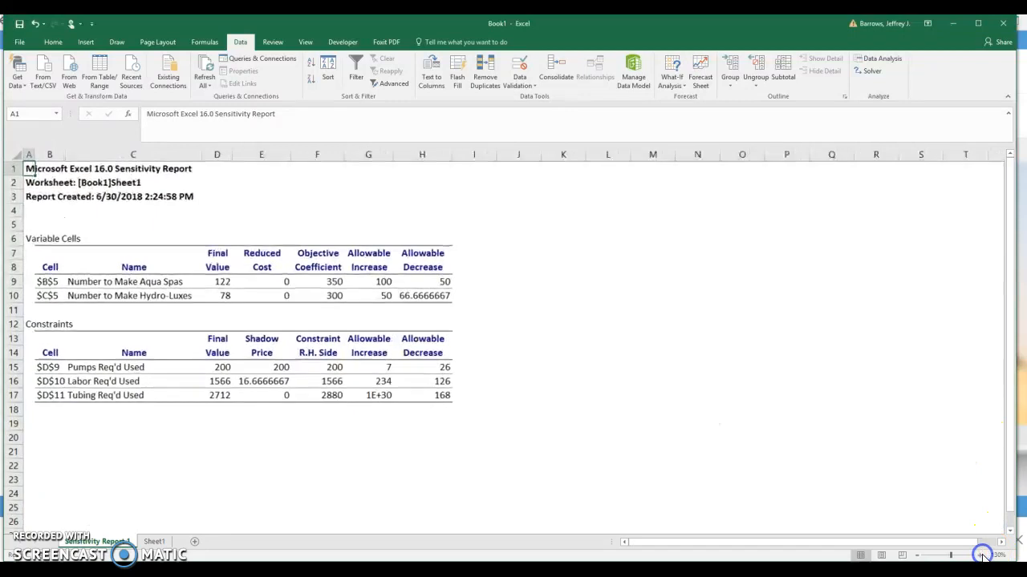
left_click(980, 556)
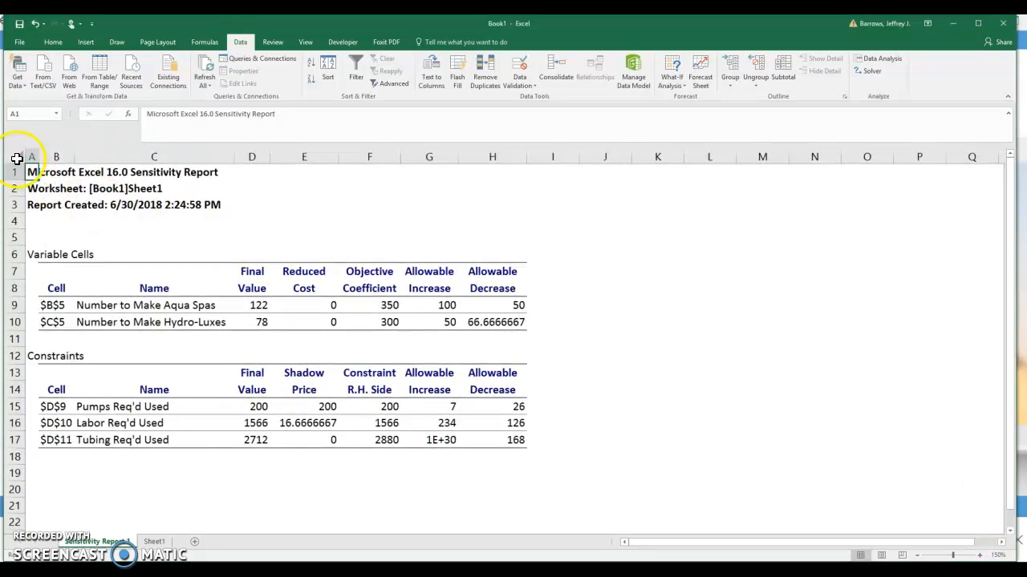
left_click(65, 42)
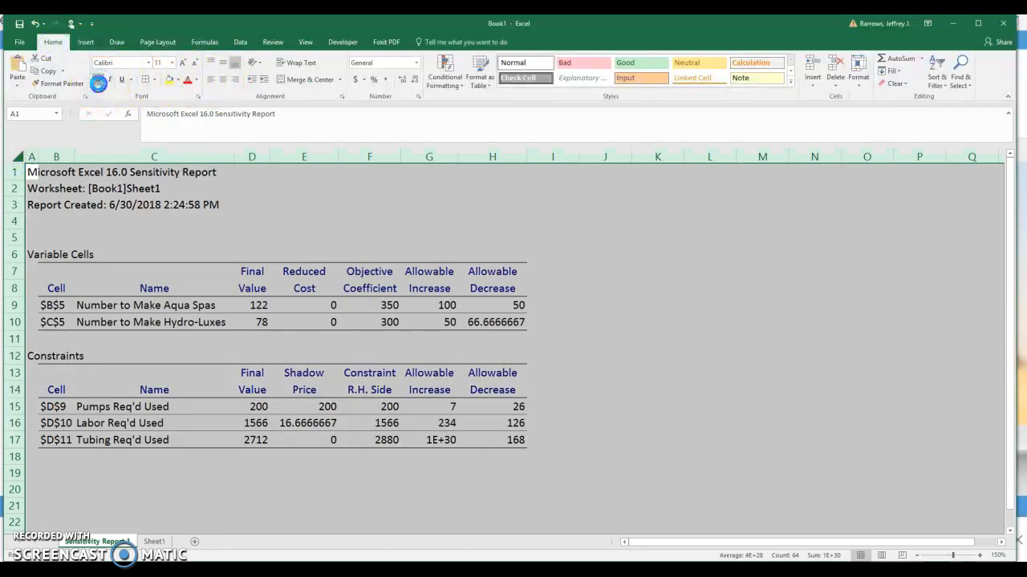
left_click(657, 355)
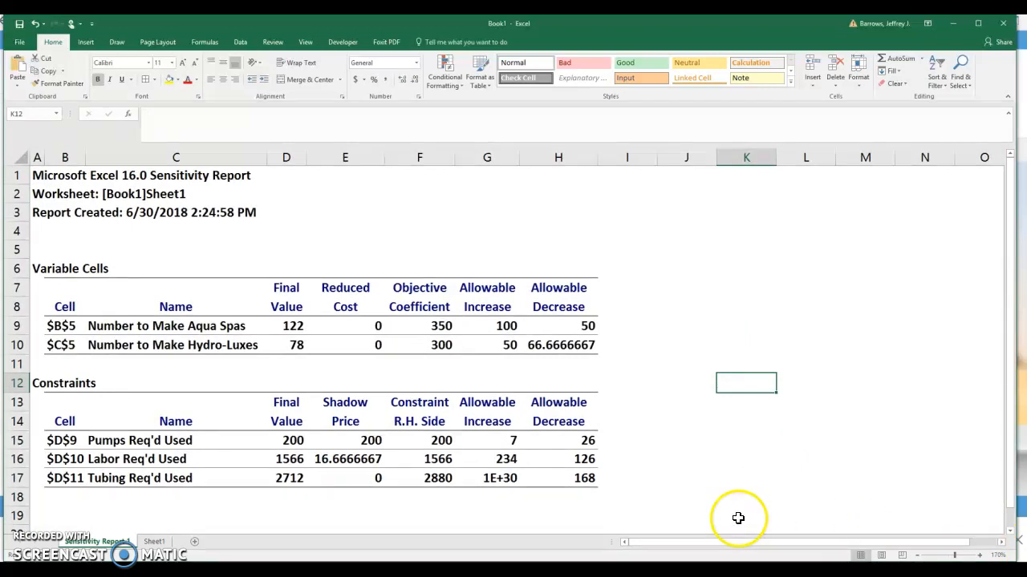
mouse_move(665, 457)
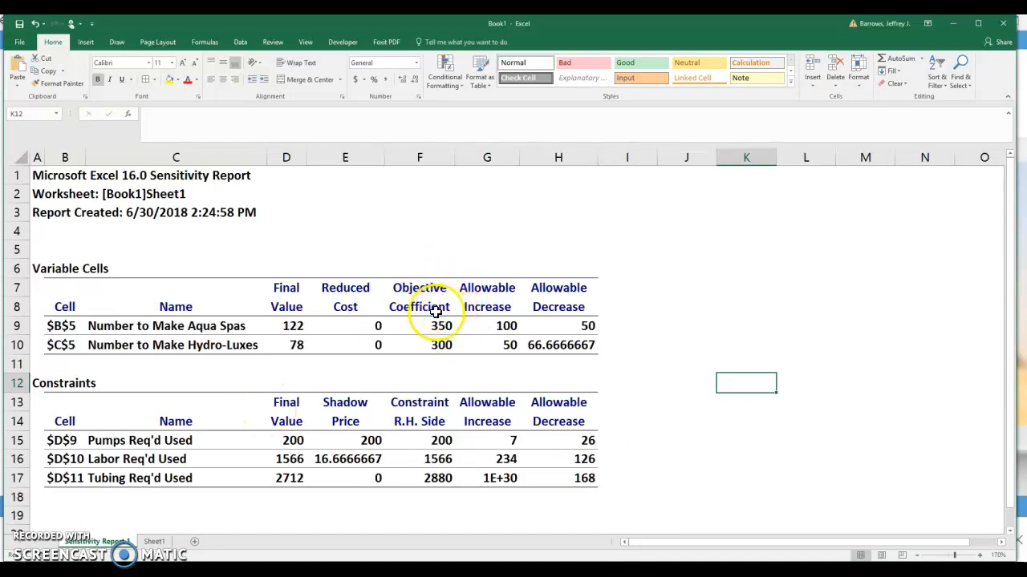
mouse_move(394, 436)
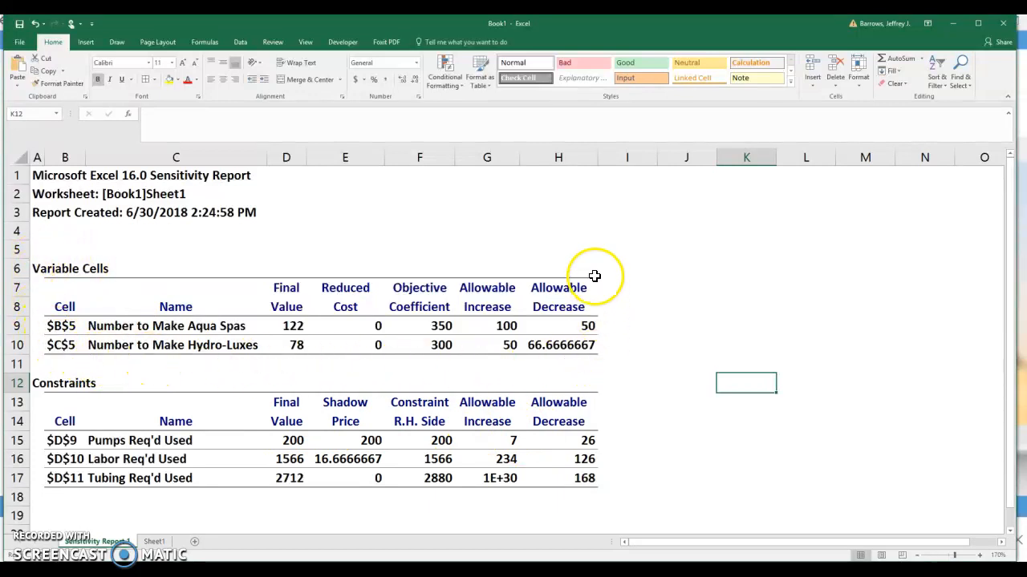
mouse_move(99, 368)
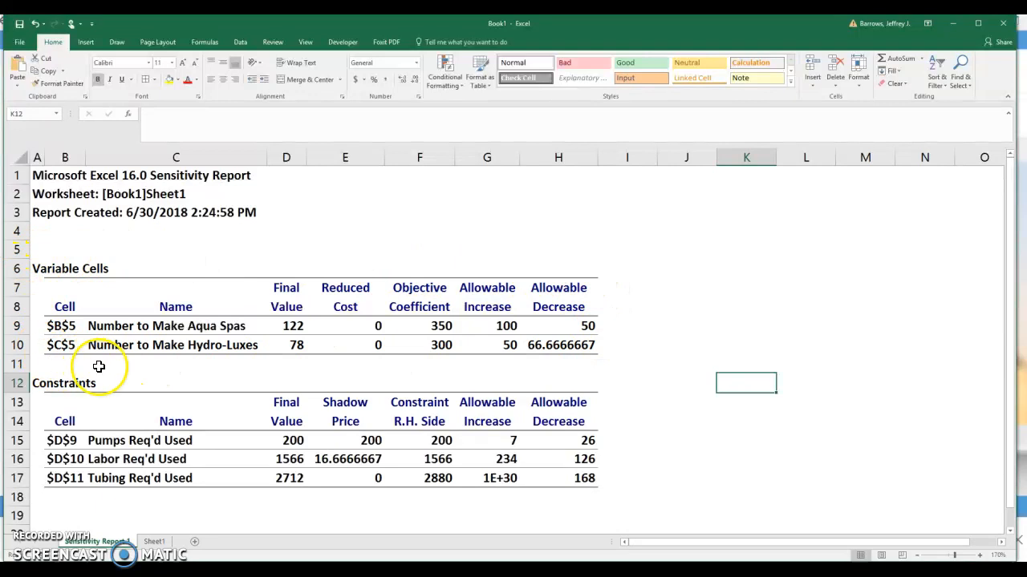
mouse_move(70, 373)
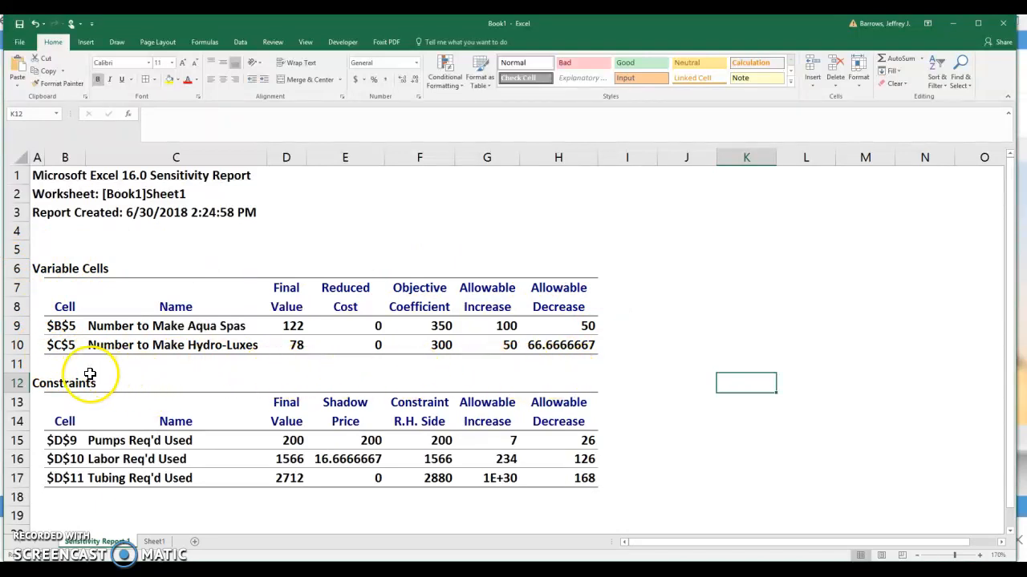
mouse_move(566, 498)
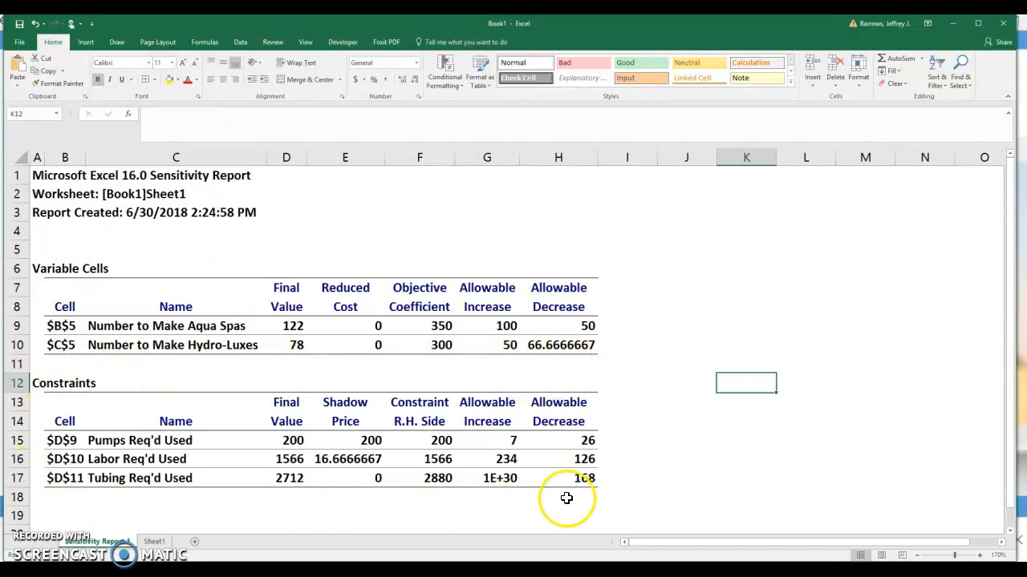
mouse_move(36, 421)
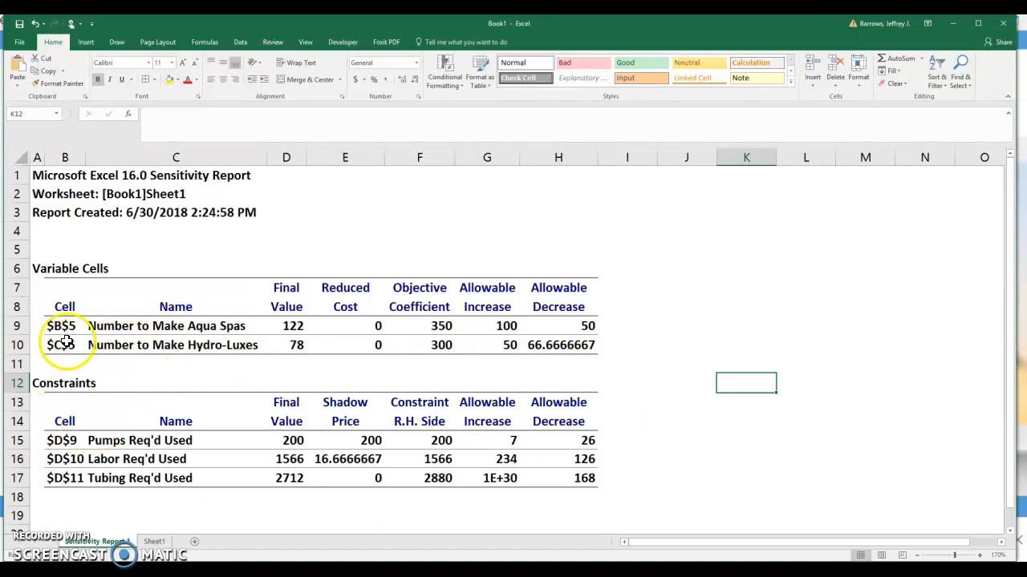
mouse_move(271, 328)
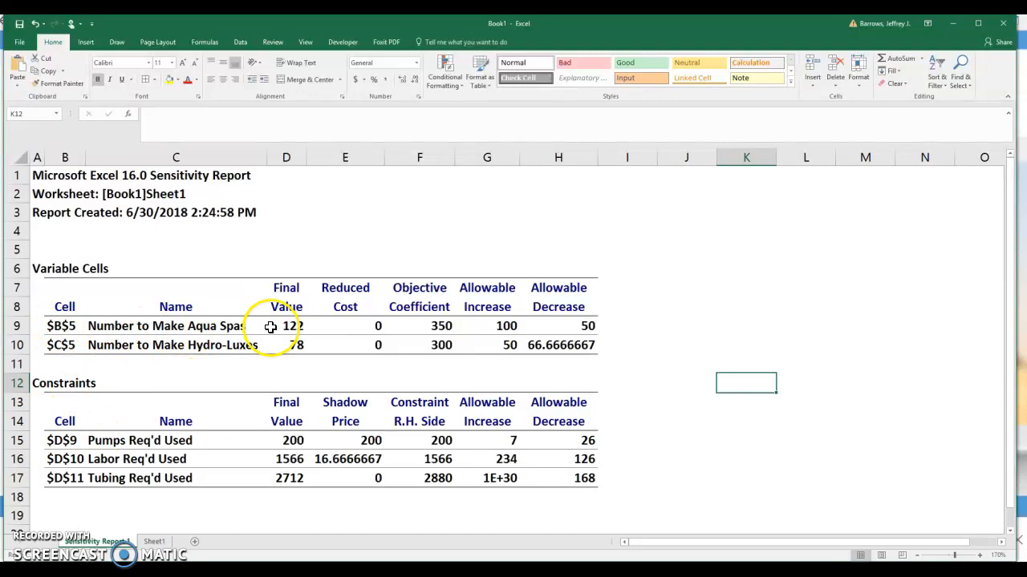
left_click(199, 327)
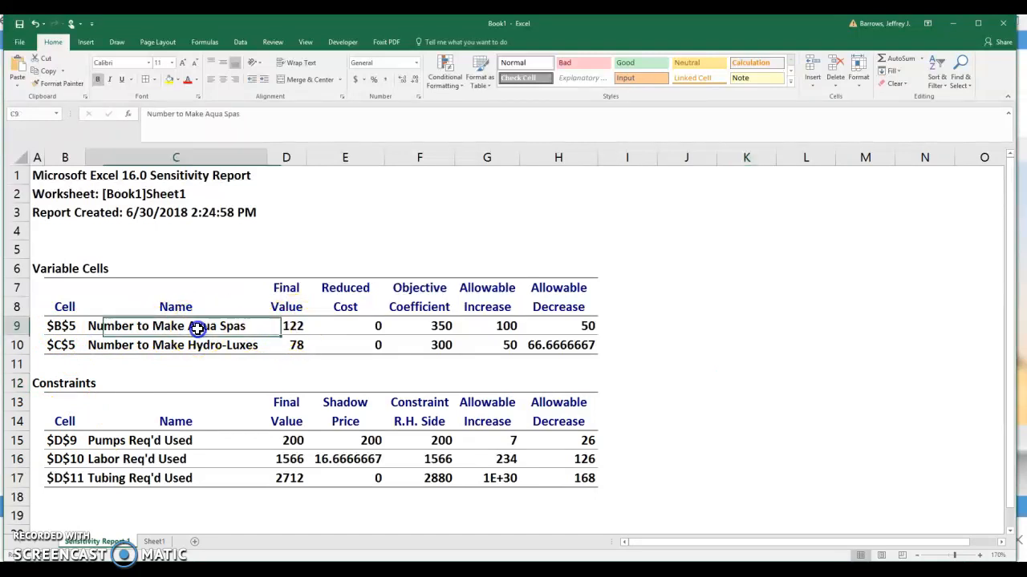
left_click(285, 326)
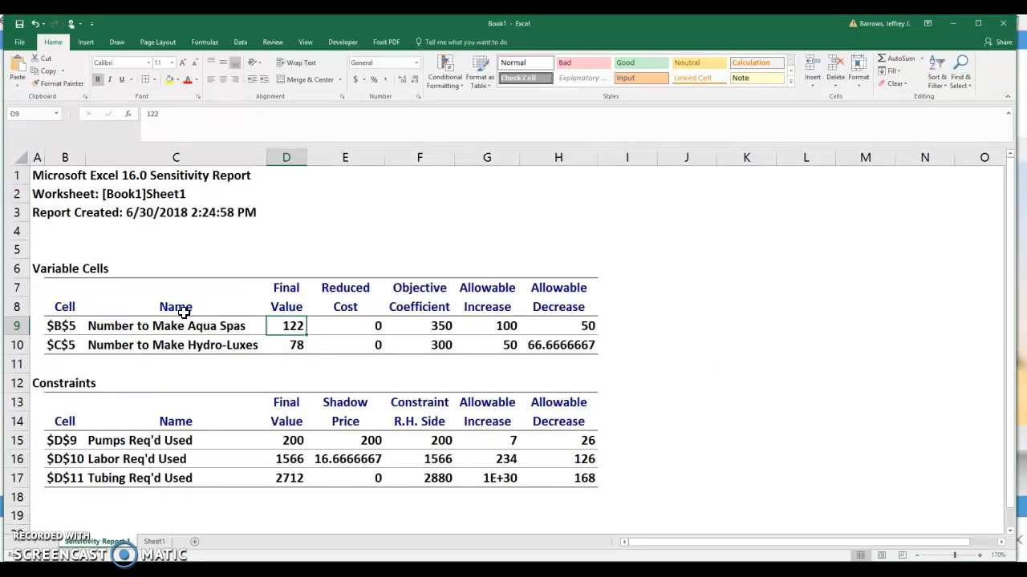
left_click(418, 326)
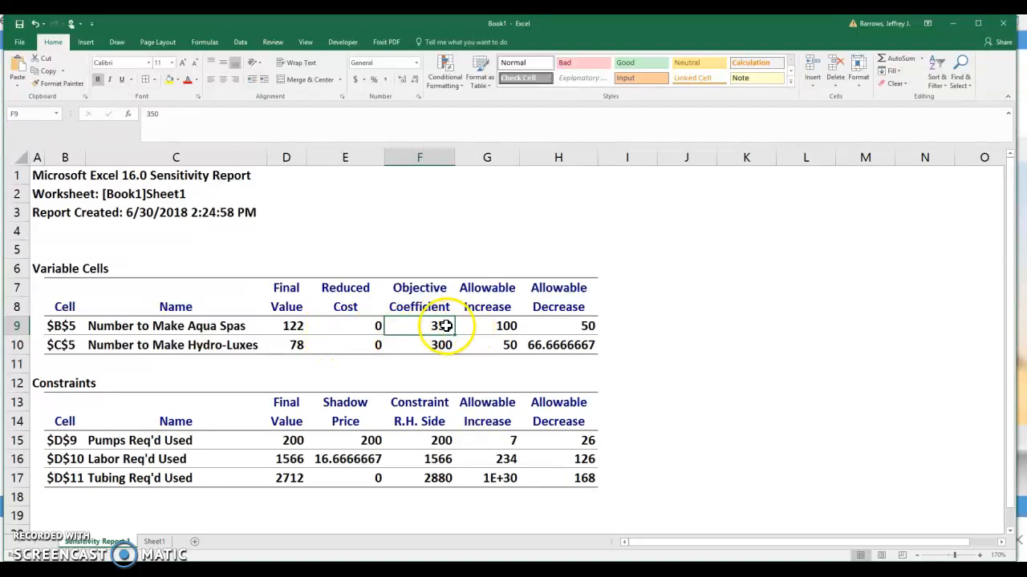
mouse_move(575, 328)
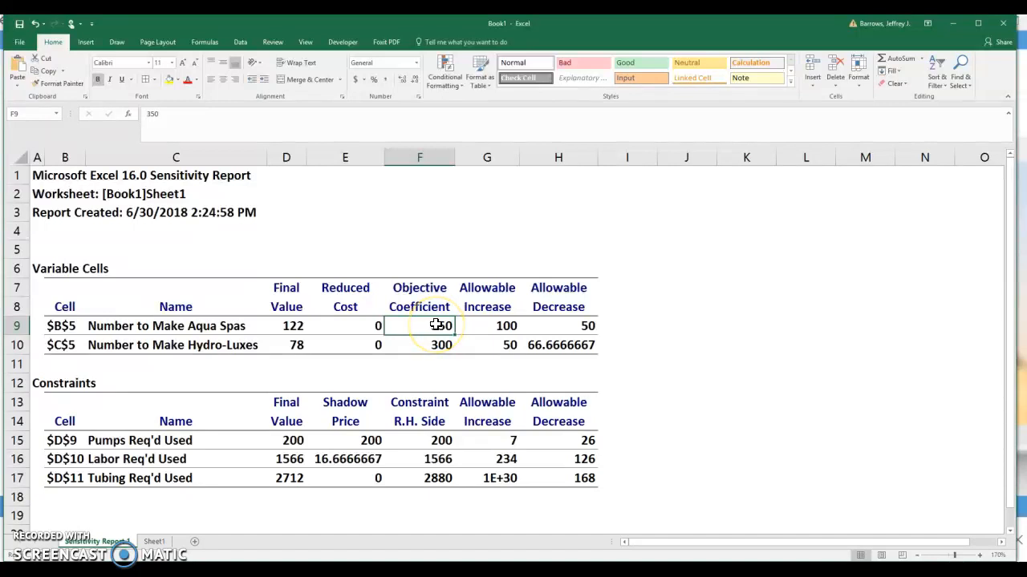
mouse_move(546, 317)
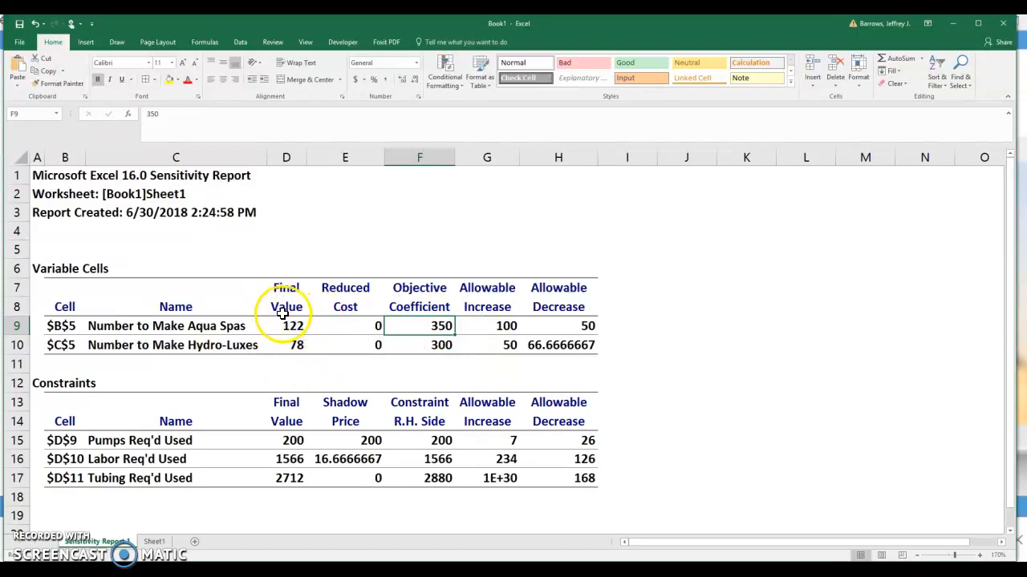
mouse_move(323, 348)
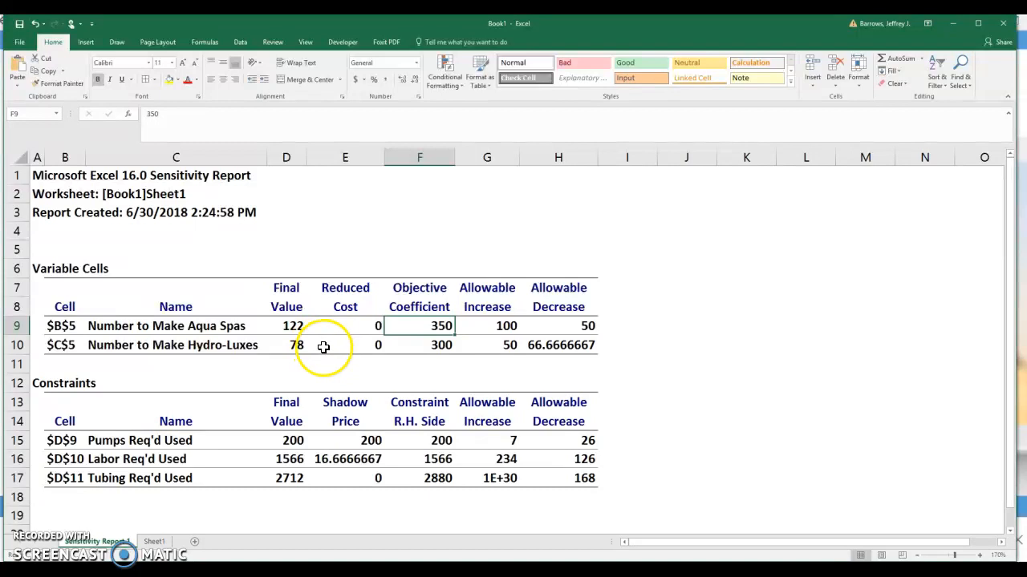
mouse_move(309, 349)
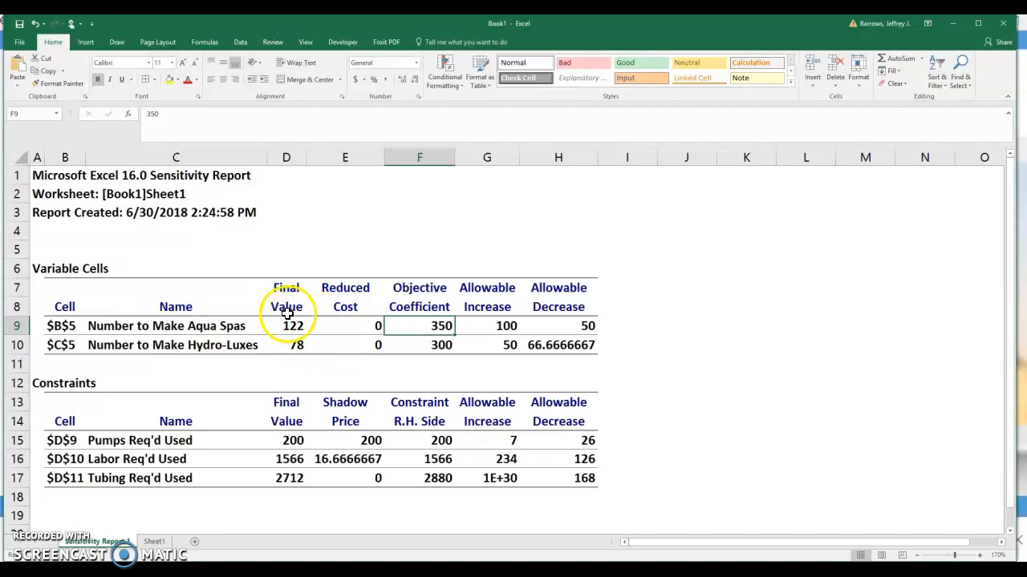
mouse_move(303, 314)
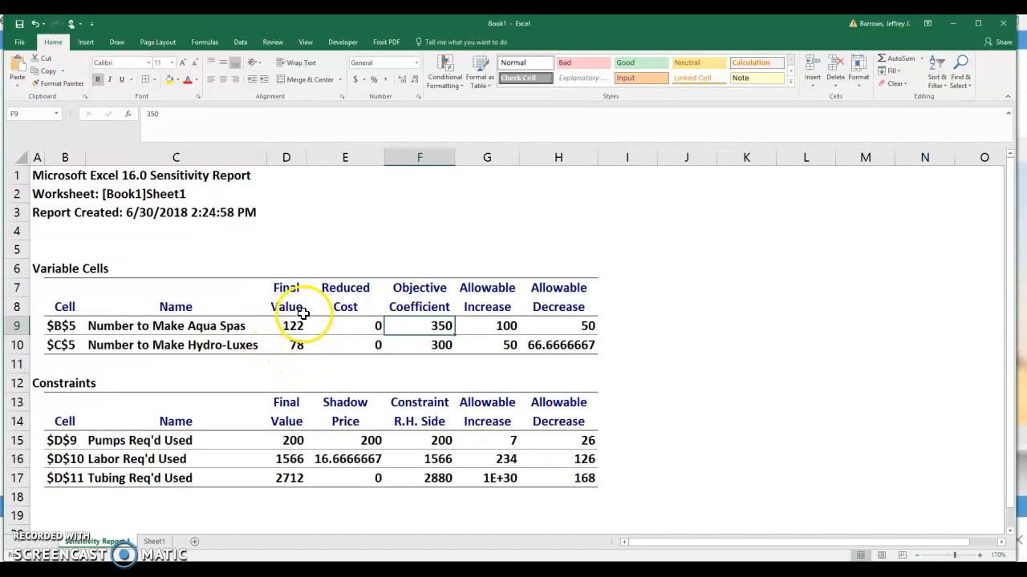
mouse_move(291, 349)
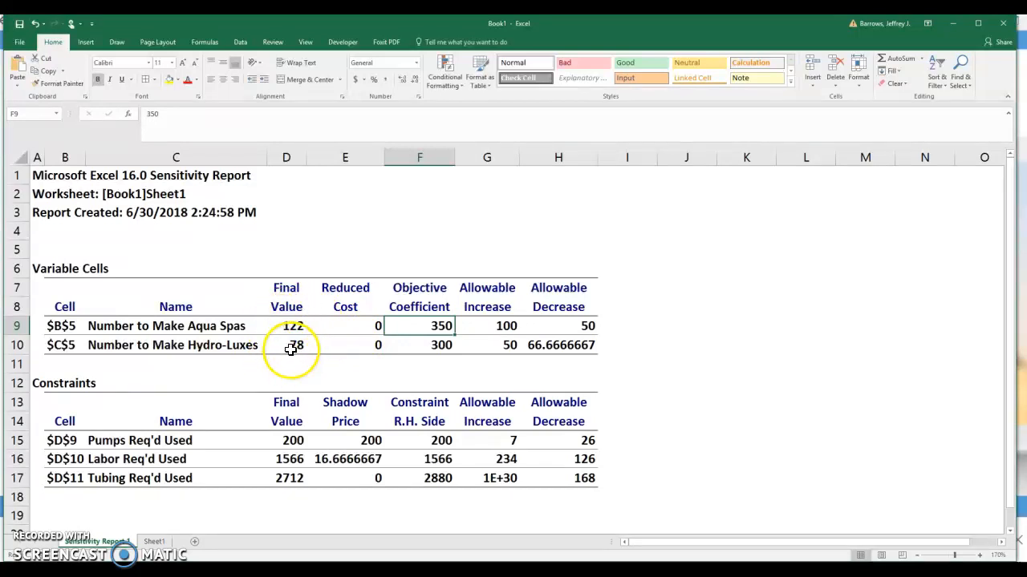
mouse_move(502, 326)
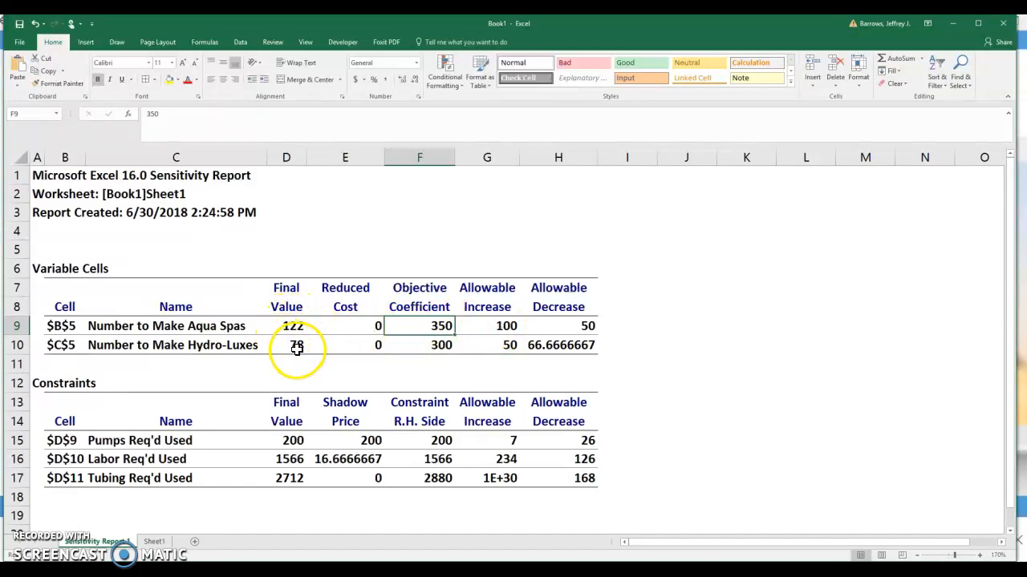
mouse_move(293, 315)
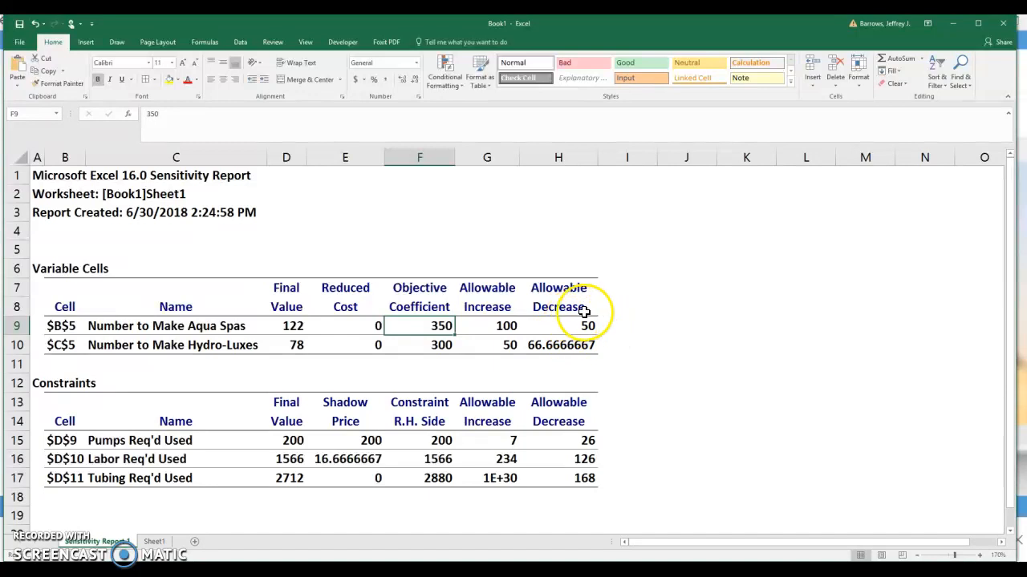
mouse_move(560, 326)
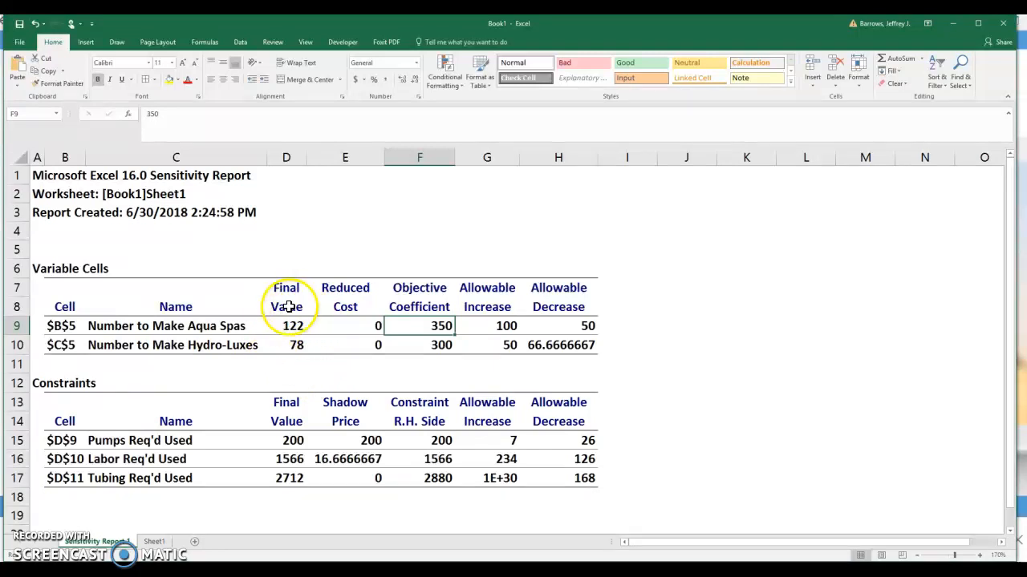
mouse_move(483, 327)
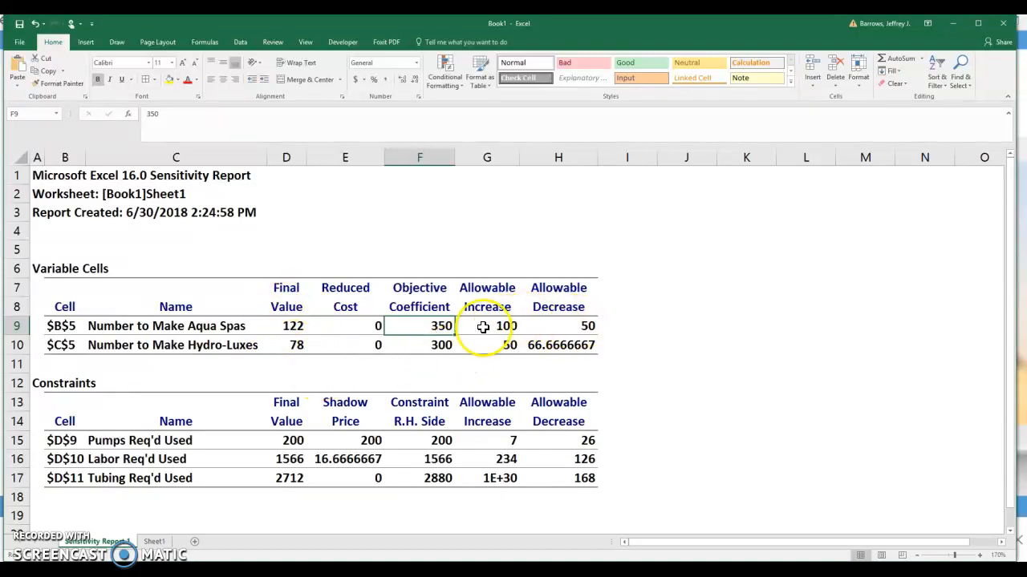
left_click(438, 345)
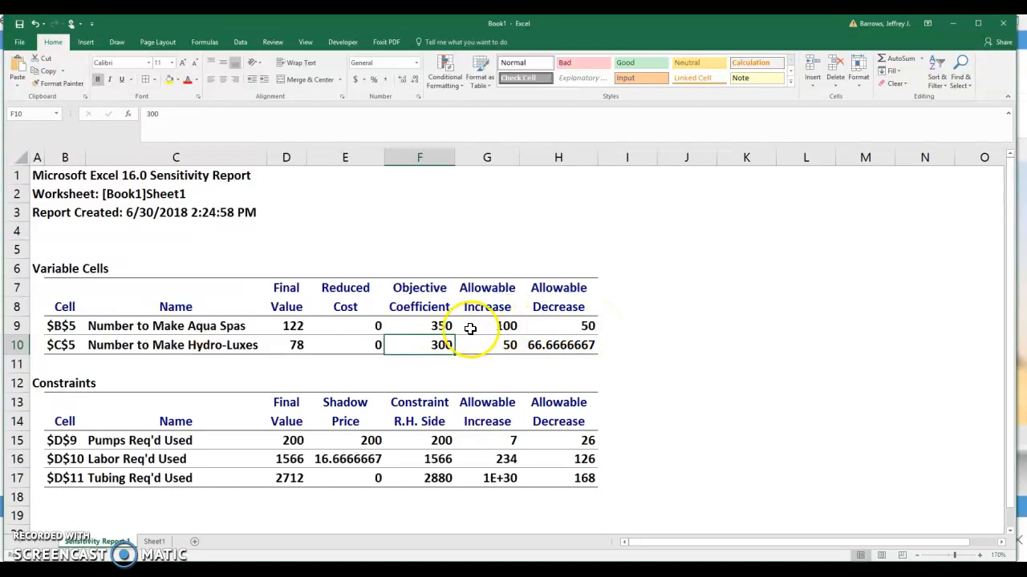
mouse_move(430, 344)
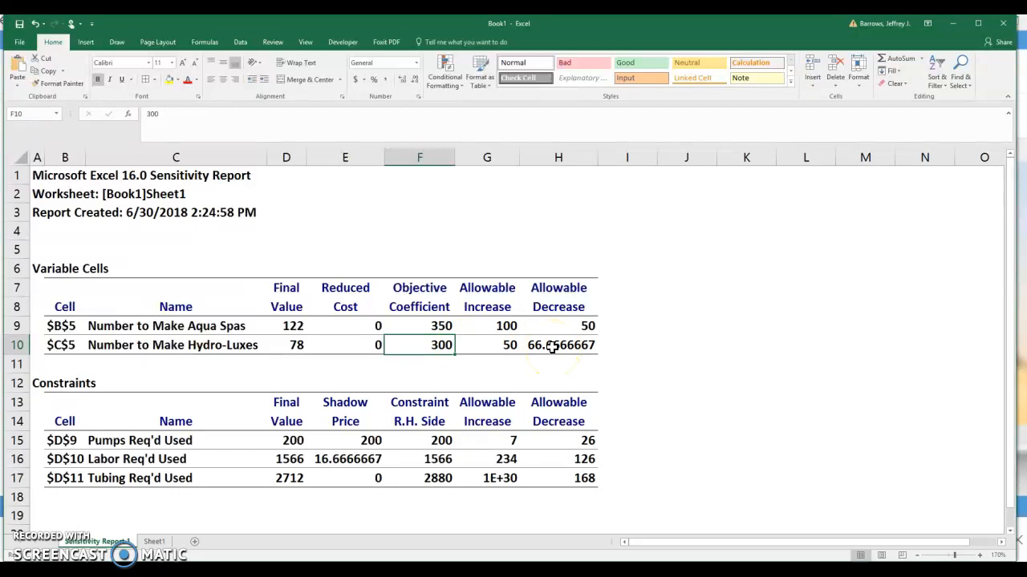
mouse_move(292, 339)
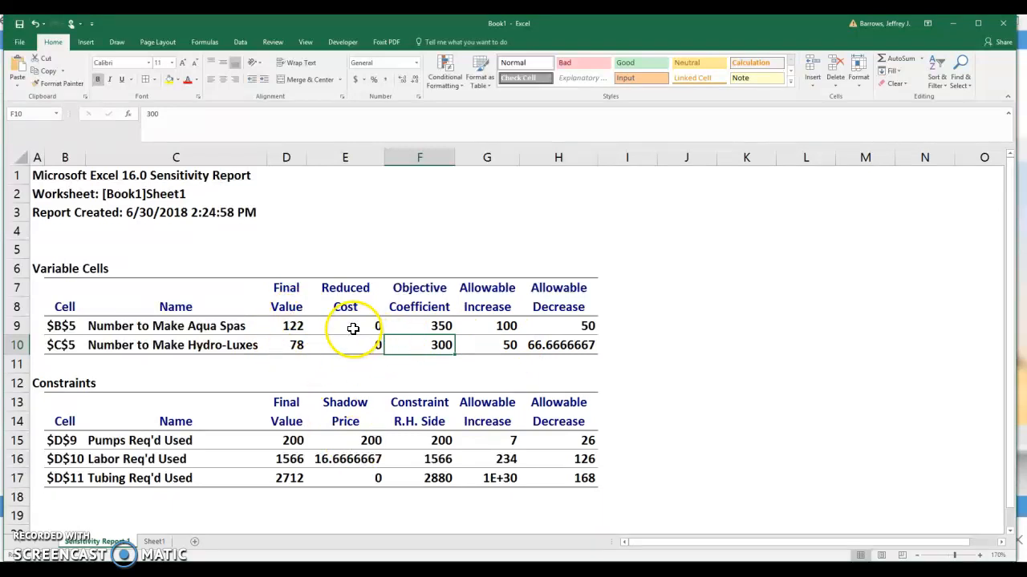
left_click(353, 327)
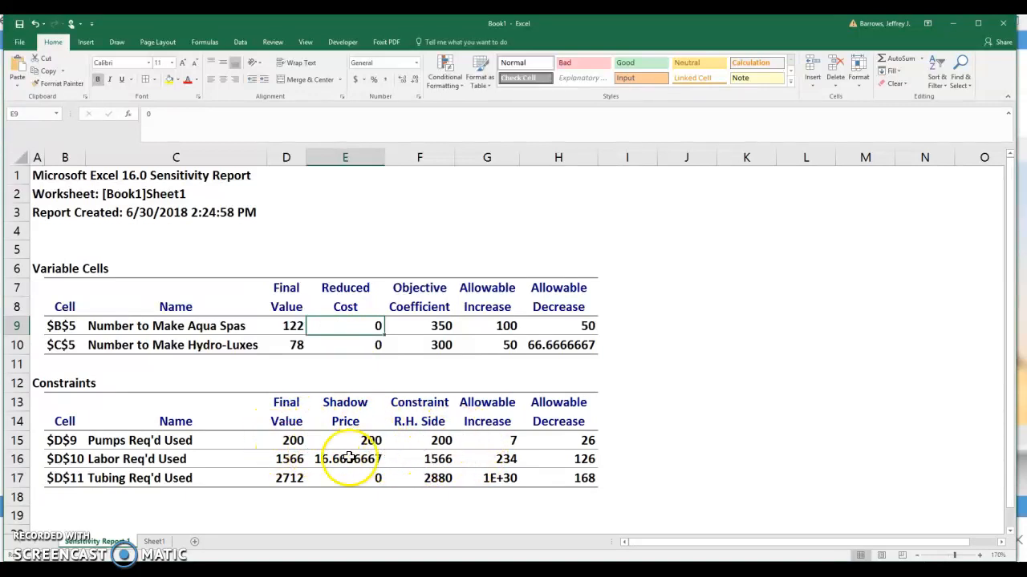
mouse_move(364, 471)
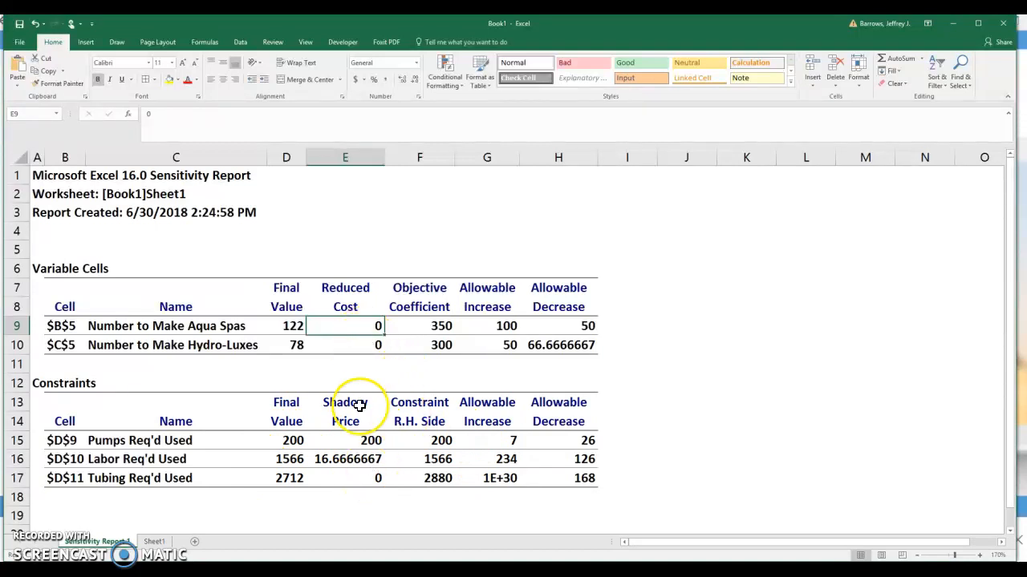
mouse_move(425, 346)
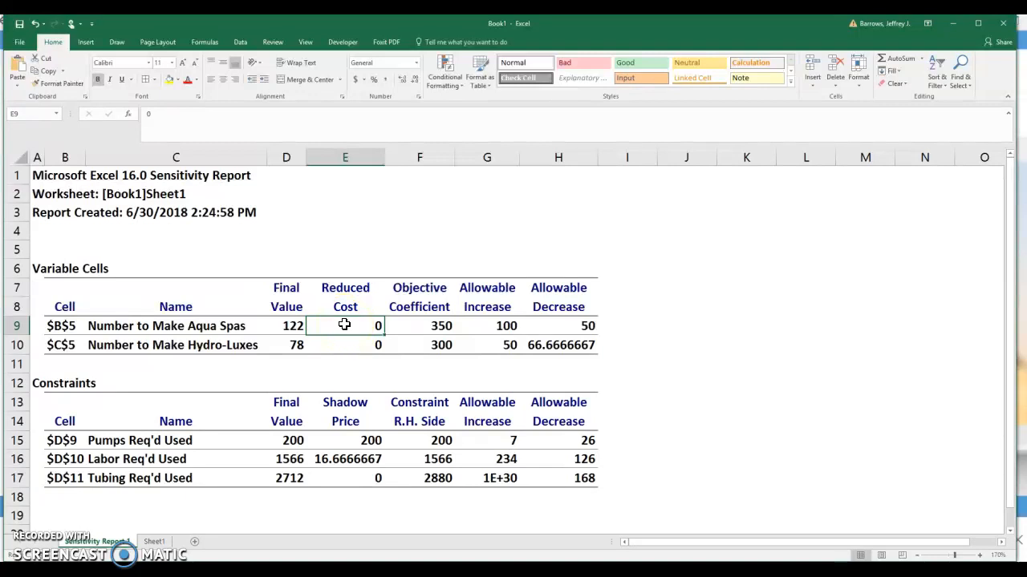
mouse_move(357, 441)
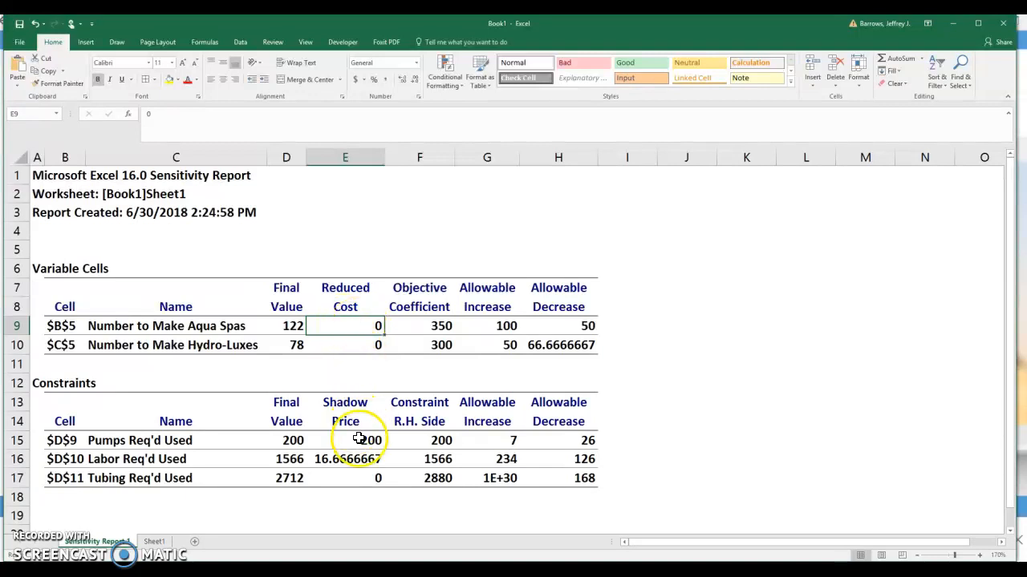
mouse_move(477, 447)
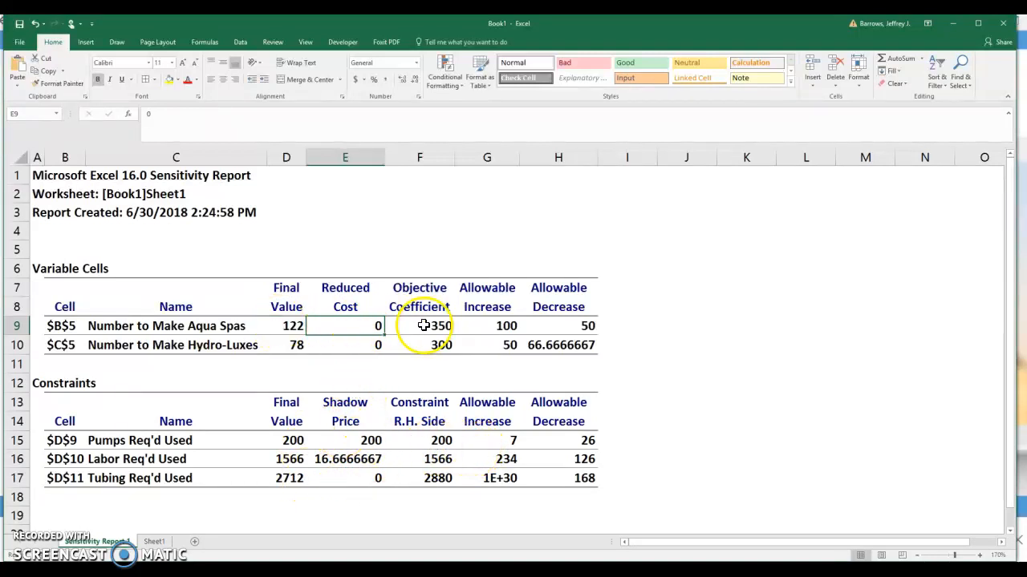
mouse_move(357, 338)
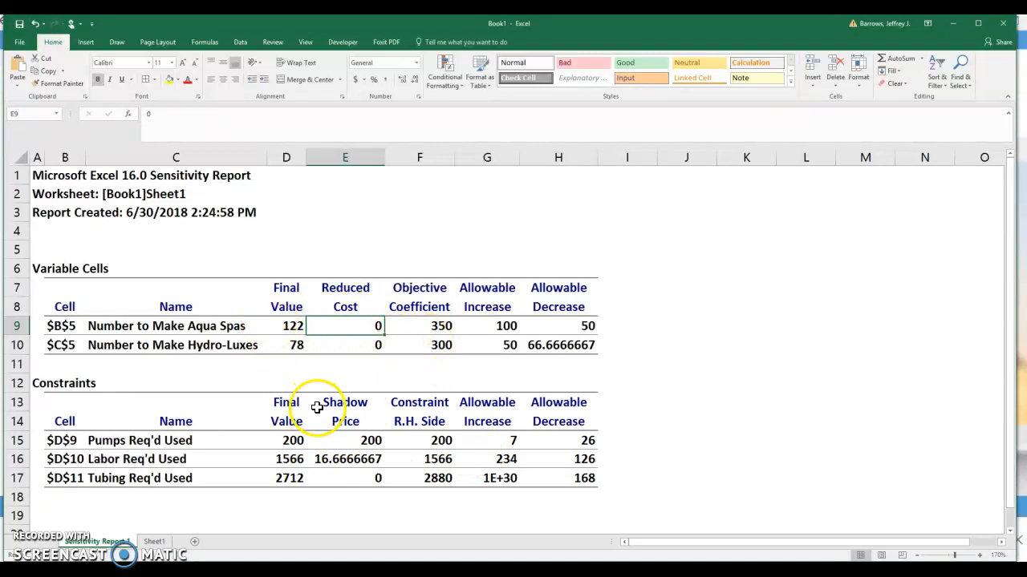
mouse_move(332, 494)
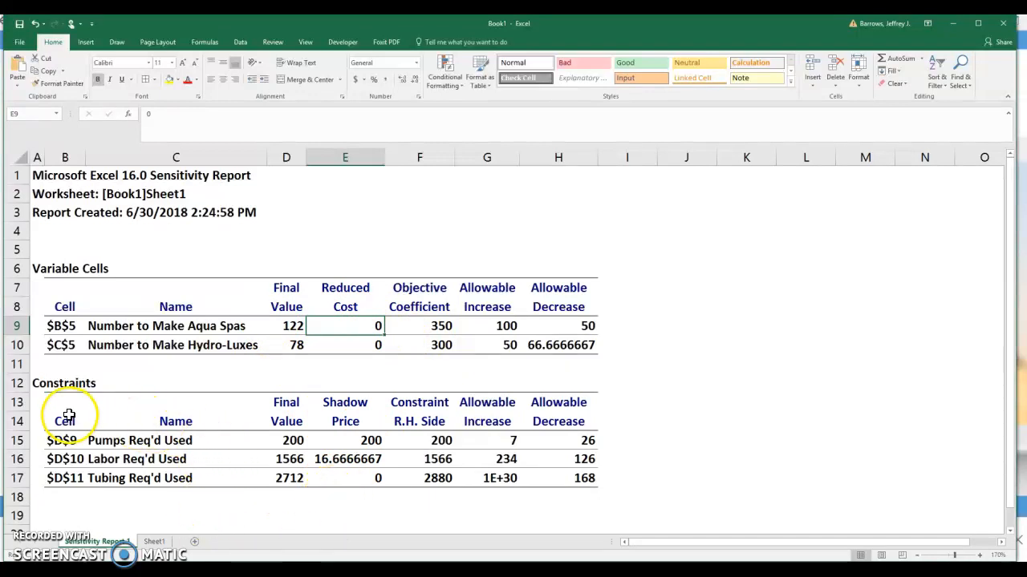
mouse_move(298, 447)
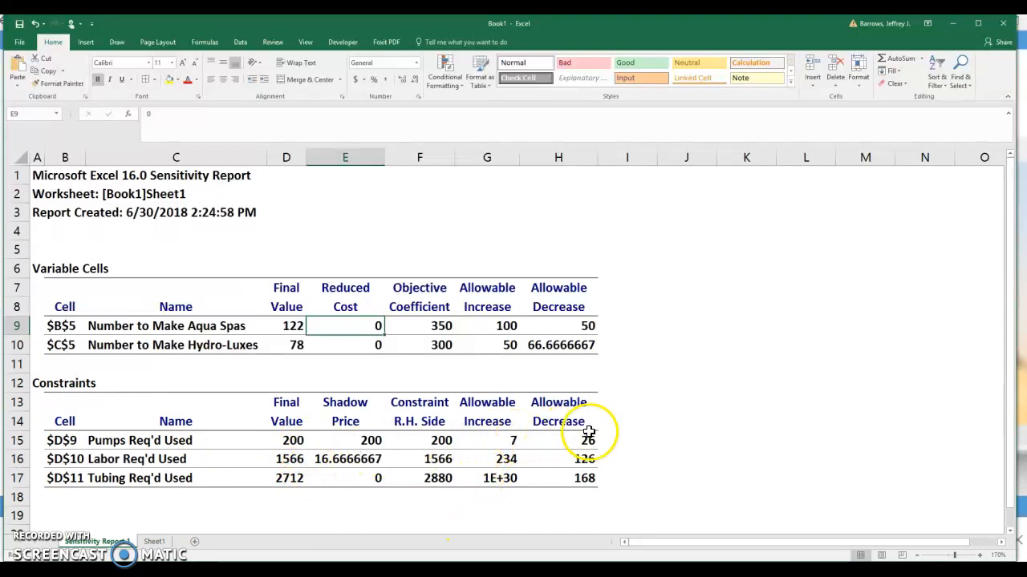
mouse_move(289, 440)
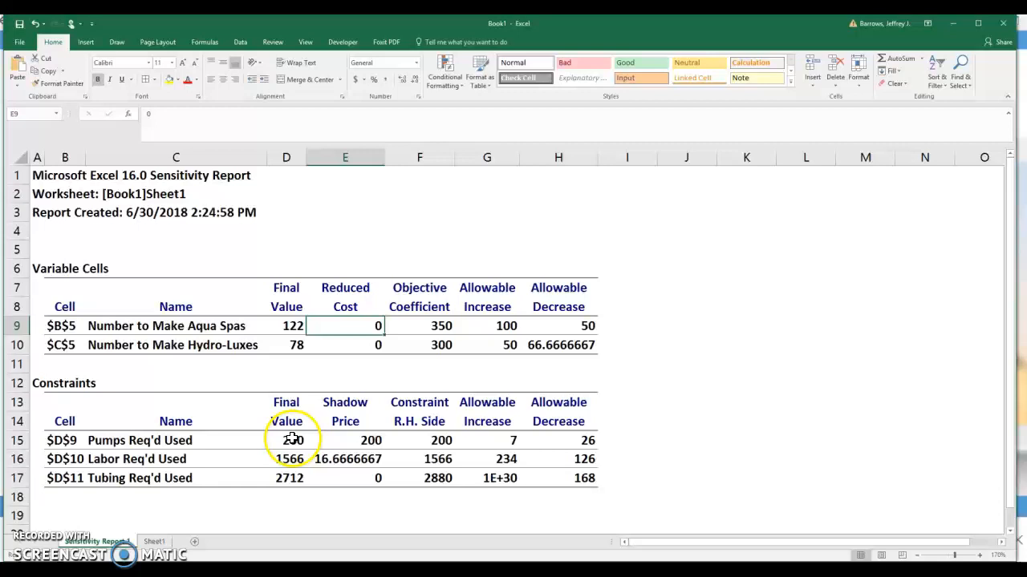
left_click(286, 440)
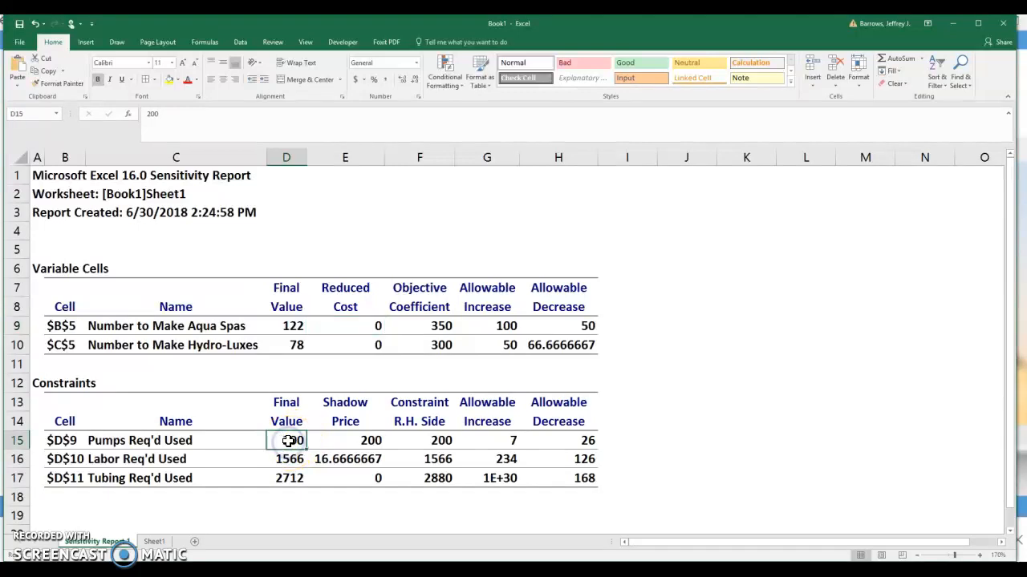
left_click(344, 440)
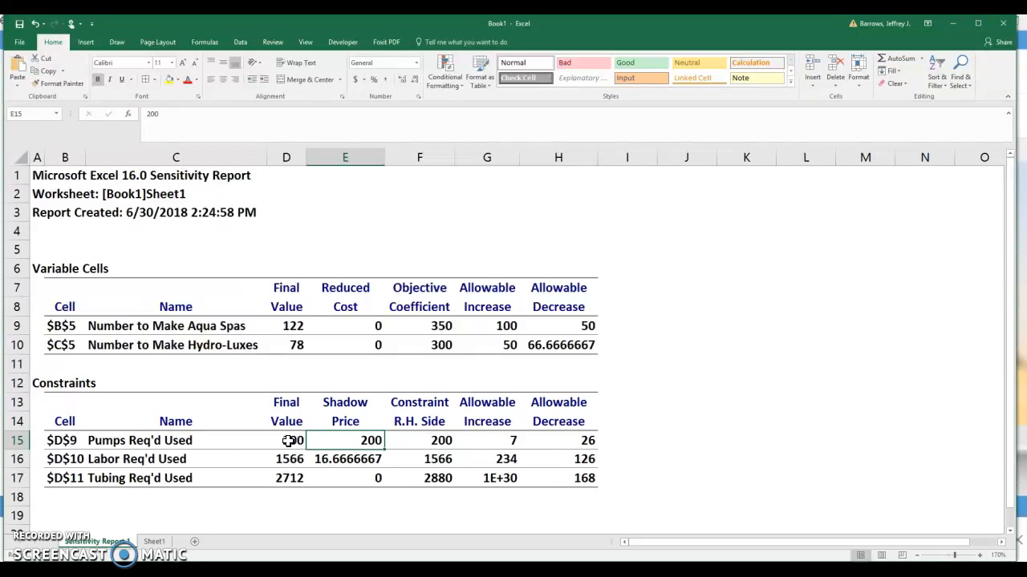
left_click(419, 440)
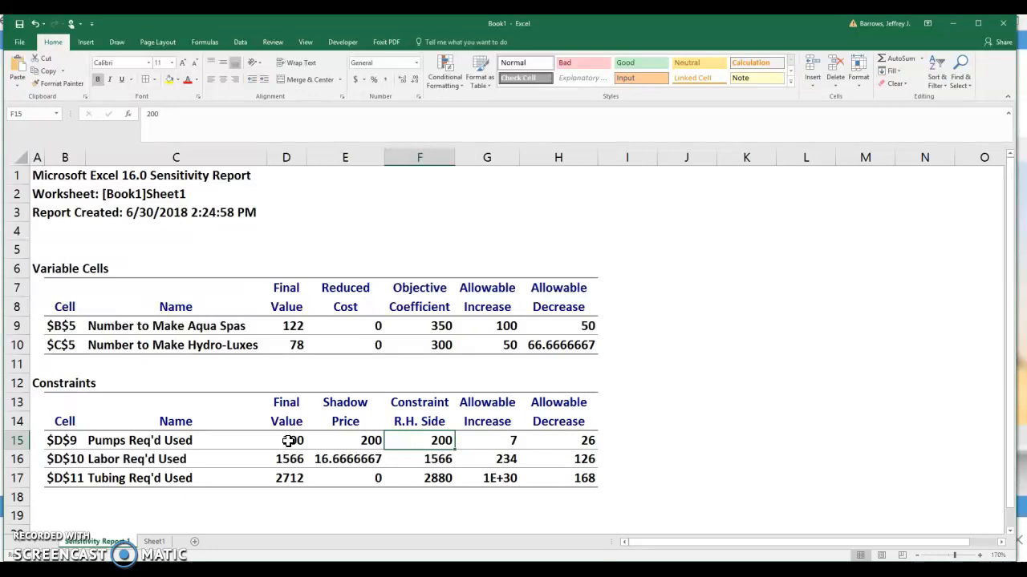
left_click(344, 441)
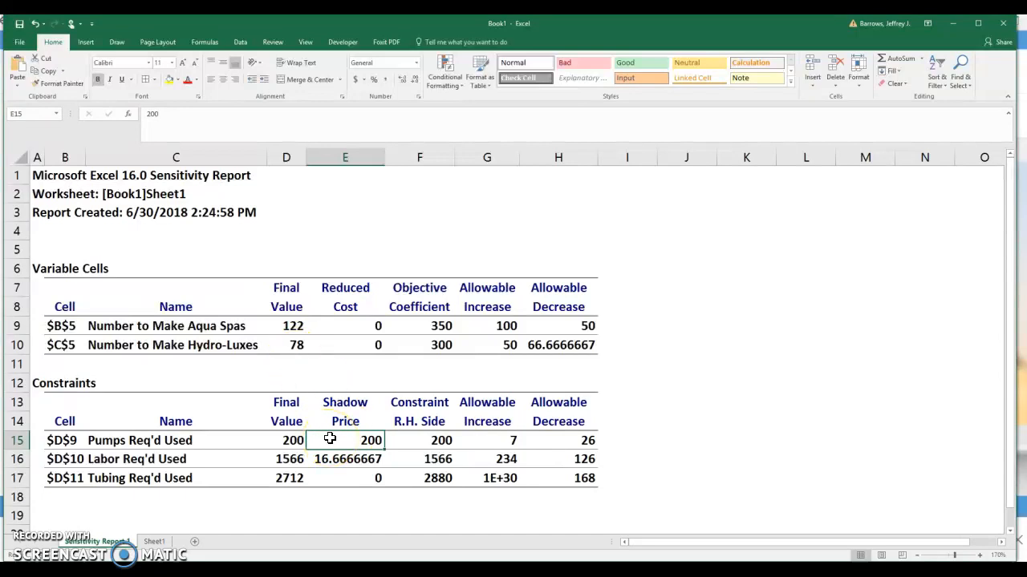
mouse_move(333, 439)
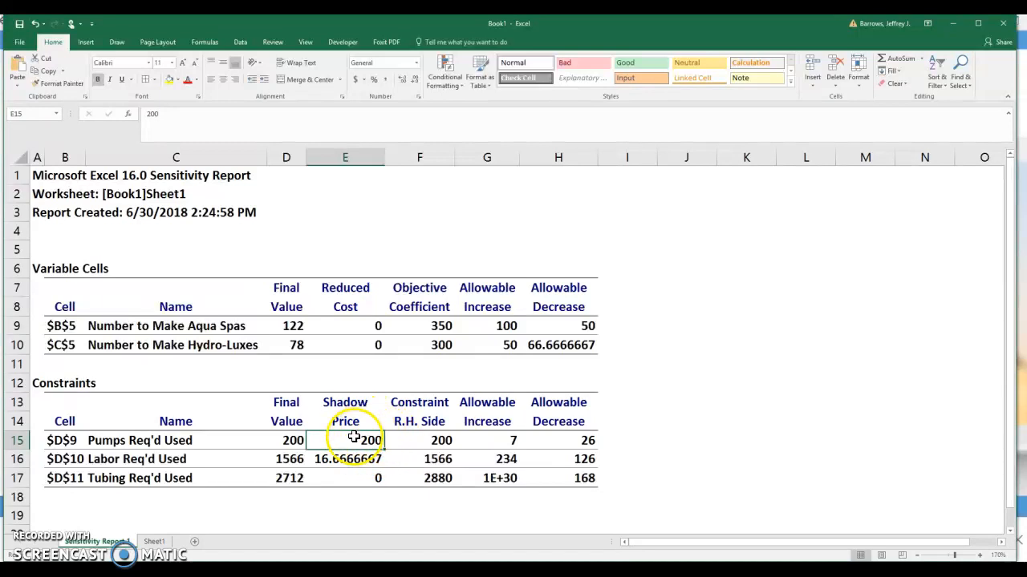
mouse_move(516, 440)
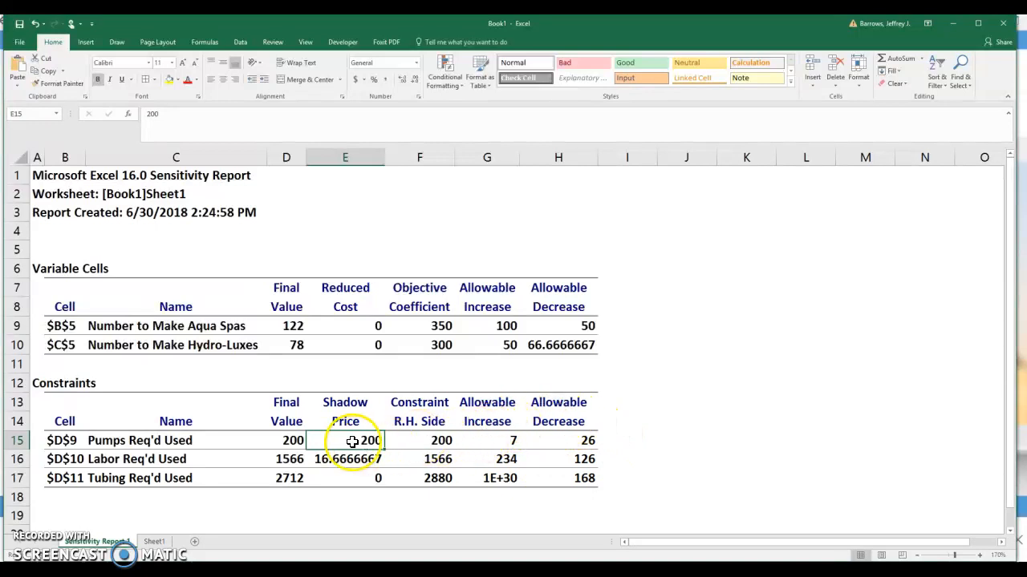
mouse_move(387, 437)
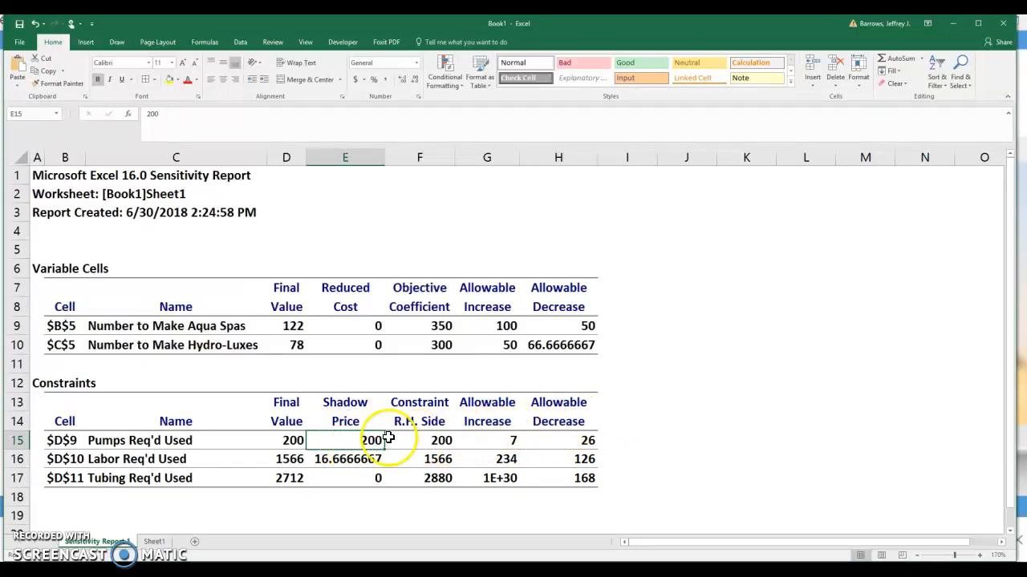
mouse_move(590, 441)
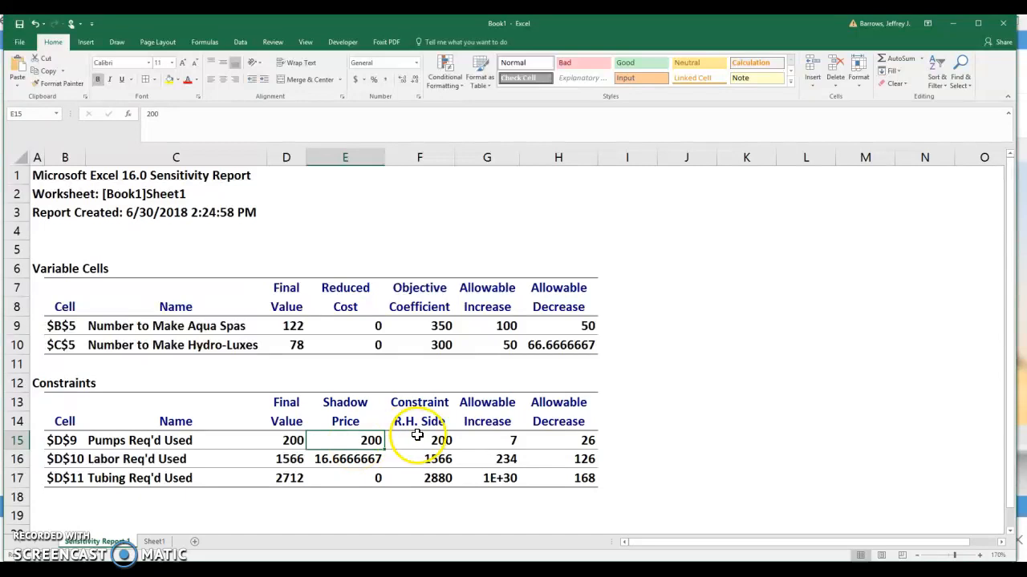
mouse_move(551, 437)
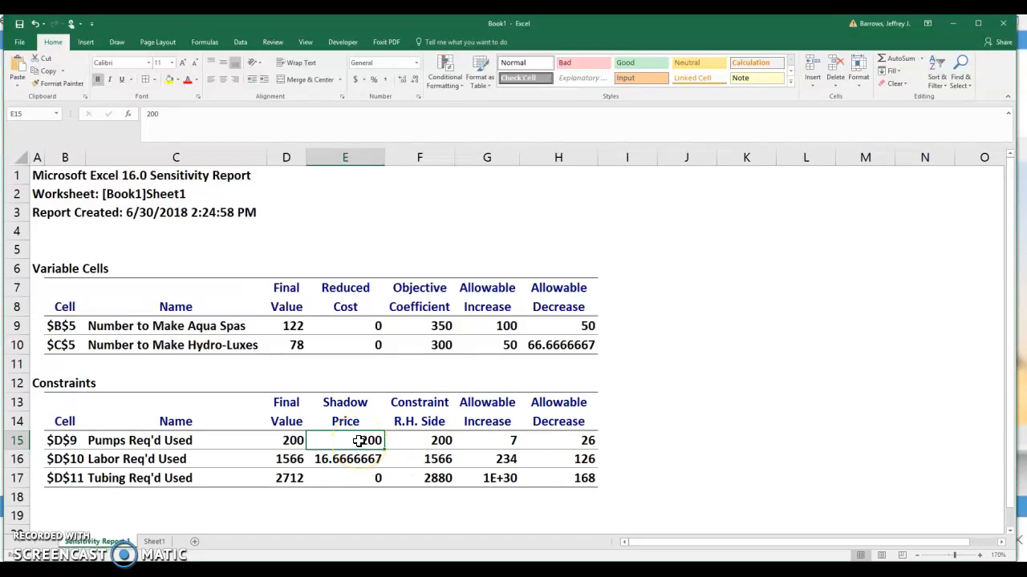
mouse_move(539, 368)
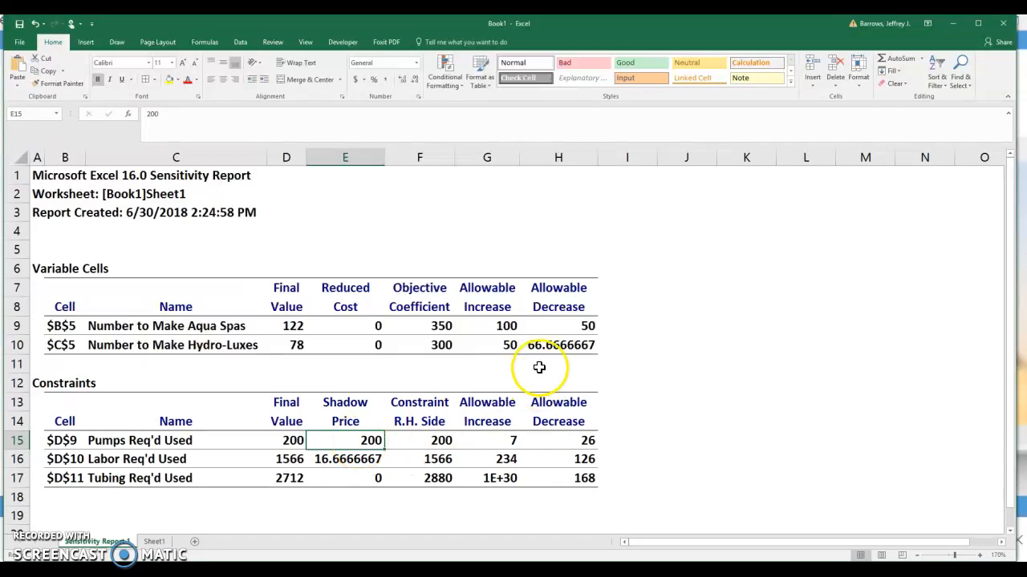
mouse_move(454, 378)
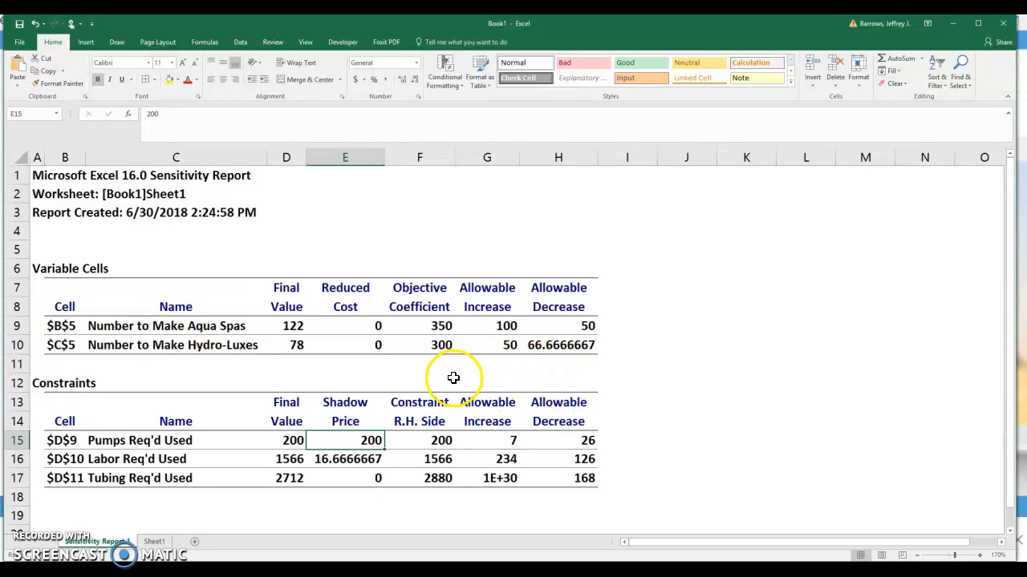
mouse_move(599, 396)
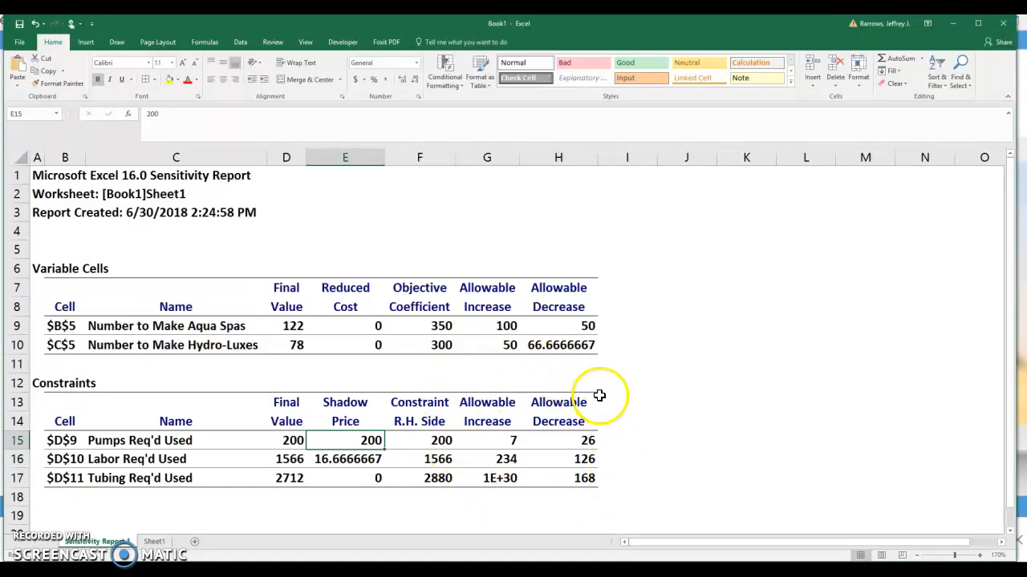
mouse_move(577, 489)
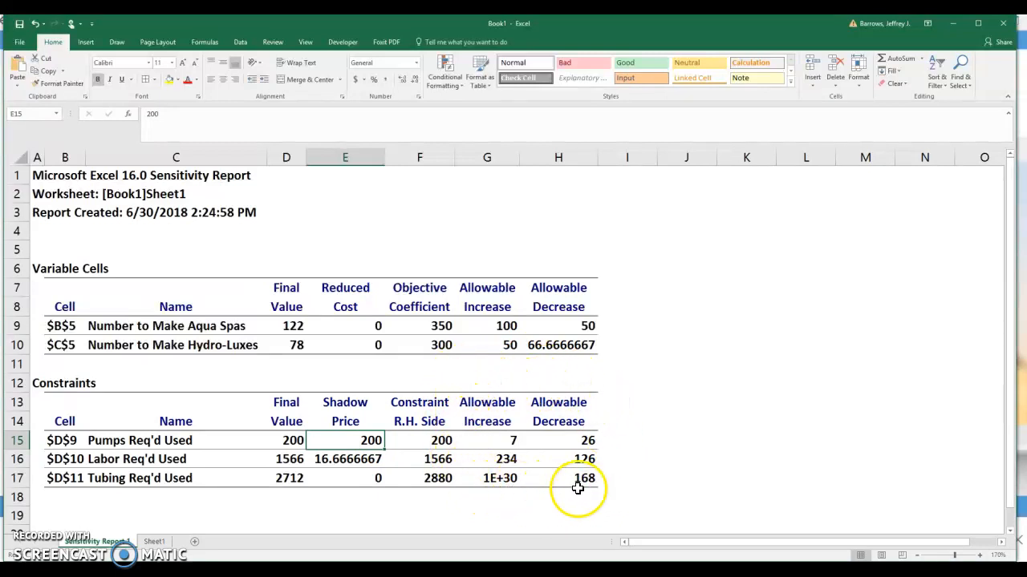
mouse_move(462, 424)
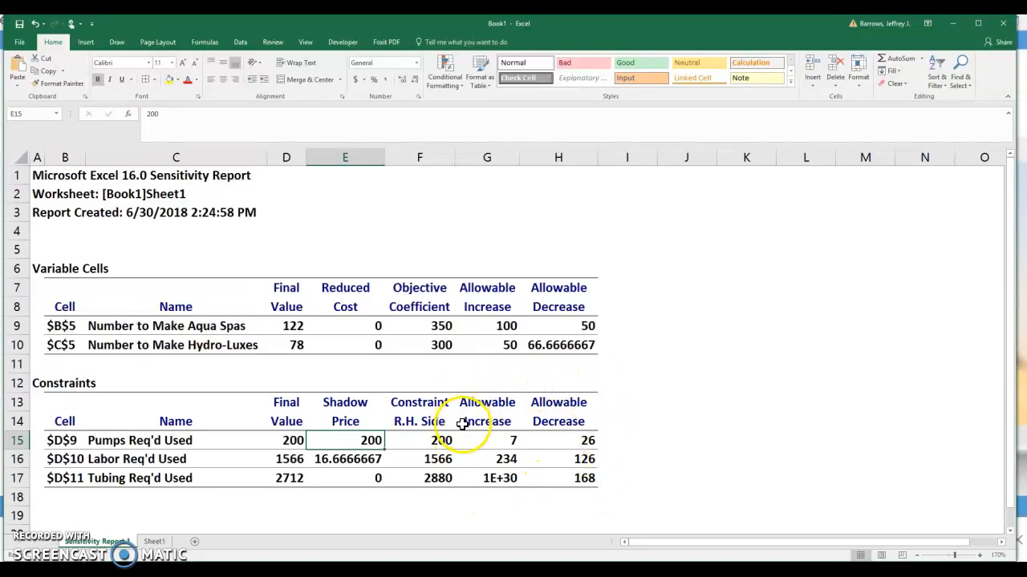
mouse_move(559, 466)
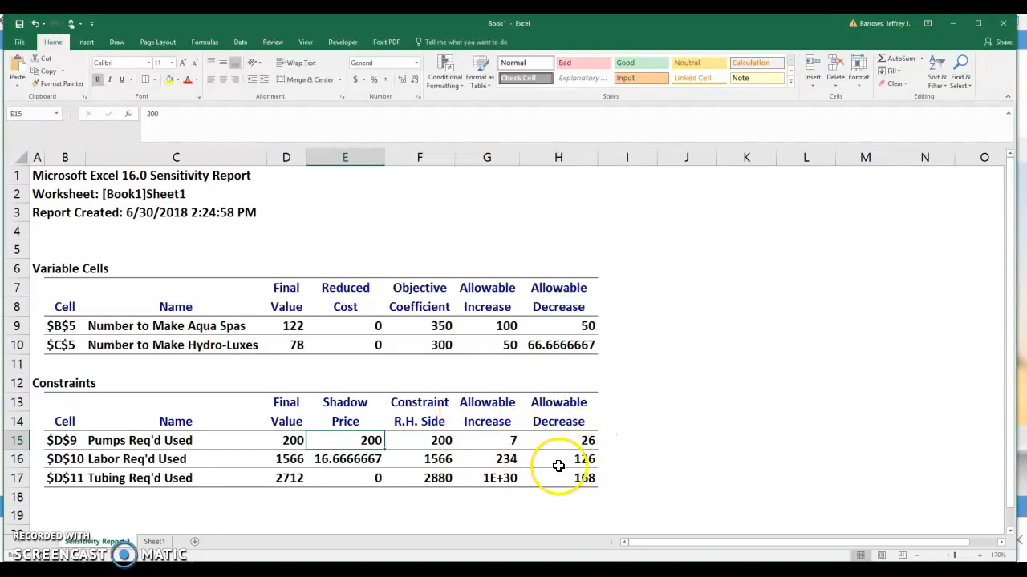
mouse_move(548, 413)
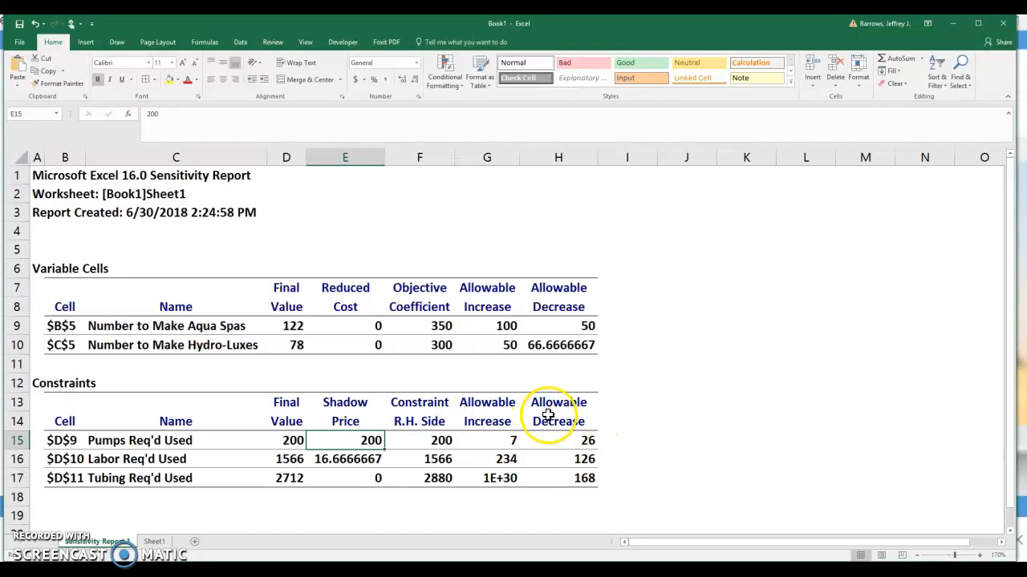
mouse_move(527, 348)
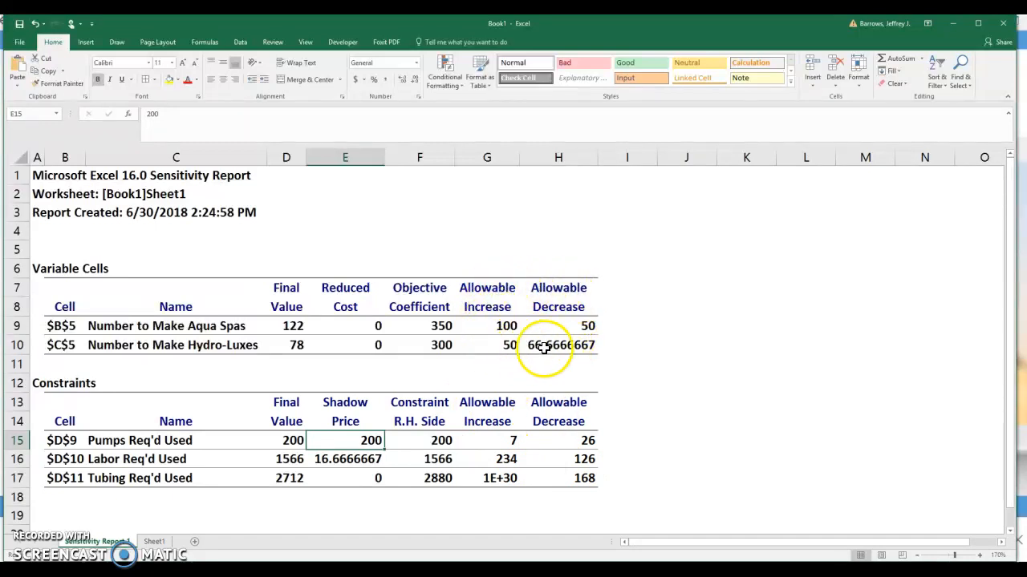
mouse_move(558, 312)
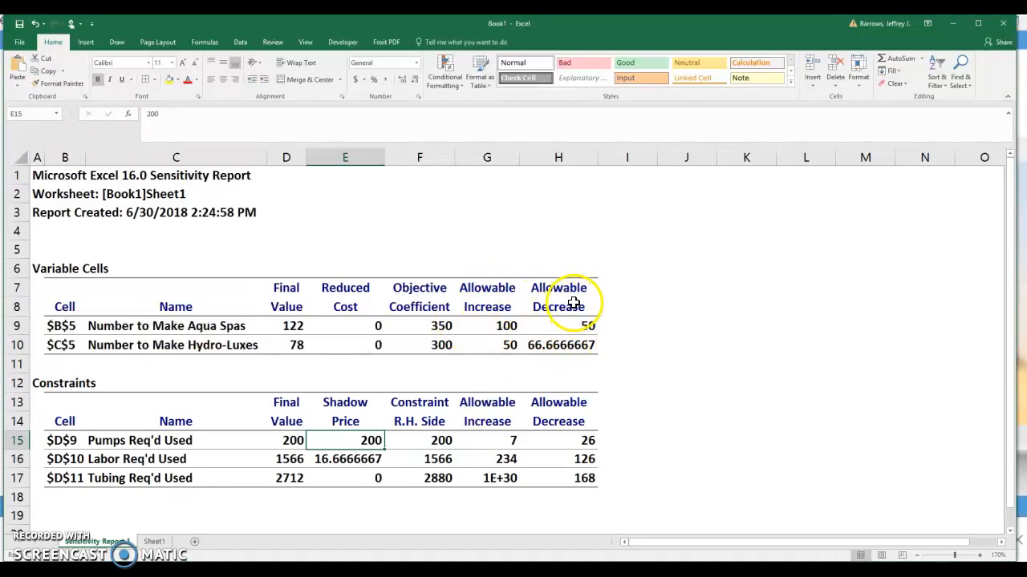
mouse_move(589, 307)
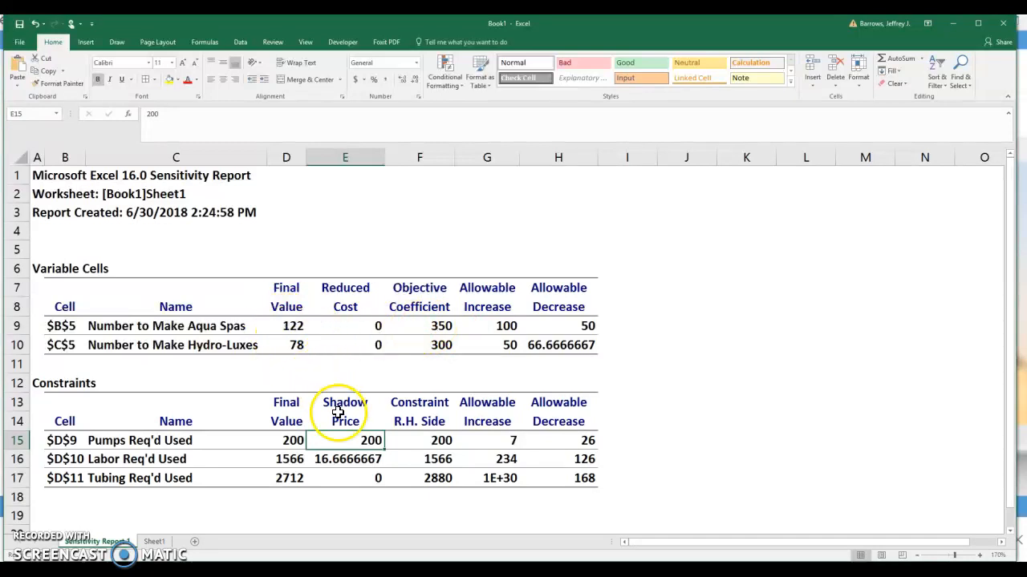
mouse_move(556, 422)
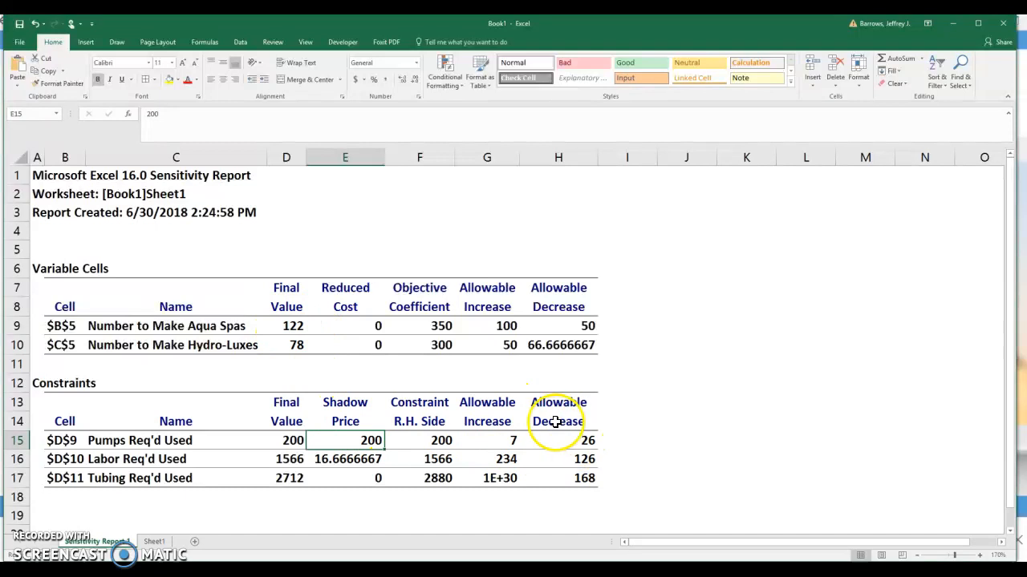
mouse_move(349, 440)
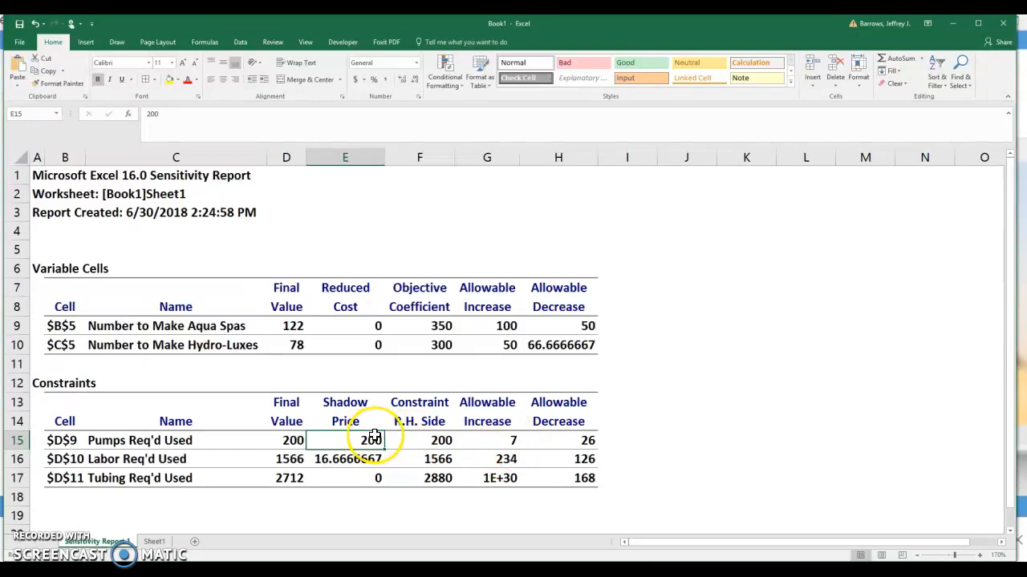
mouse_move(343, 437)
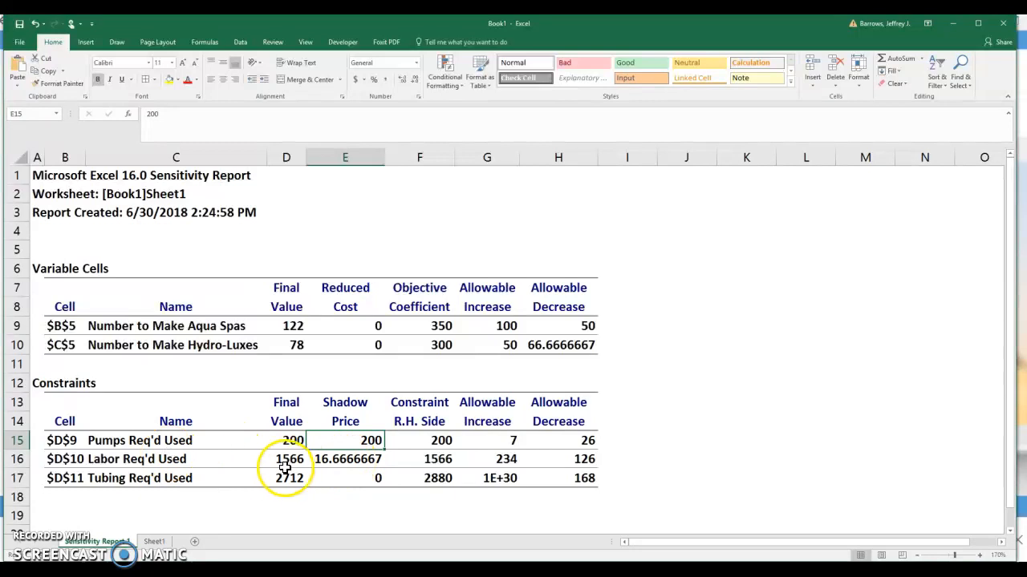
left_click(285, 458)
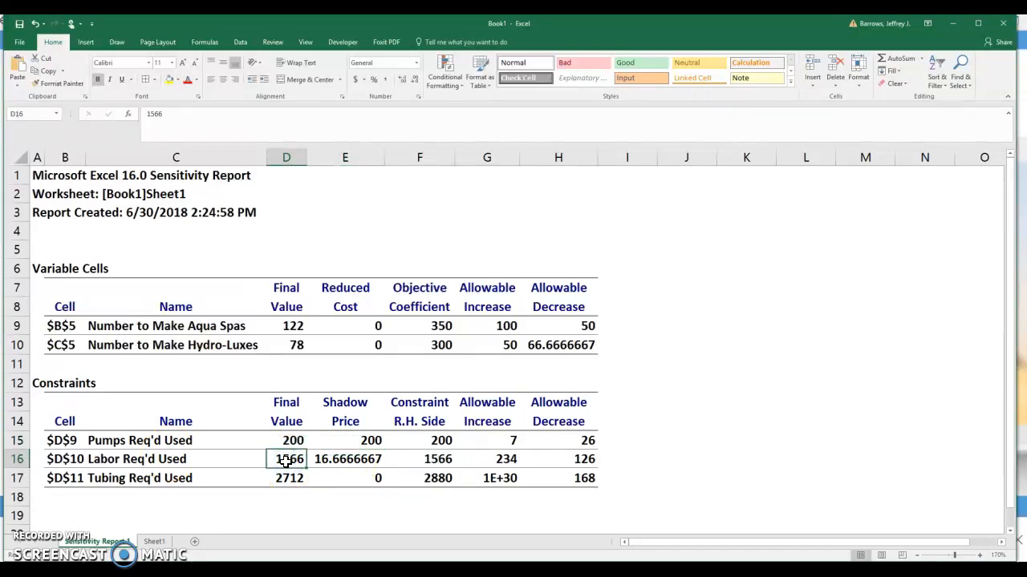
left_click(434, 459)
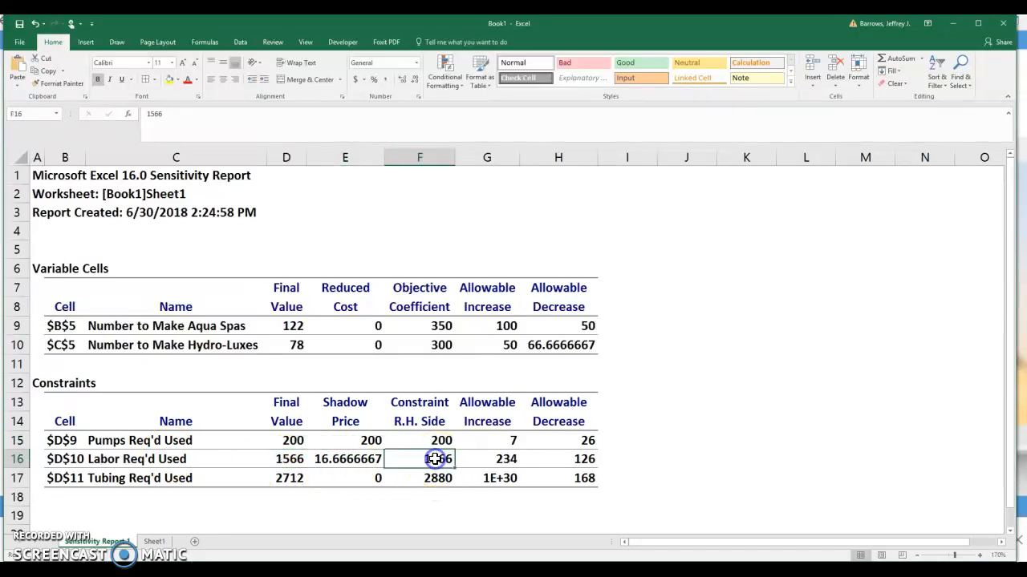
left_click(345, 459)
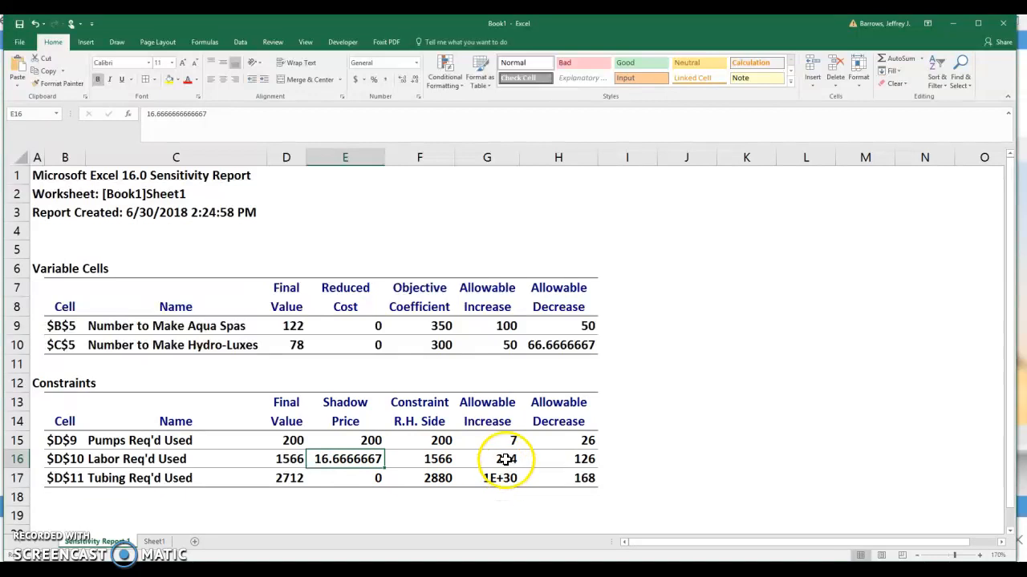
left_click(338, 460)
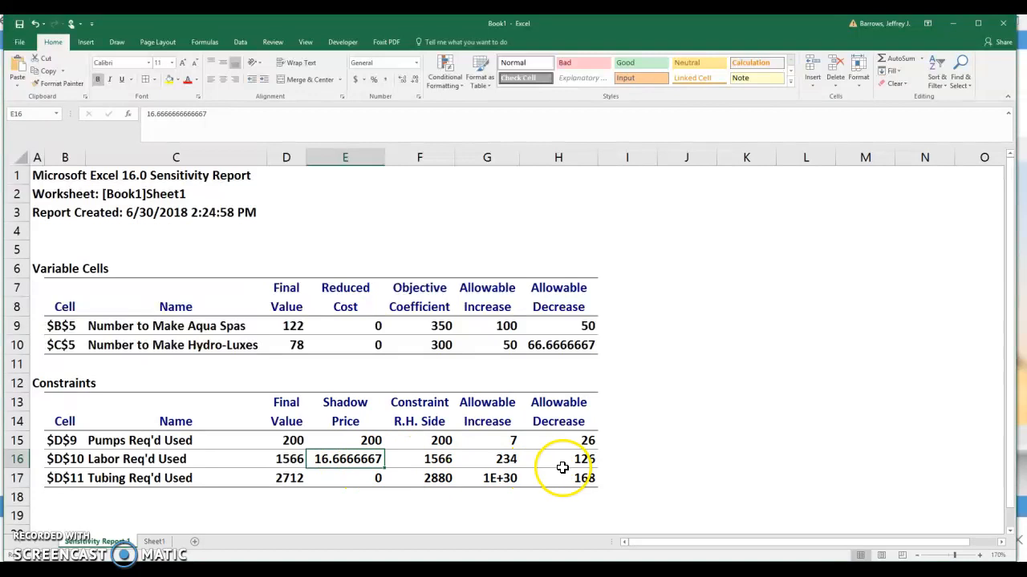
mouse_move(568, 459)
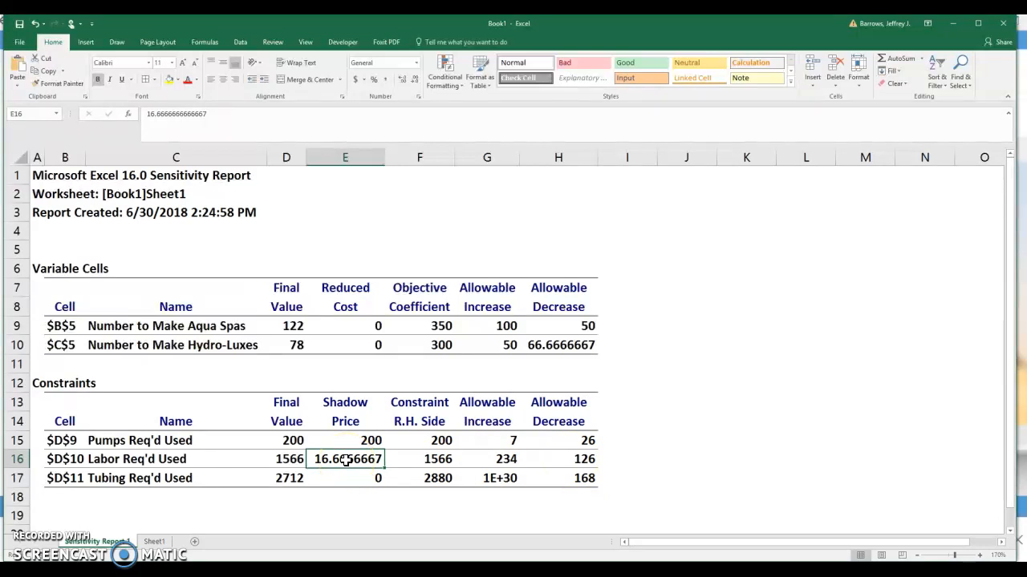
mouse_move(398, 466)
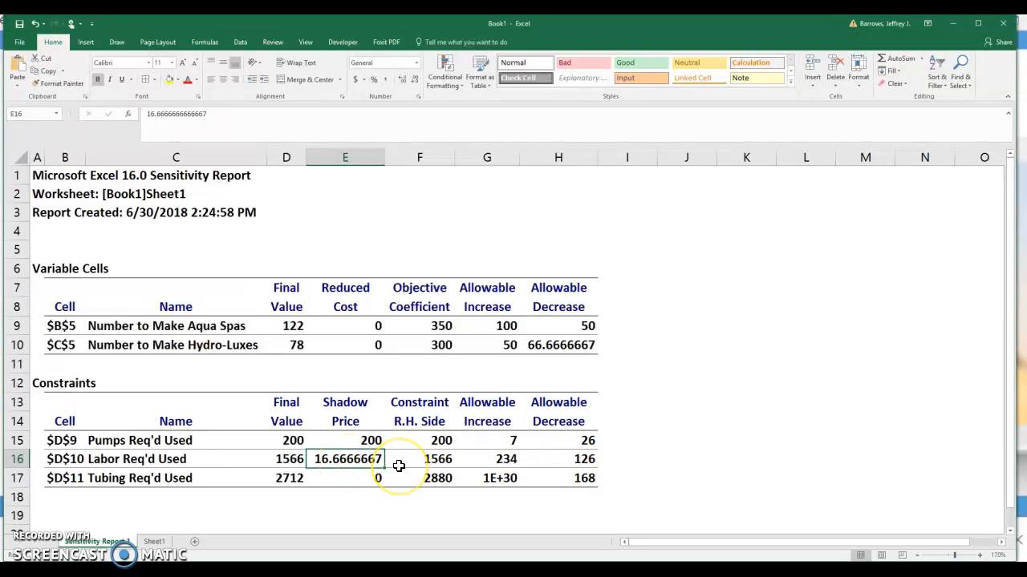
left_click(375, 513)
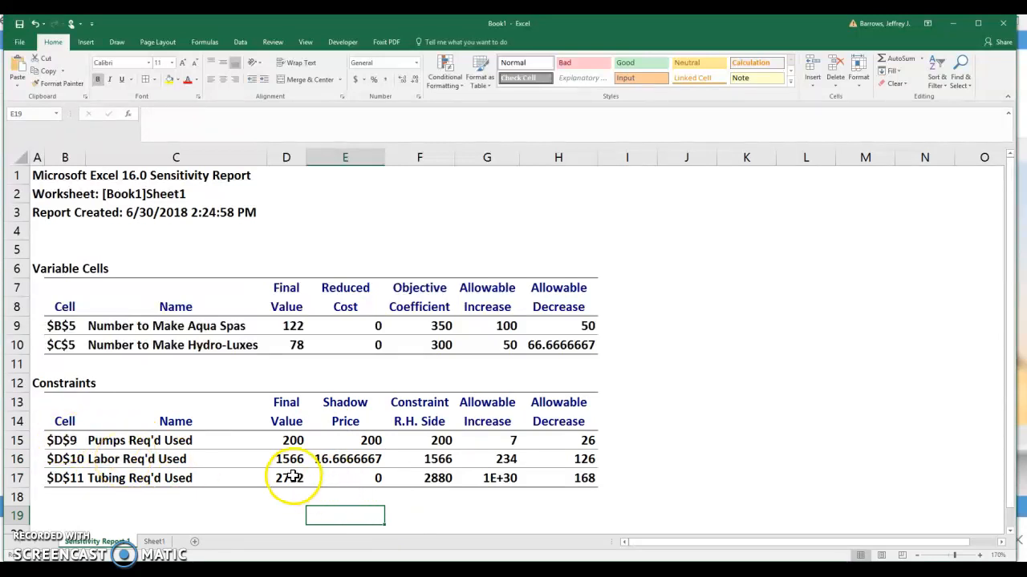
mouse_move(344, 478)
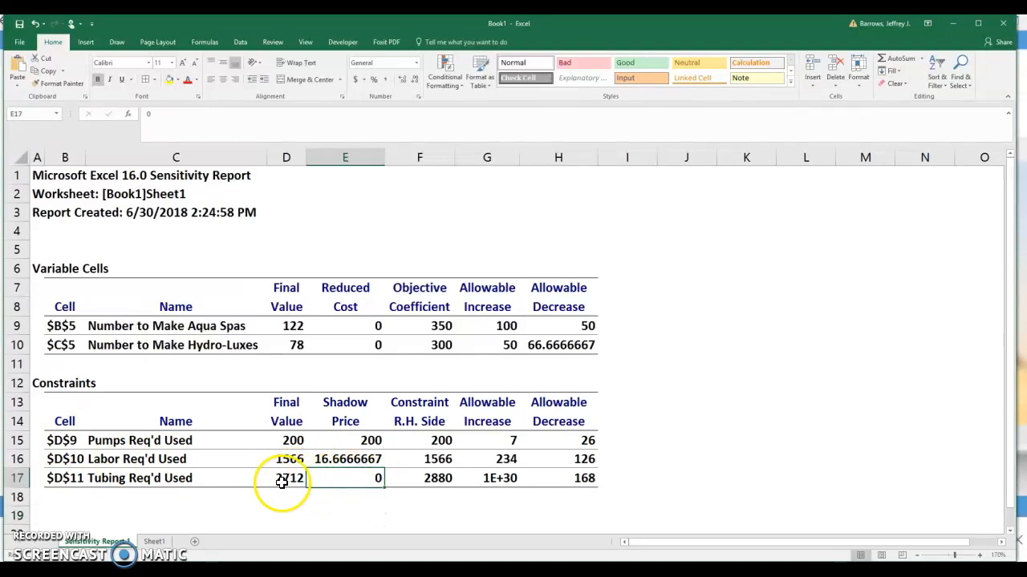
left_click(284, 478)
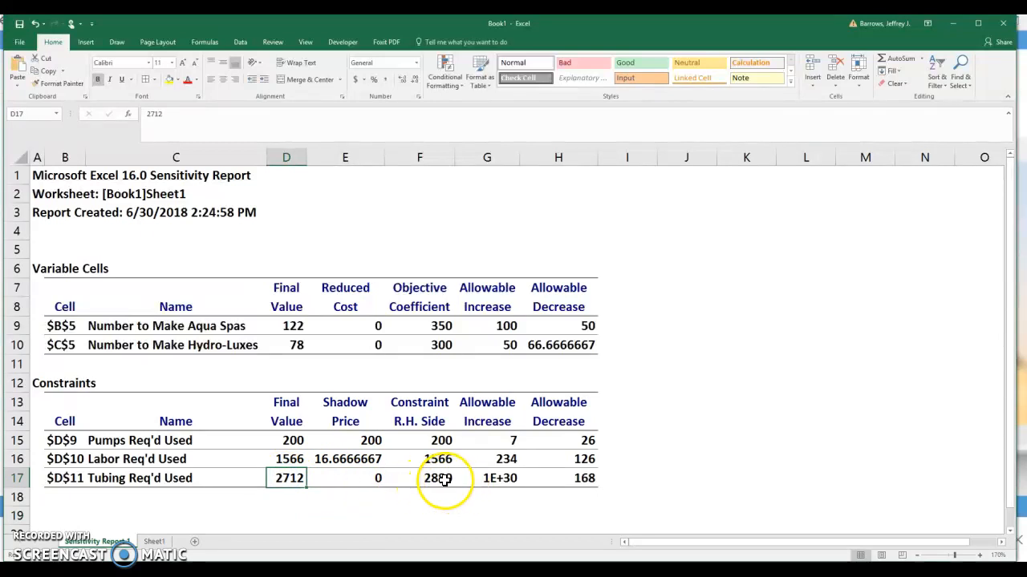
left_click(437, 479)
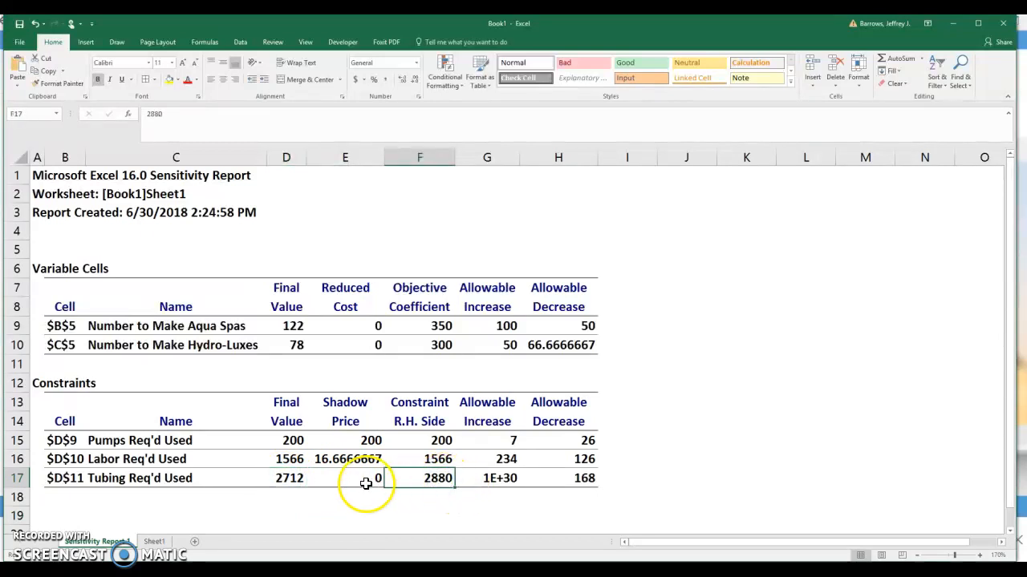
left_click(345, 478)
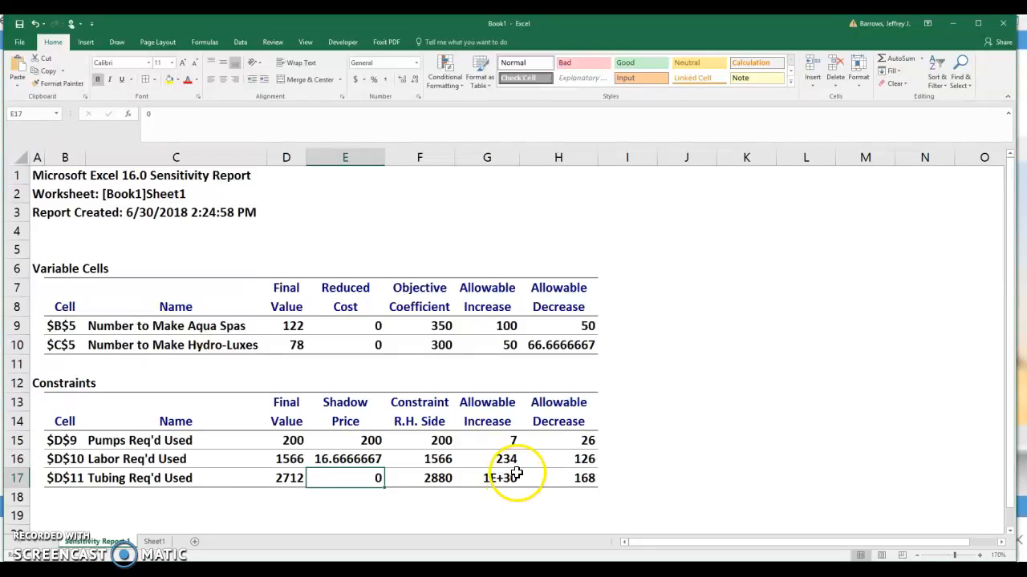
mouse_move(519, 488)
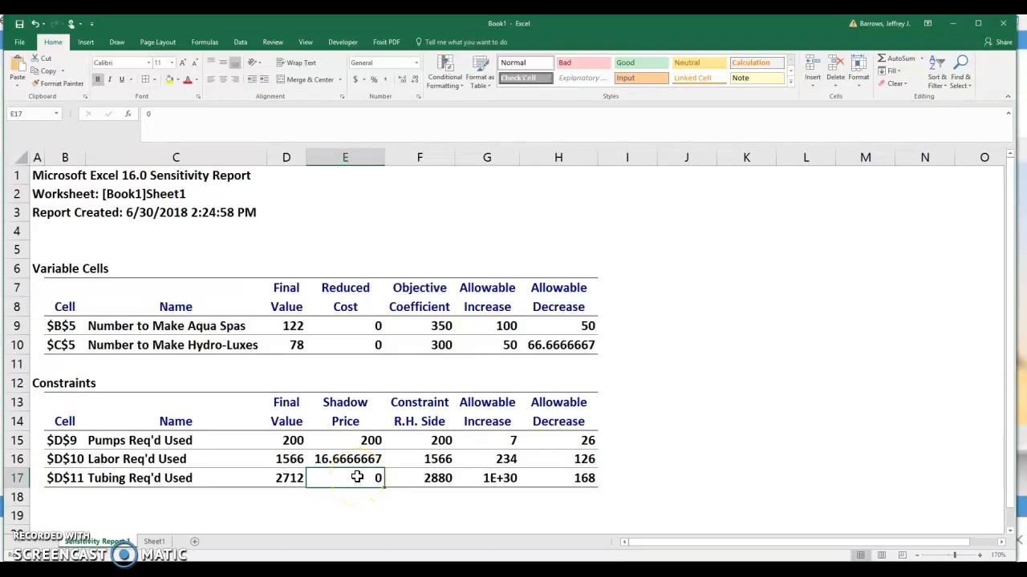
mouse_move(608, 479)
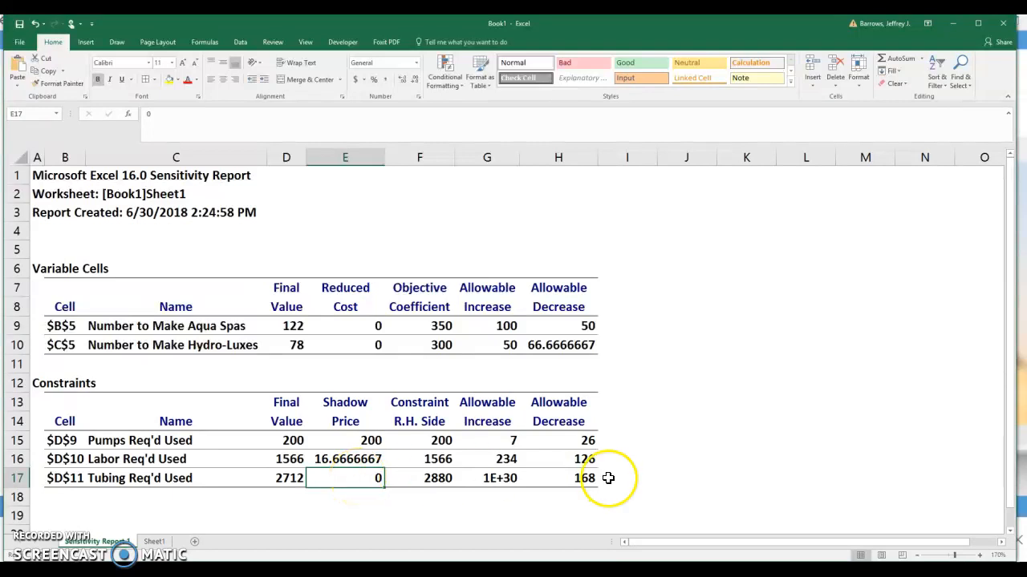
mouse_move(643, 478)
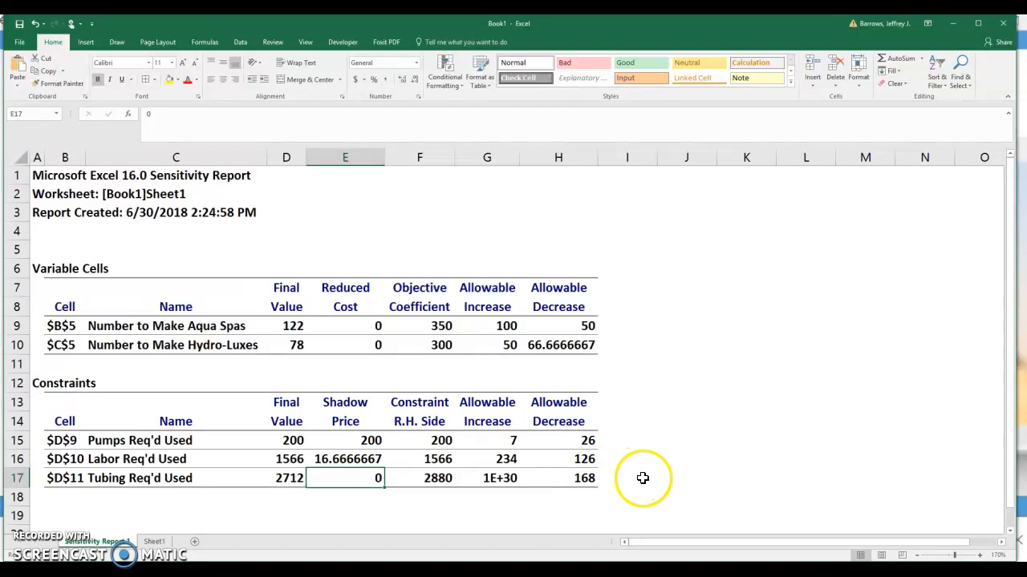
mouse_move(613, 483)
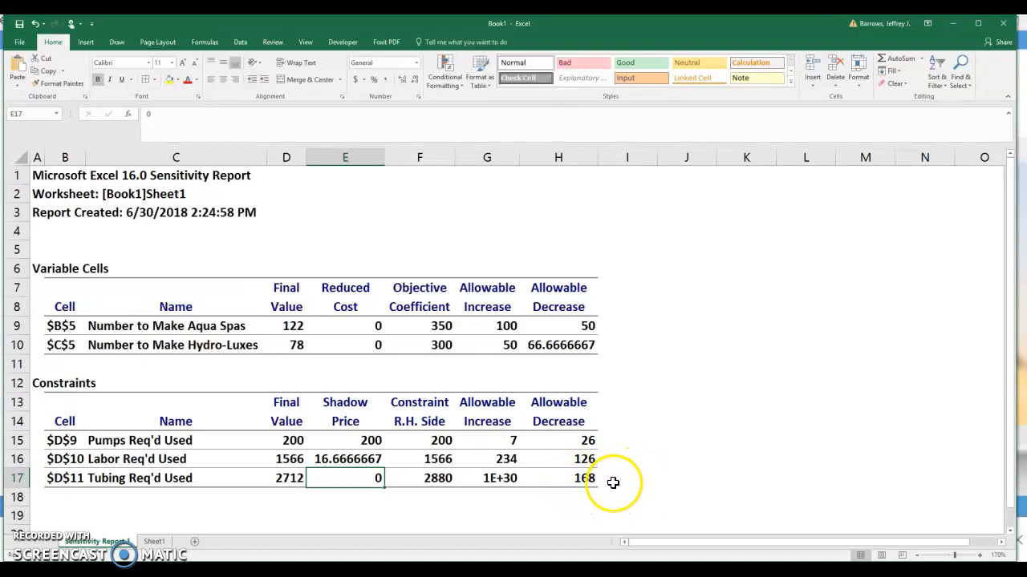
mouse_move(596, 481)
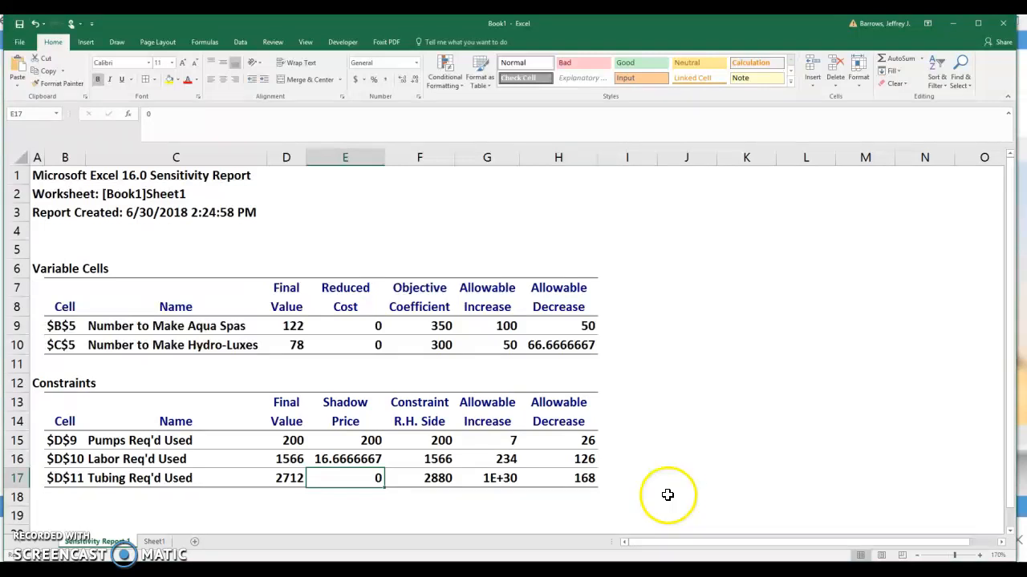
mouse_move(503, 556)
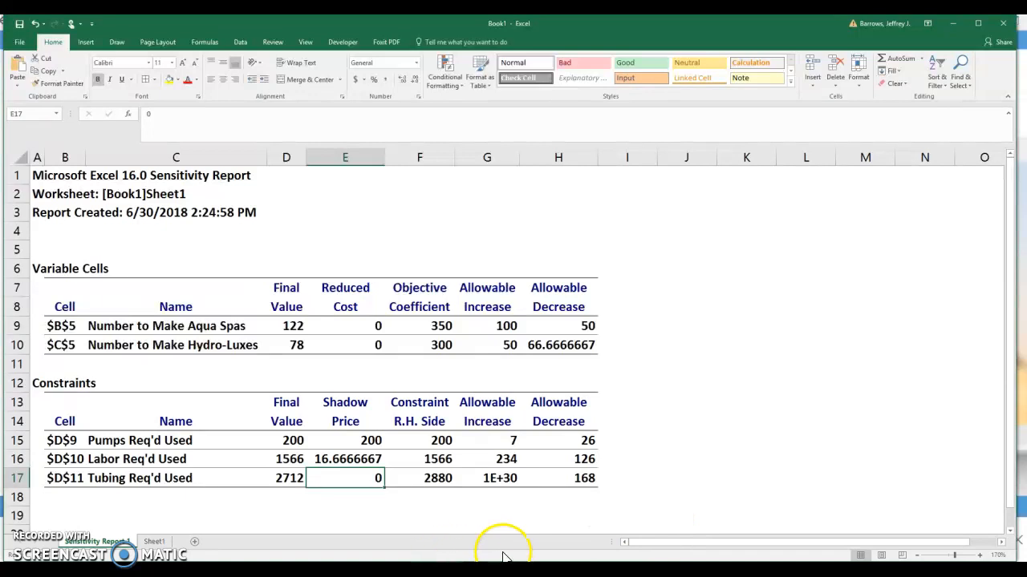
mouse_move(249, 529)
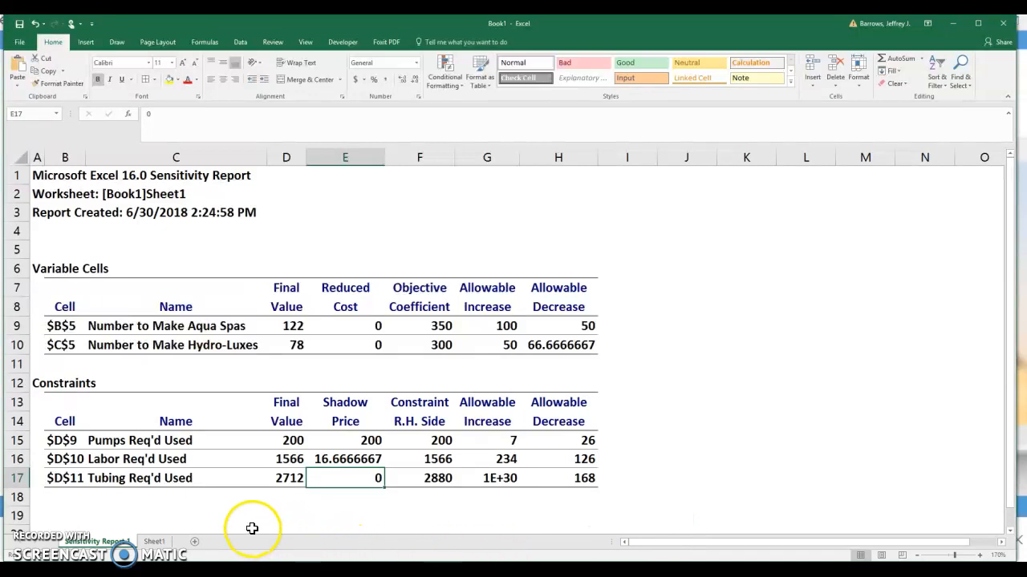